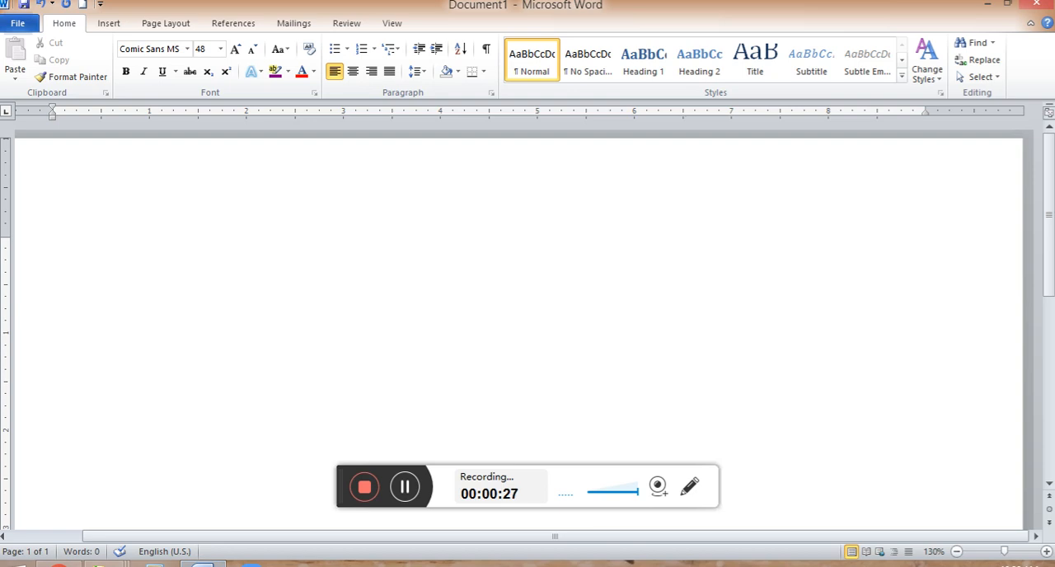
Type 'Monday, January 25th, 2021' in 48 pt Comic Sans MS on the first line.
{"action": "type", "text": "Mo"}
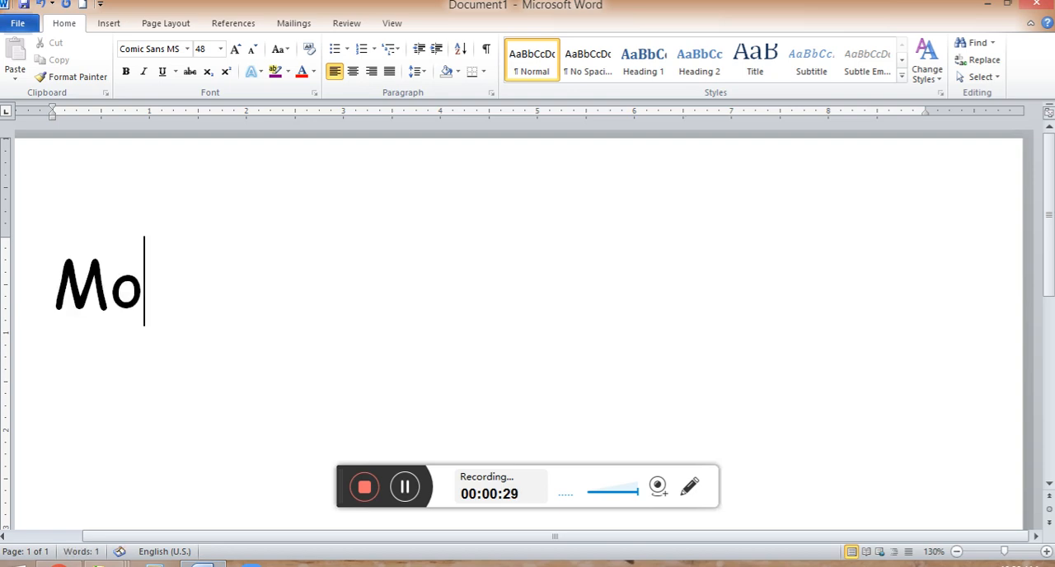
{"action": "type", "text": "nday,"}
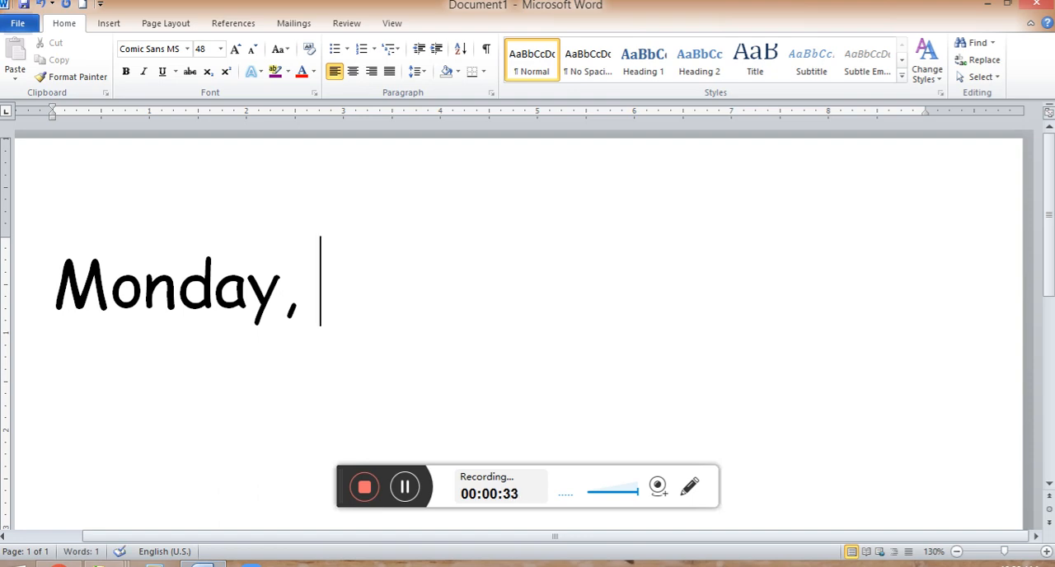
{"action": "type", "text": "Januart"}
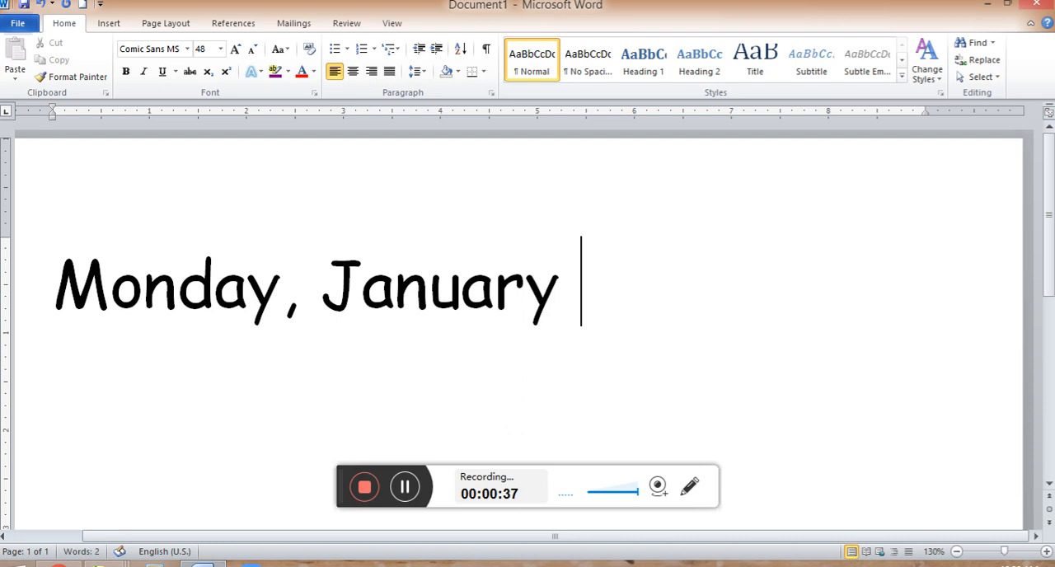
{"action": "type", "text": "25th,"}
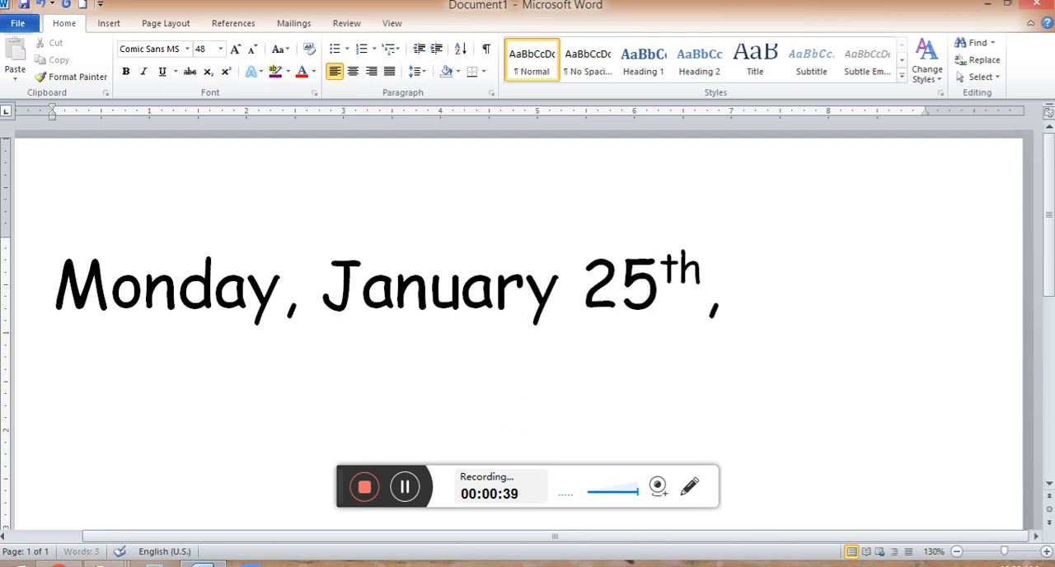
{"action": "type", "text": "2021"}
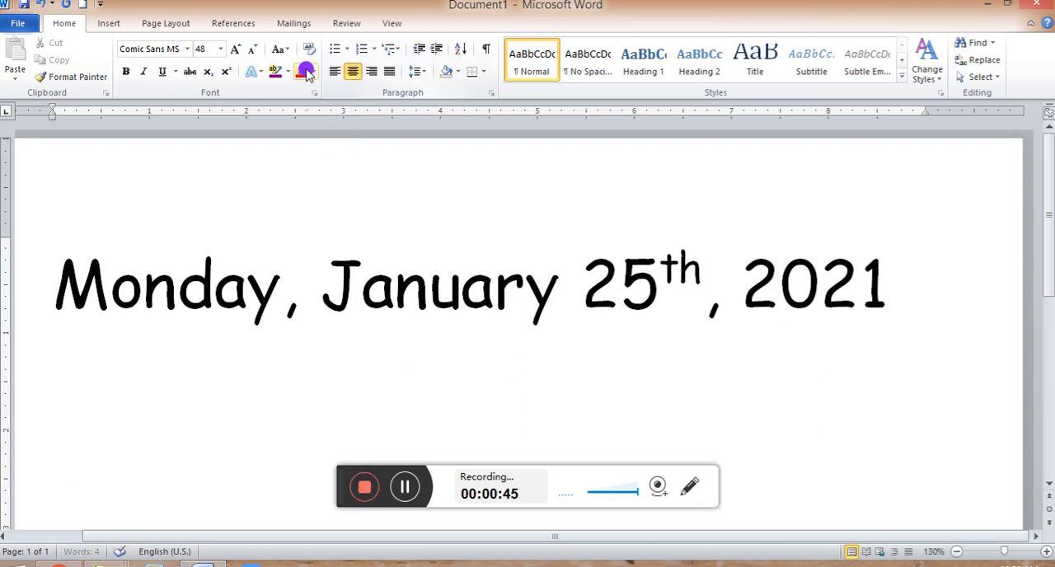
{"action": "mouse_move", "coordinate": [301, 72]}
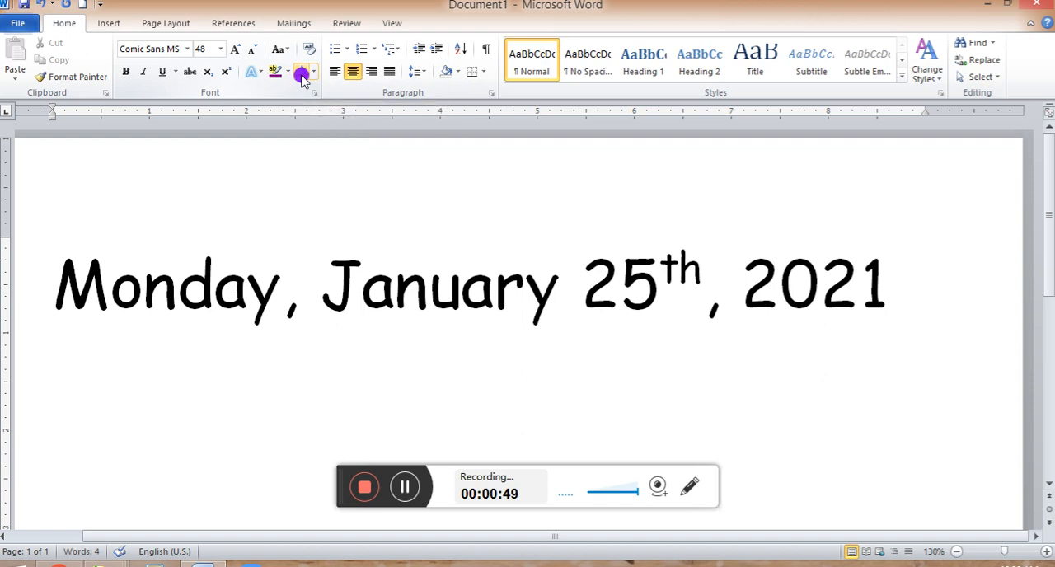
Type the red centered lines 'Spelling words' and '(unit 5 week 3)'.
{"action": "type", "text": "Spel"}
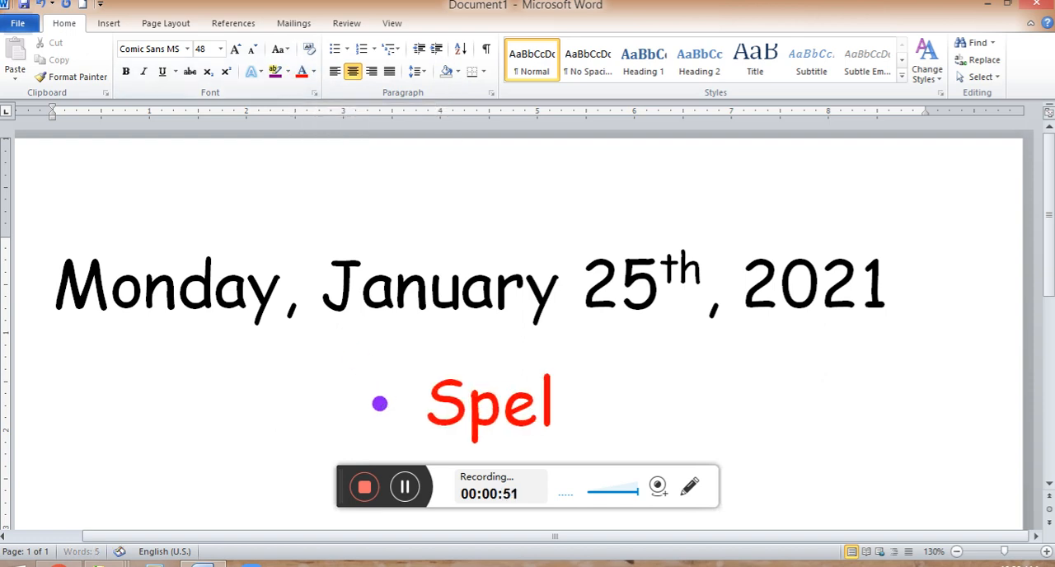
{"action": "type", "text": "ling word"}
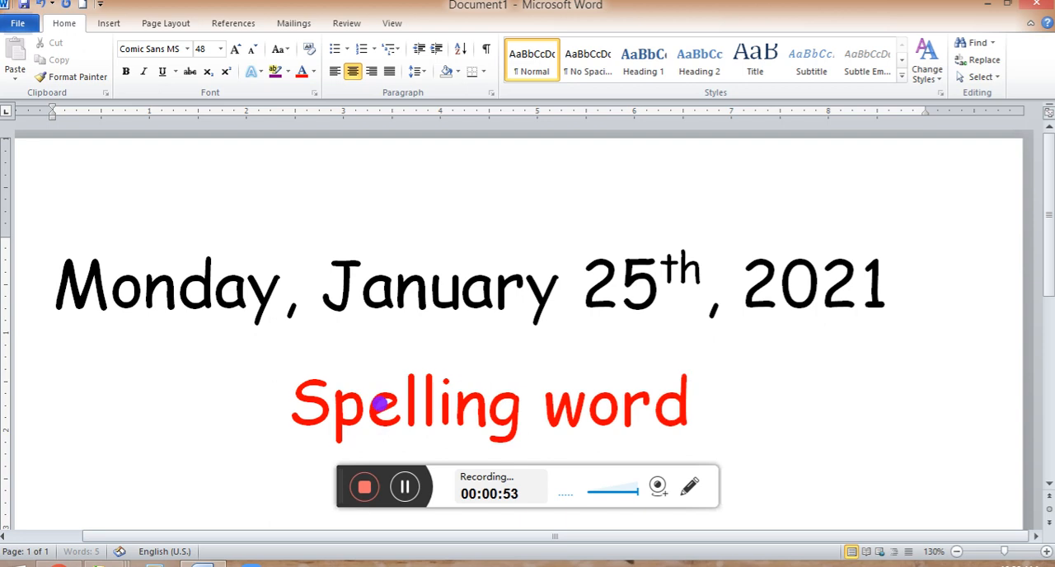
{"action": "type", "text": "s"}
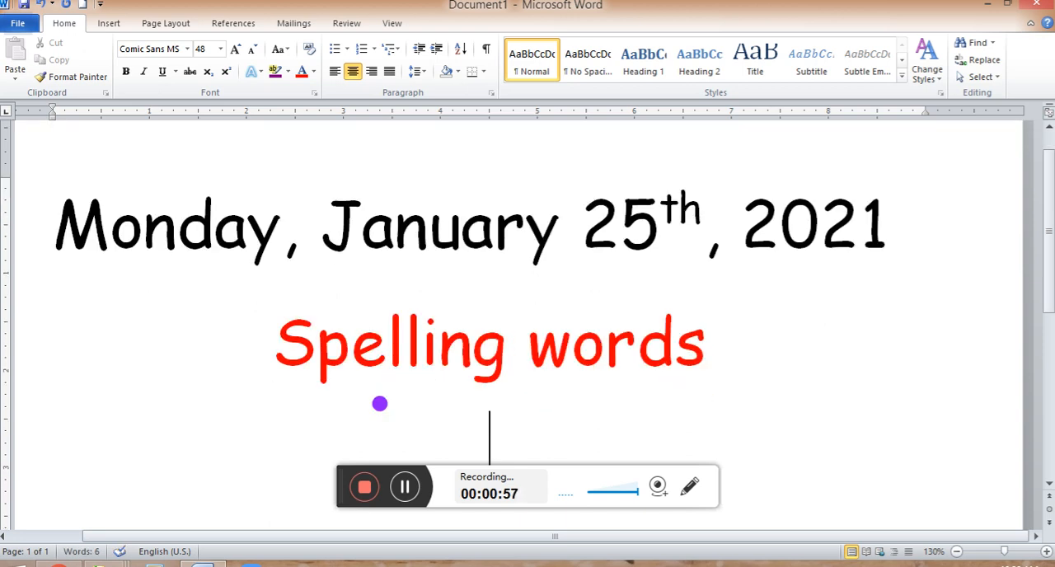
{"action": "type", "text": "(unit 5 week 3"}
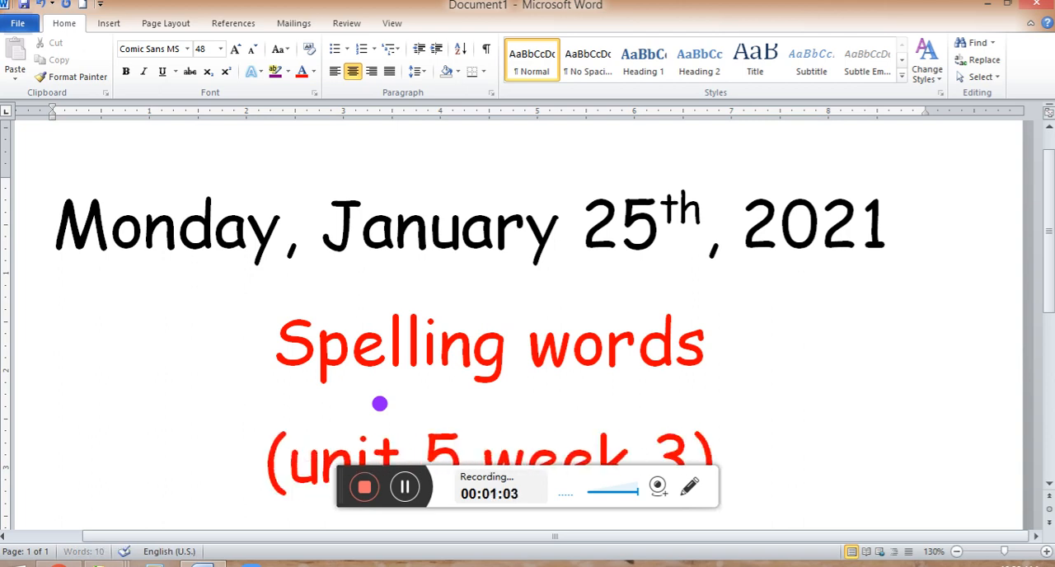
{"action": "scroll", "scroll_direction": "down", "scroll_amount": 3}
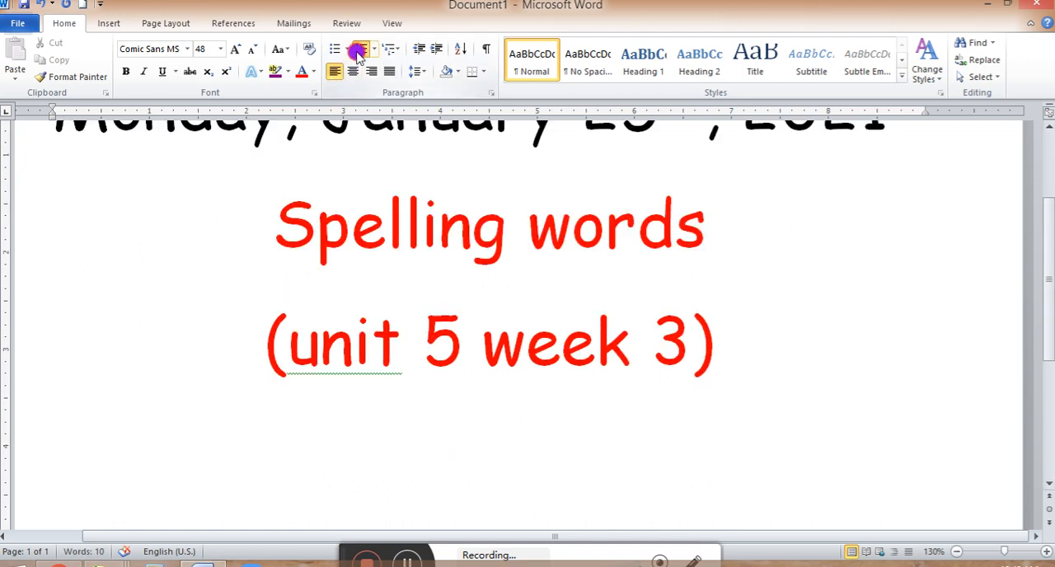
Start a numbered list with dark blue font and type 'sunlight' and 'rain'.
{"action": "left_click", "coordinate": [361, 48]}
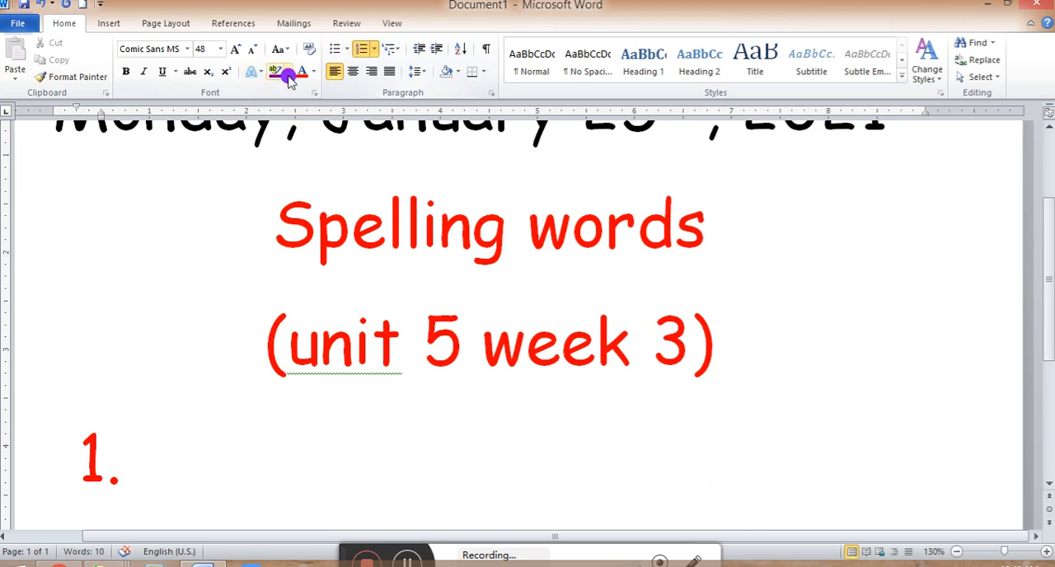
{"action": "left_click", "coordinate": [312, 72]}
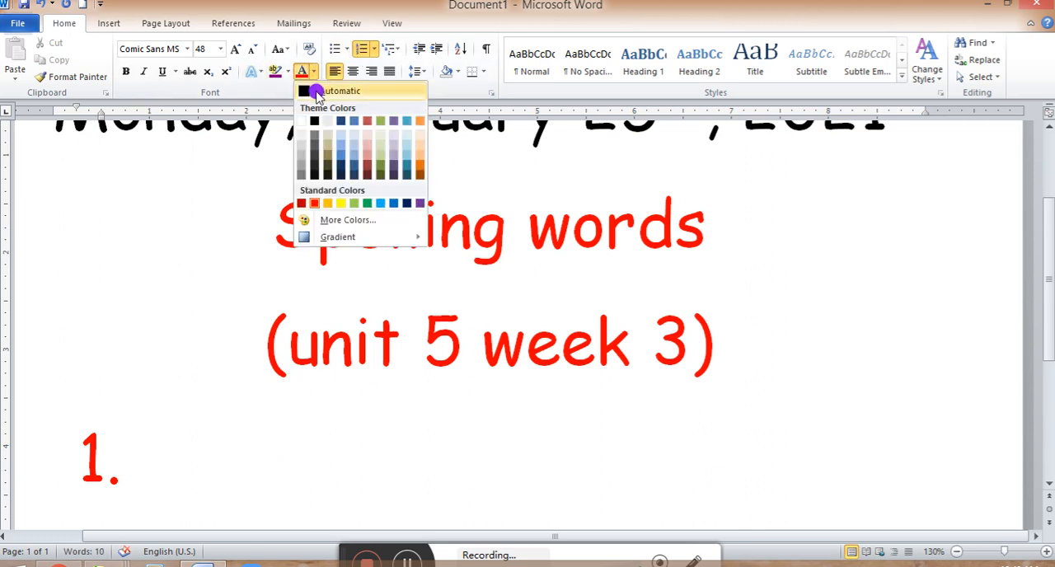
{"action": "left_click", "coordinate": [338, 91]}
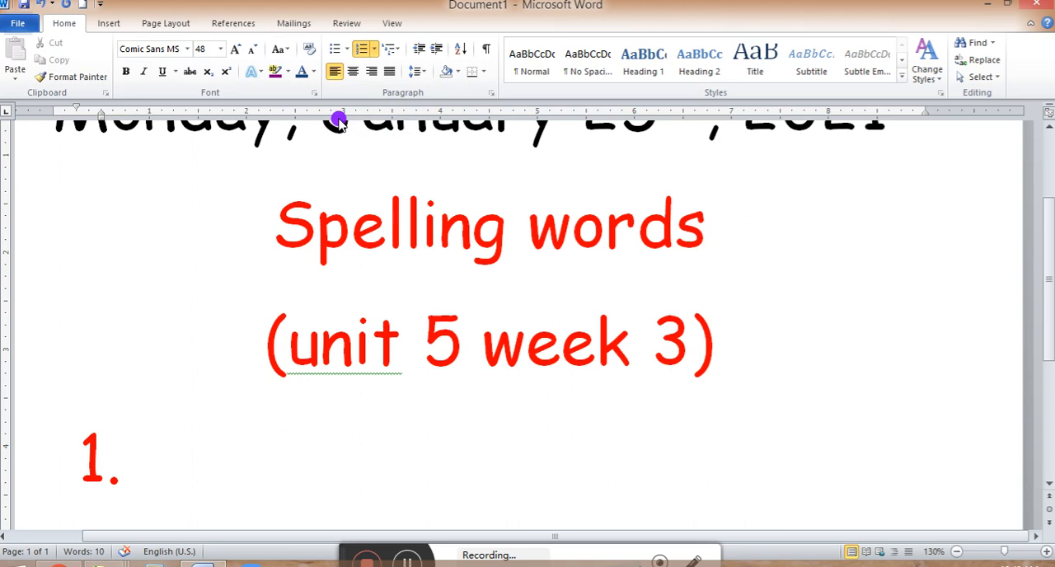
{"action": "type", "text": "sun"}
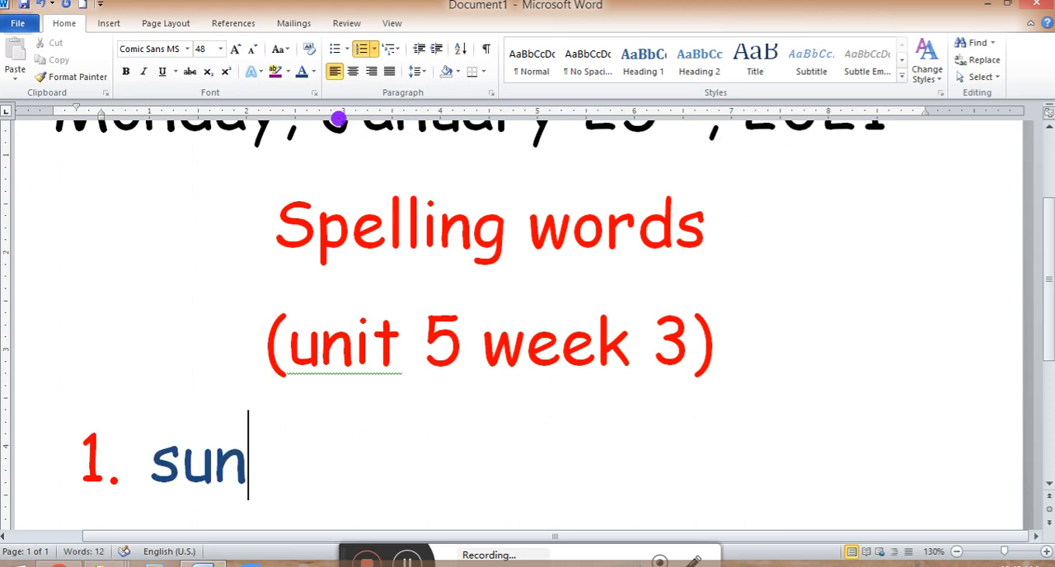
{"action": "type", "text": "lig"}
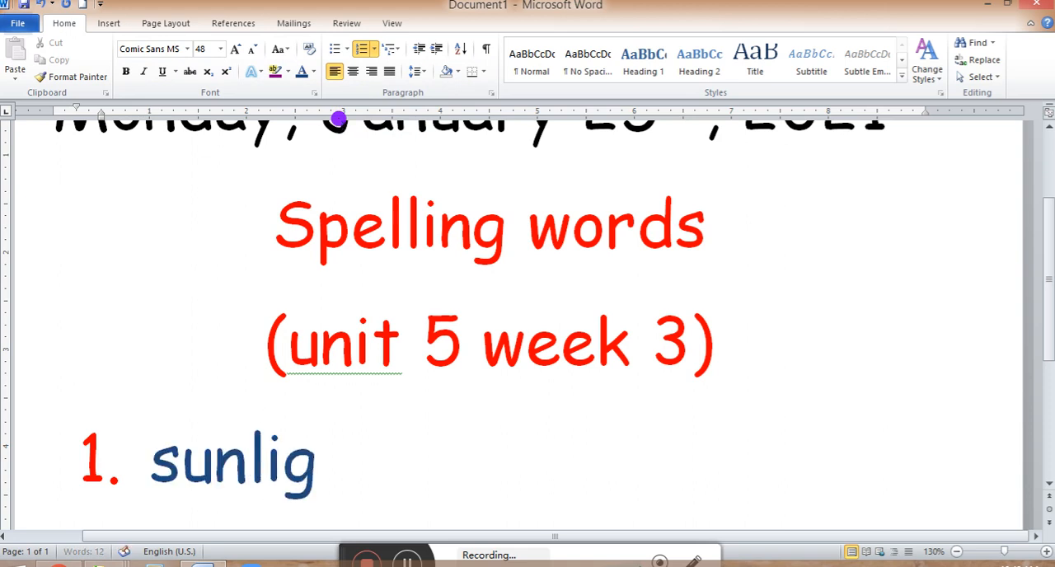
{"action": "type", "text": "ht"}
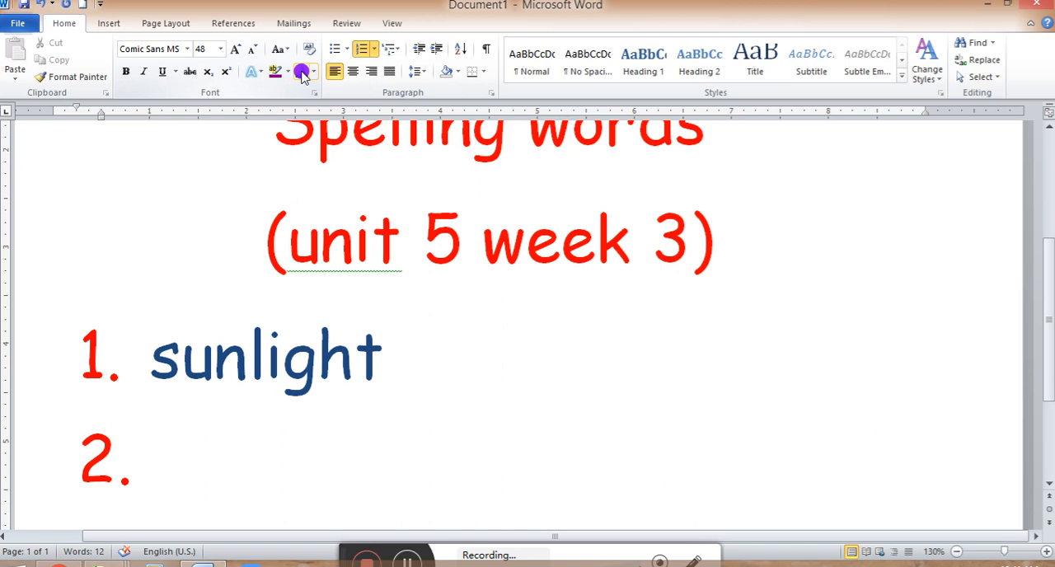
{"action": "type", "text": "r"}
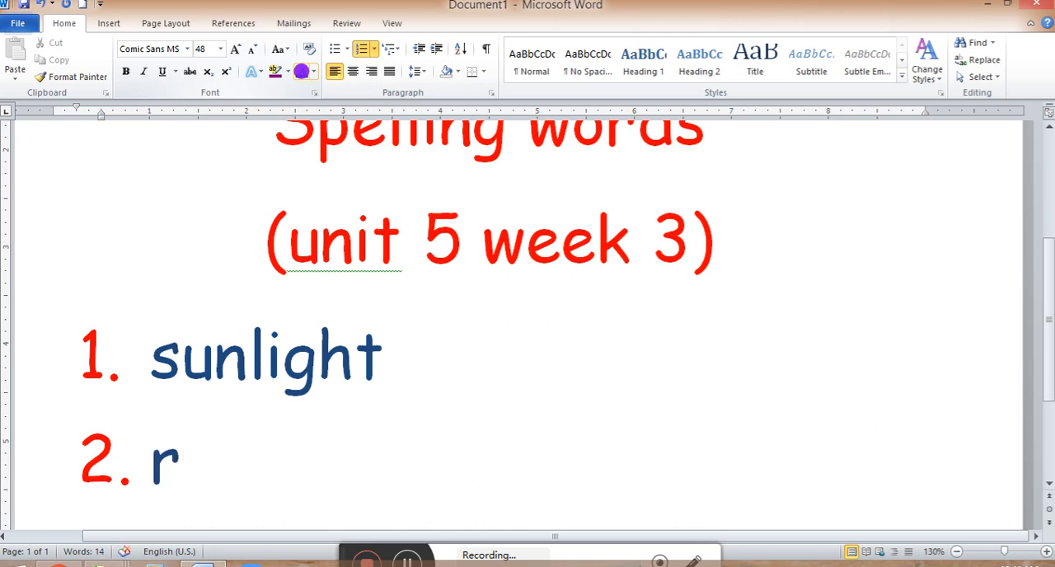
{"action": "type", "text": "a"}
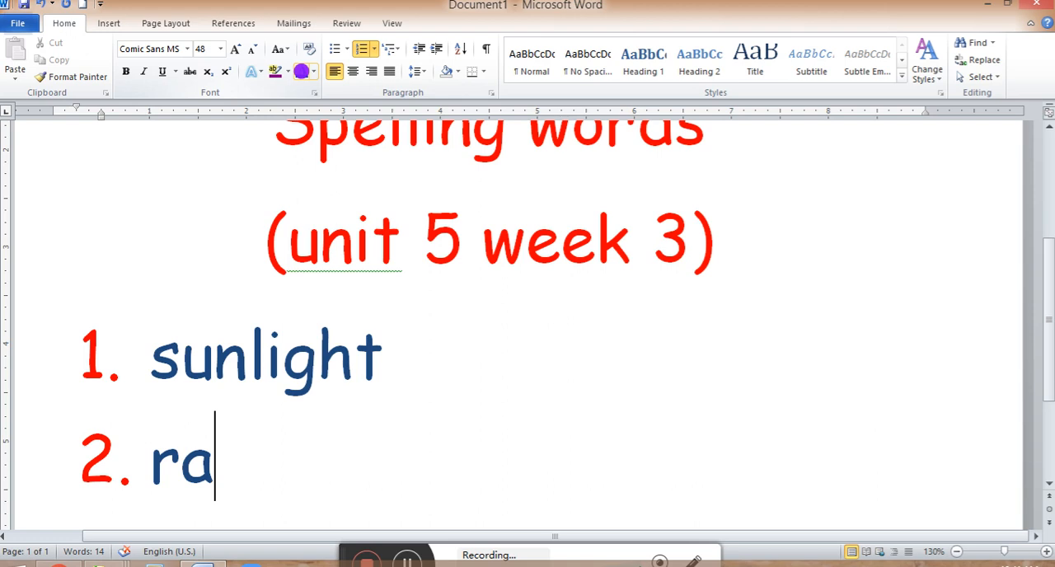
{"action": "type", "text": "in"}
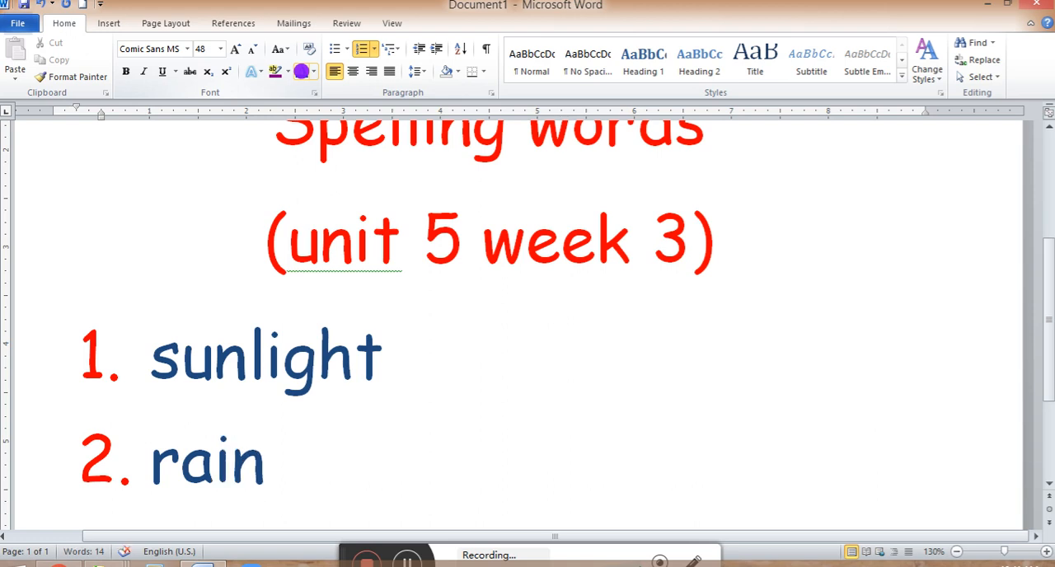
Apply Turquoise Text Highlight Color to 'ai' in rain and 'igh' in sunlight.
{"action": "left_click", "coordinate": [266, 460]}
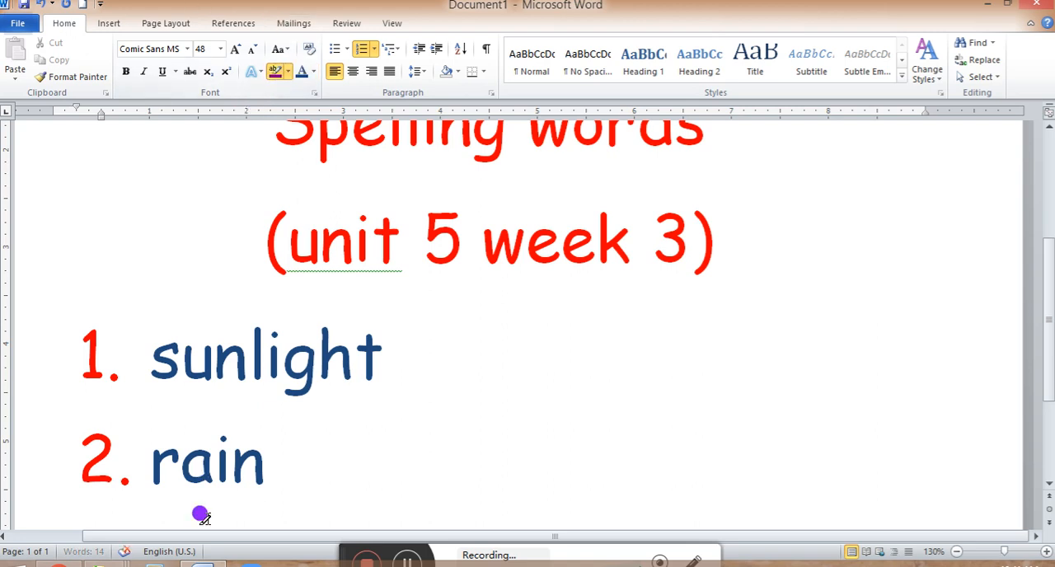
{"action": "left_click_drag", "start_coordinate": [202, 515], "coordinate": [276, 404]}
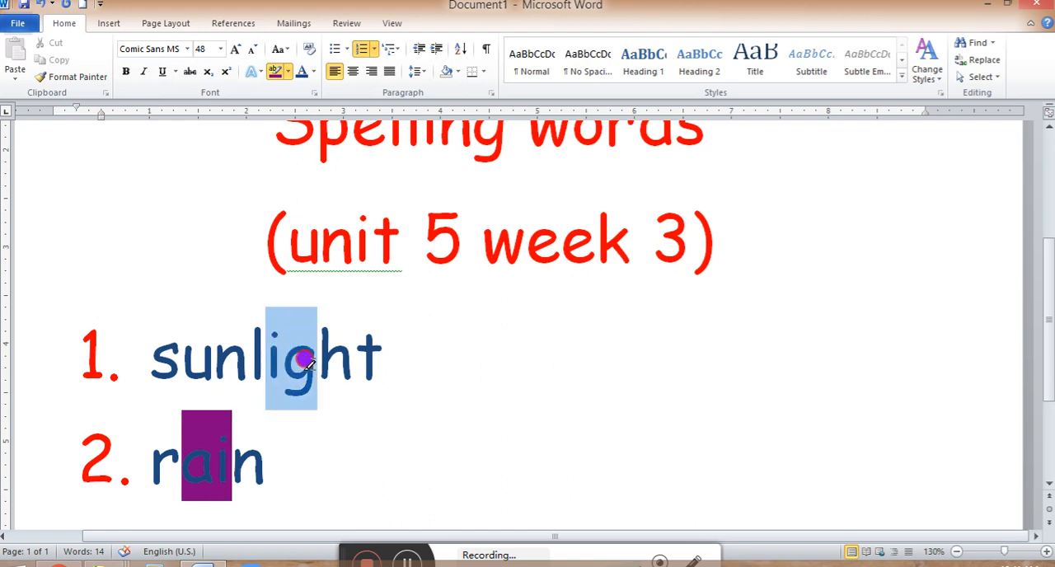
{"action": "left_click", "coordinate": [281, 72]}
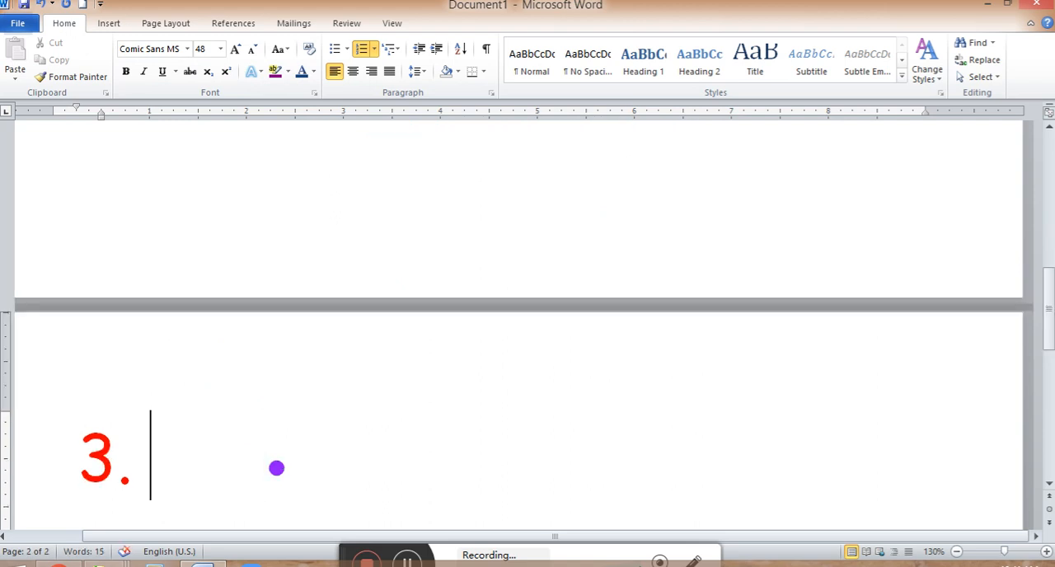
{"action": "mouse_move", "coordinate": [1049, 426]}
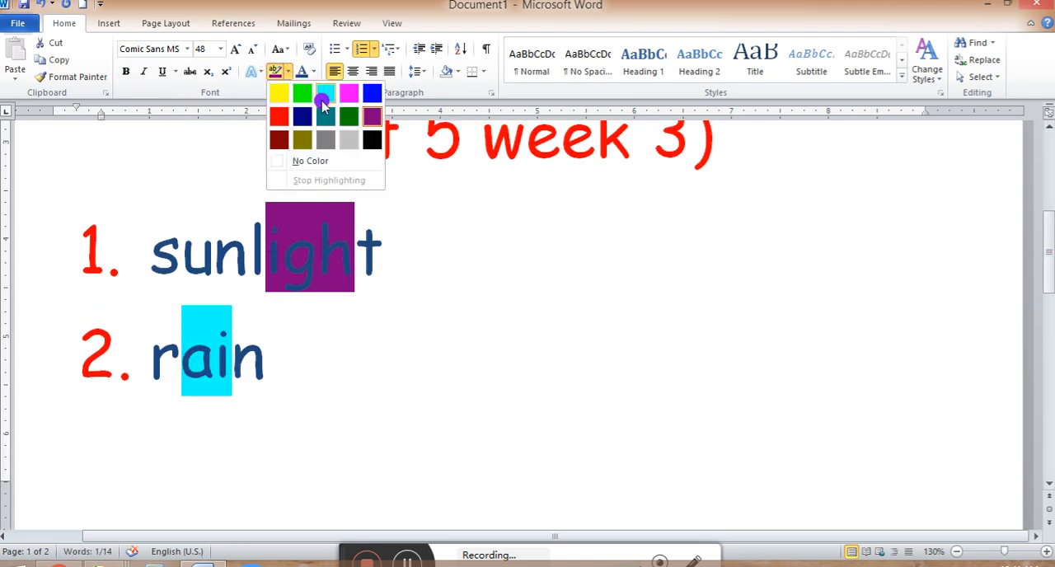
{"action": "left_click", "coordinate": [324, 93]}
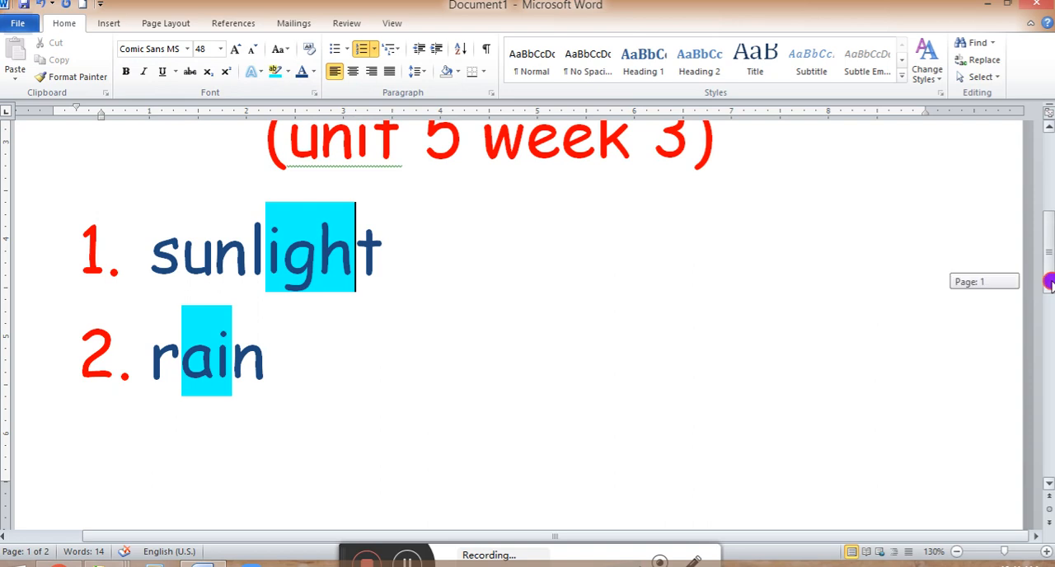
{"action": "scroll", "scroll_direction": "down", "scroll_amount": 3}
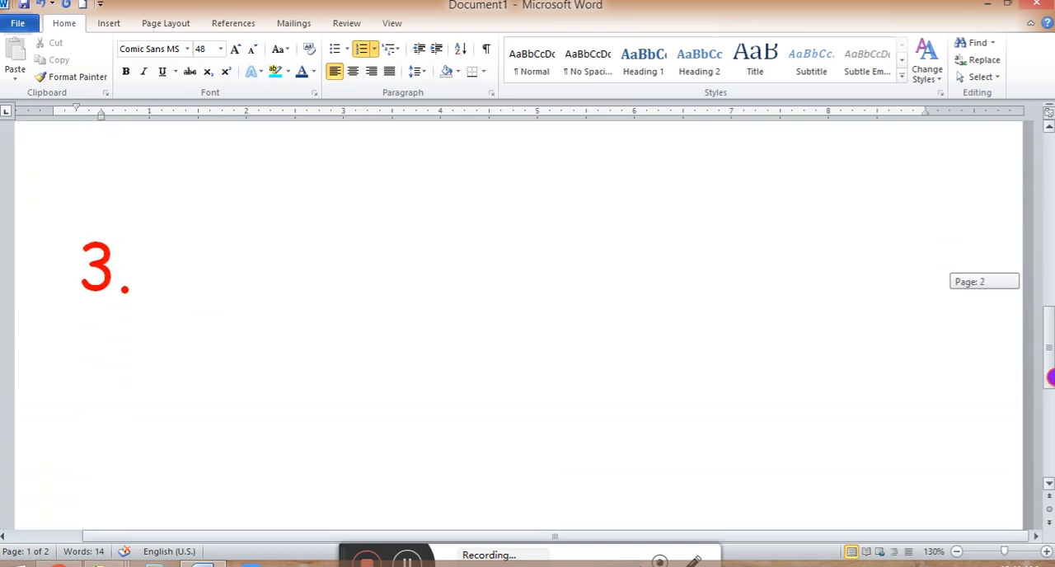
{"action": "scroll", "scroll_direction": "down", "scroll_amount": 3}
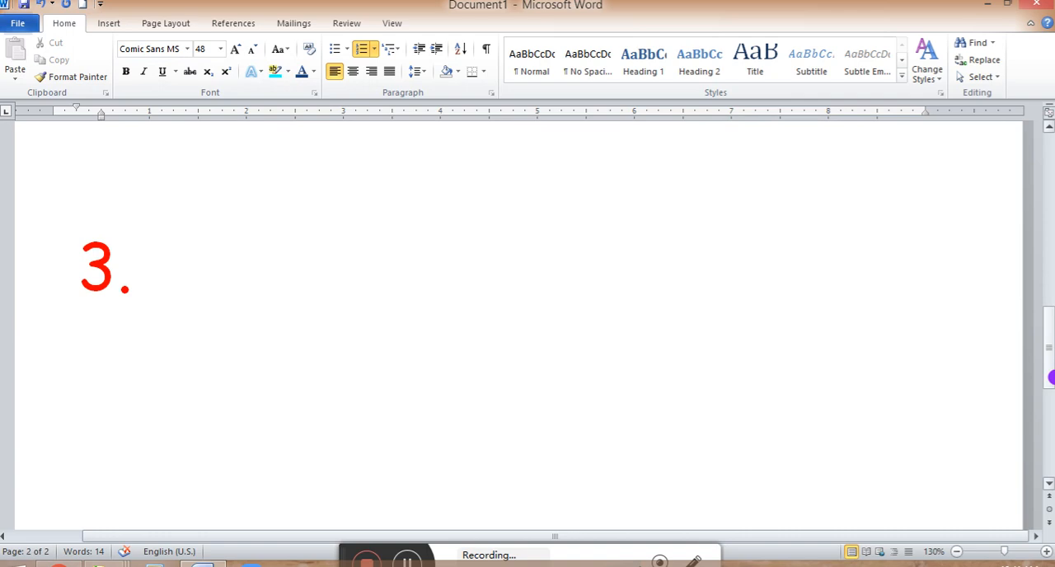
{"action": "mouse_move", "coordinate": [587, 338]}
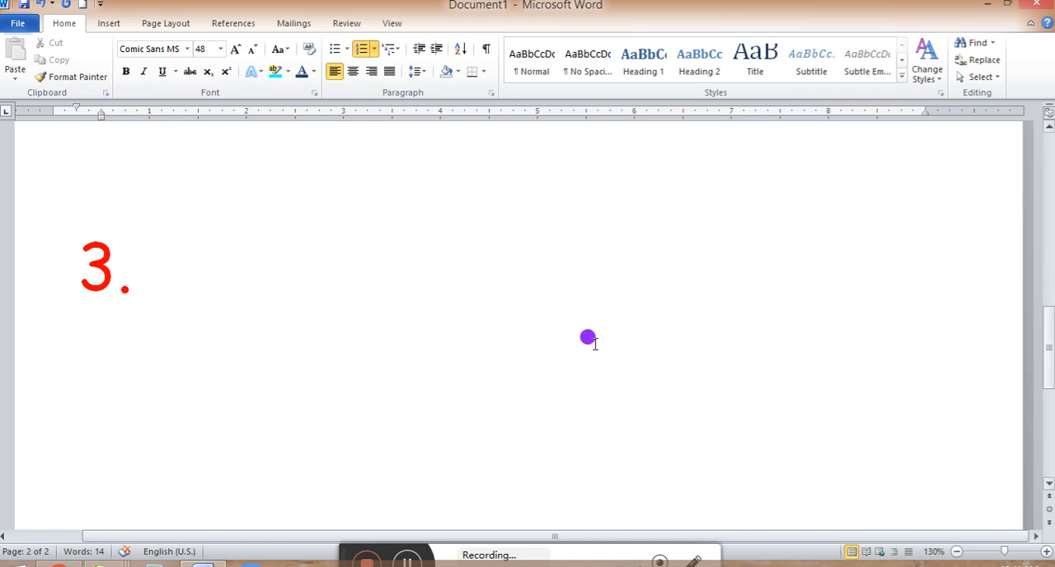
{"action": "mouse_move", "coordinate": [154, 254]}
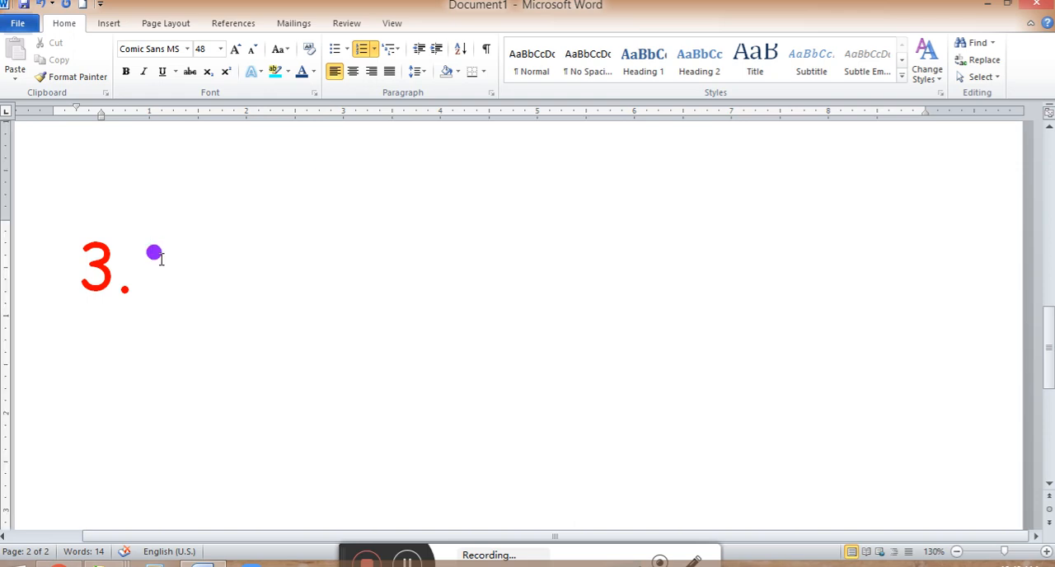
Type 'seed' as list item 3, then begin numbered item 4.
{"action": "left_click", "coordinate": [151, 262]}
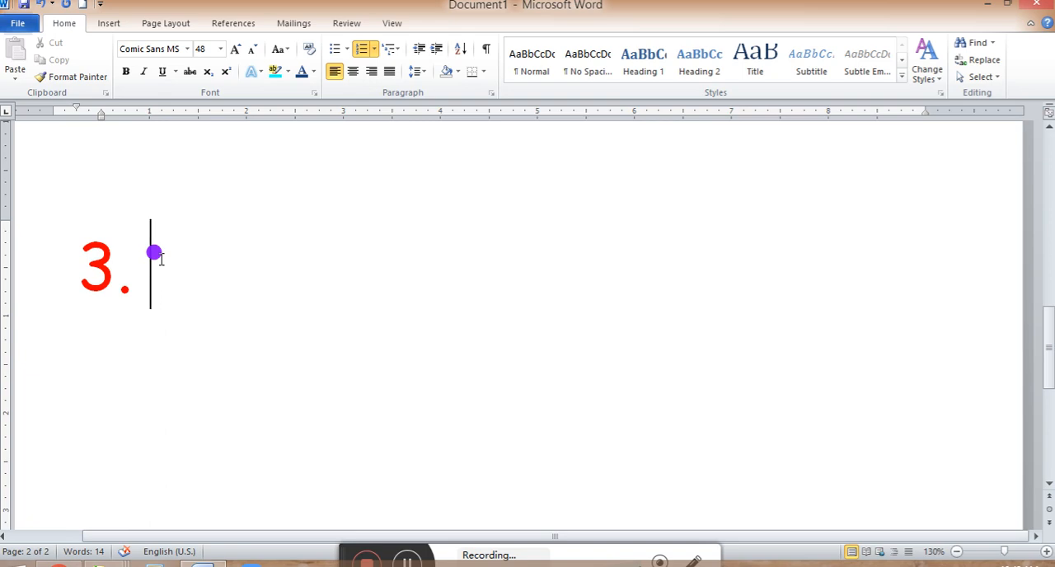
{"action": "type", "text": "seed"}
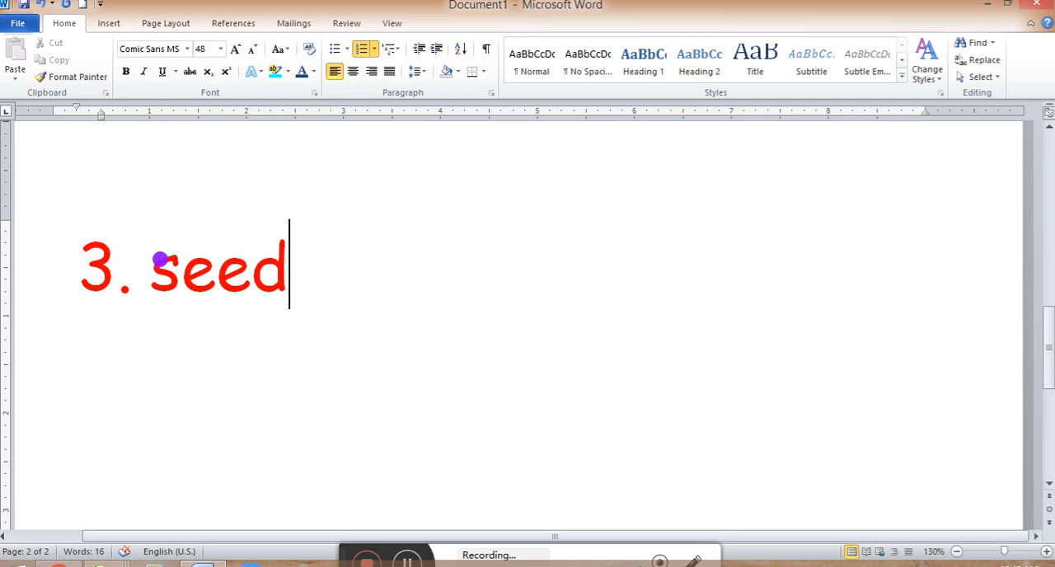
{"action": "mouse_move", "coordinate": [58, 243]}
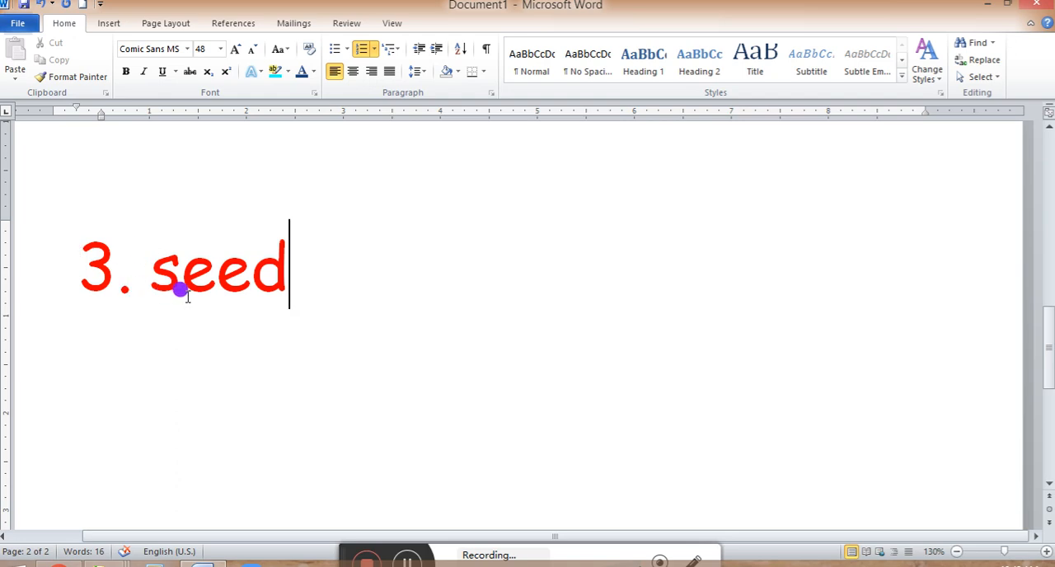
{"action": "mouse_move", "coordinate": [222, 290]}
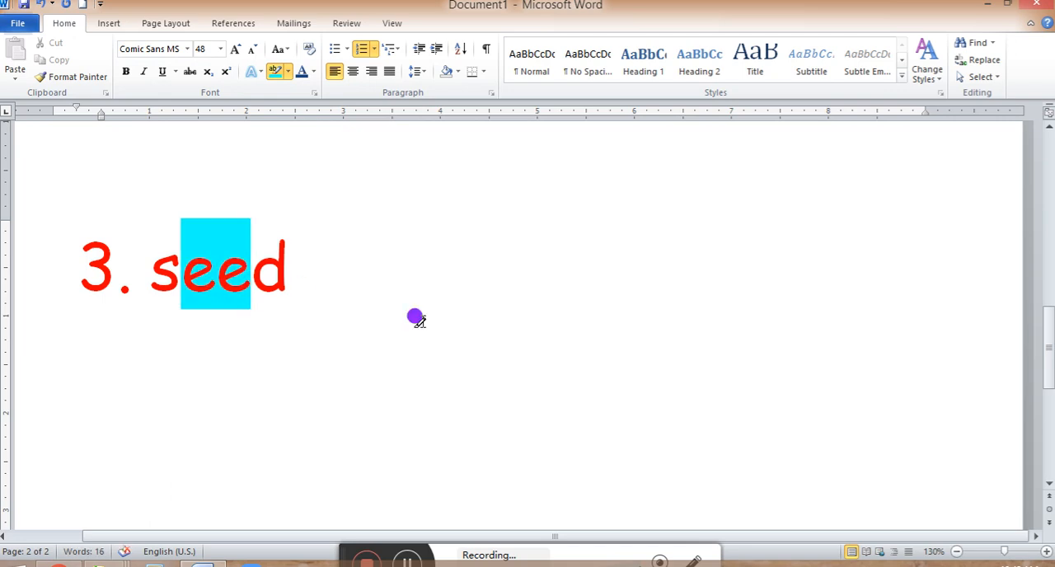
{"action": "mouse_move", "coordinate": [276, 71]}
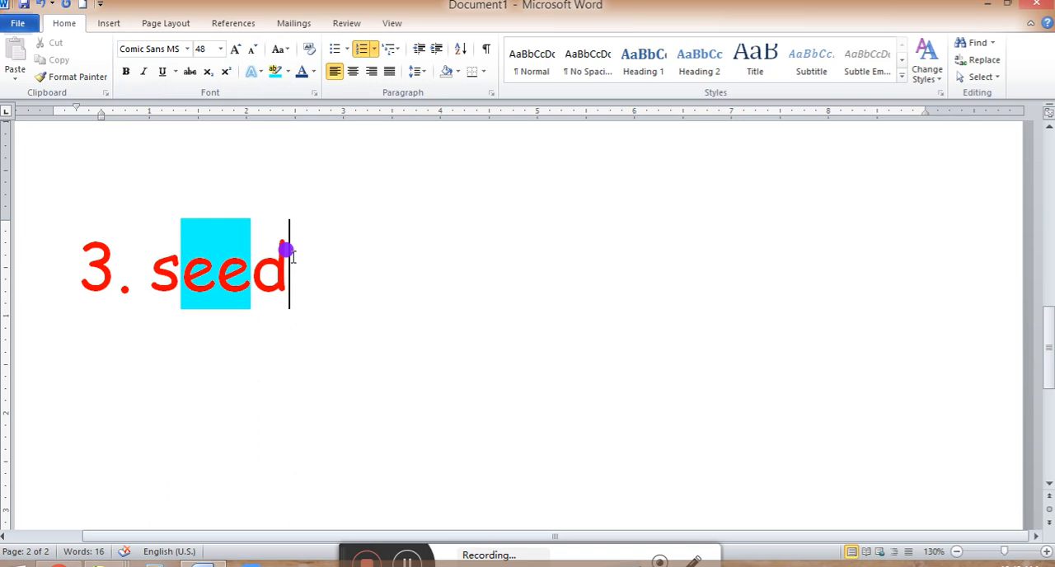
{"action": "key", "text": "enter"}
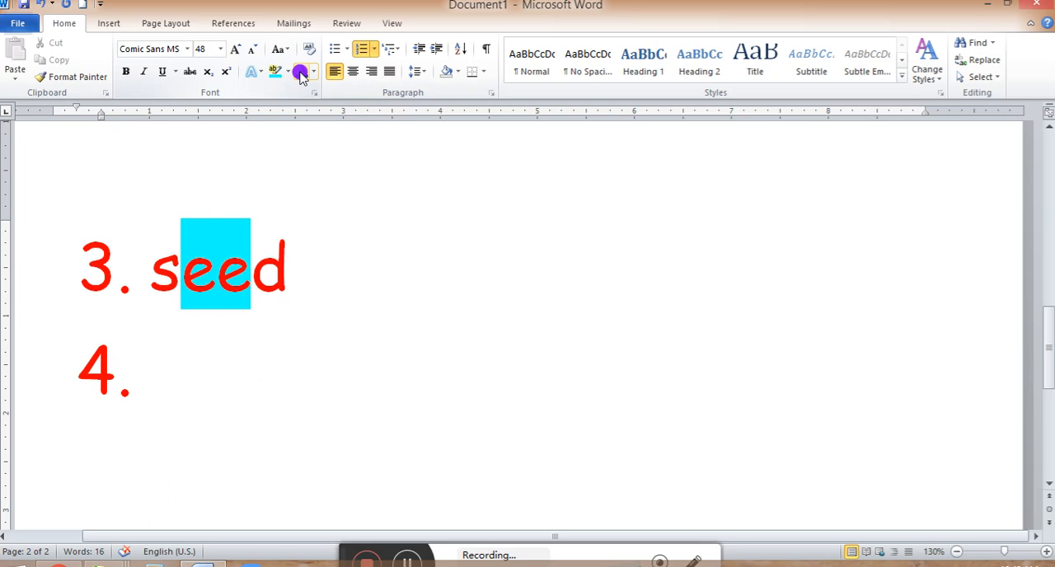
Set the font color to dark blue and type 'grapes' as item 4.
{"action": "left_click", "coordinate": [151, 369]}
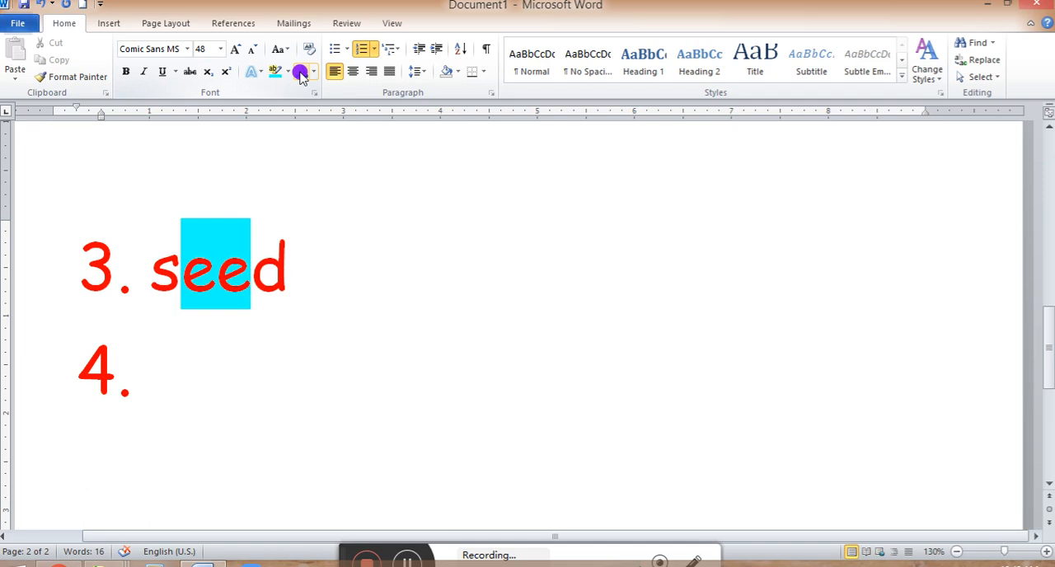
{"action": "left_click", "coordinate": [151, 368]}
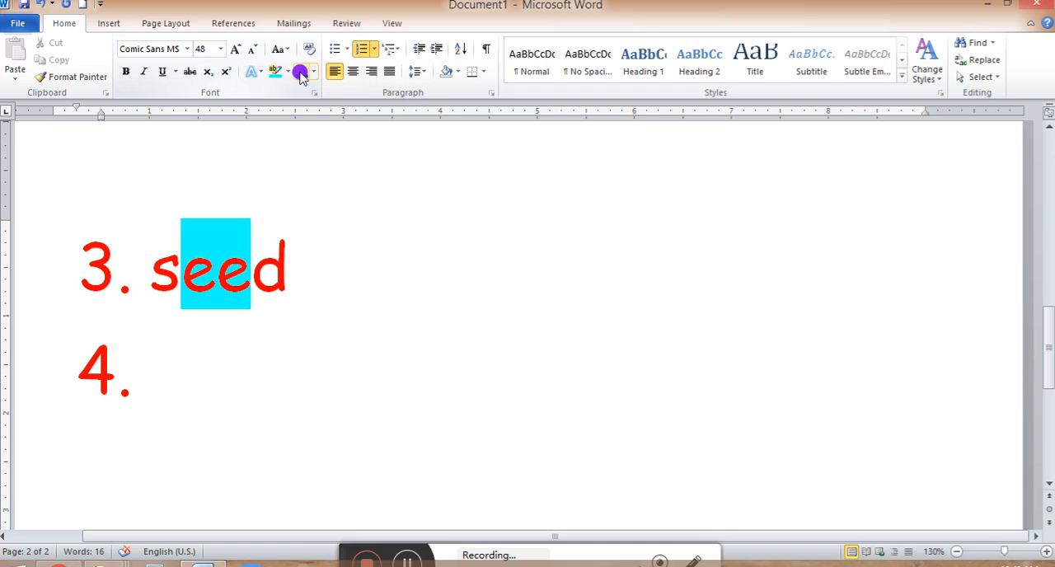
{"action": "type", "text": "gr"}
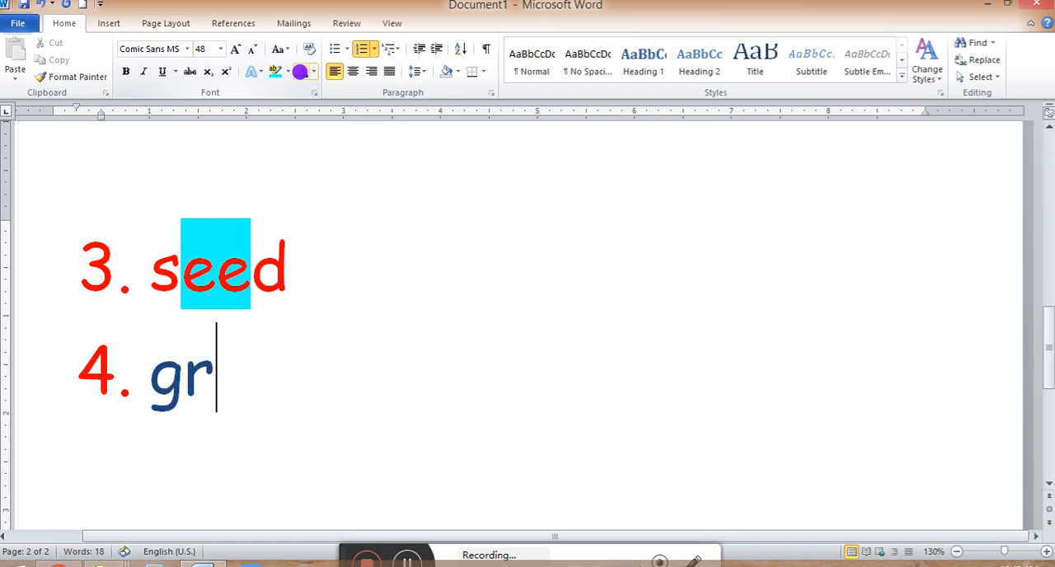
{"action": "type", "text": "ai"}
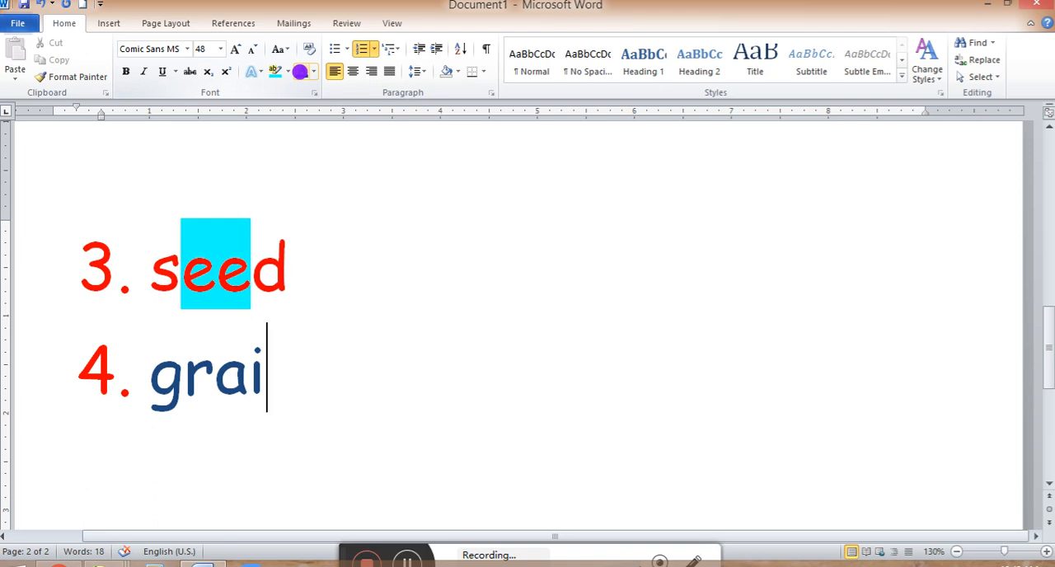
{"action": "type", "text": "pes"}
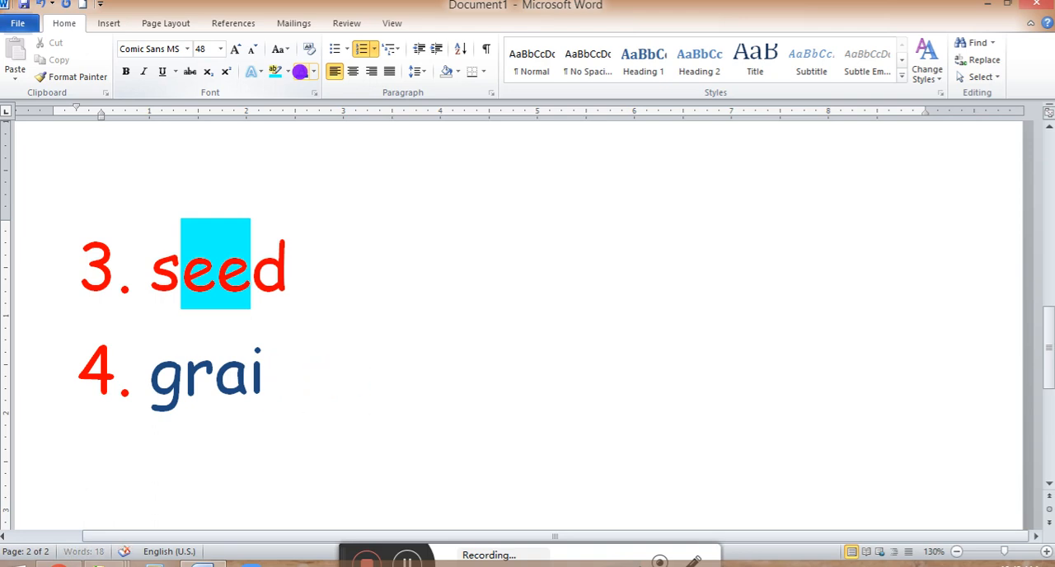
{"action": "type", "text": "pes"}
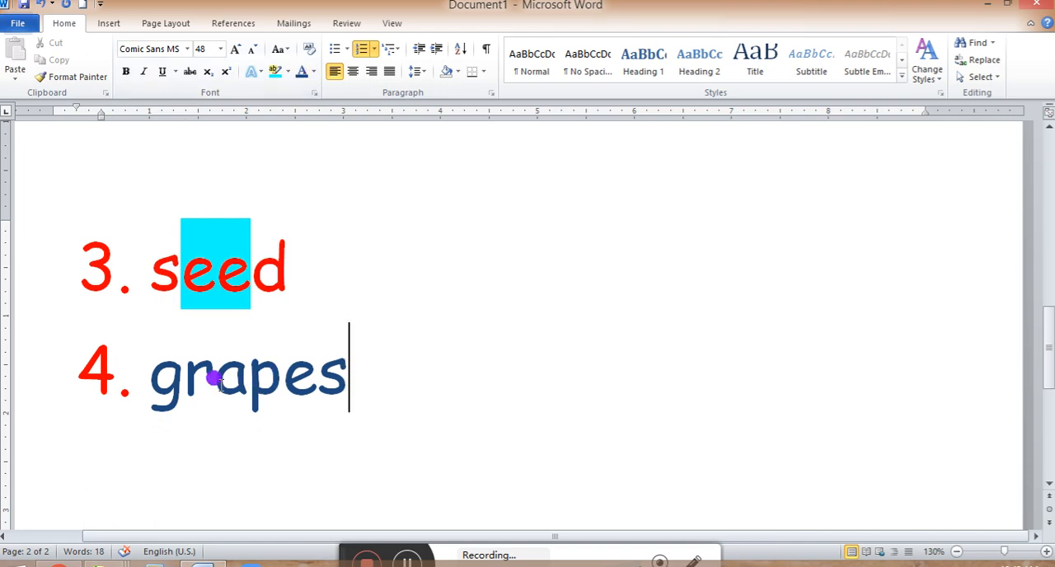
{"action": "double_click", "coordinate": [231, 375]}
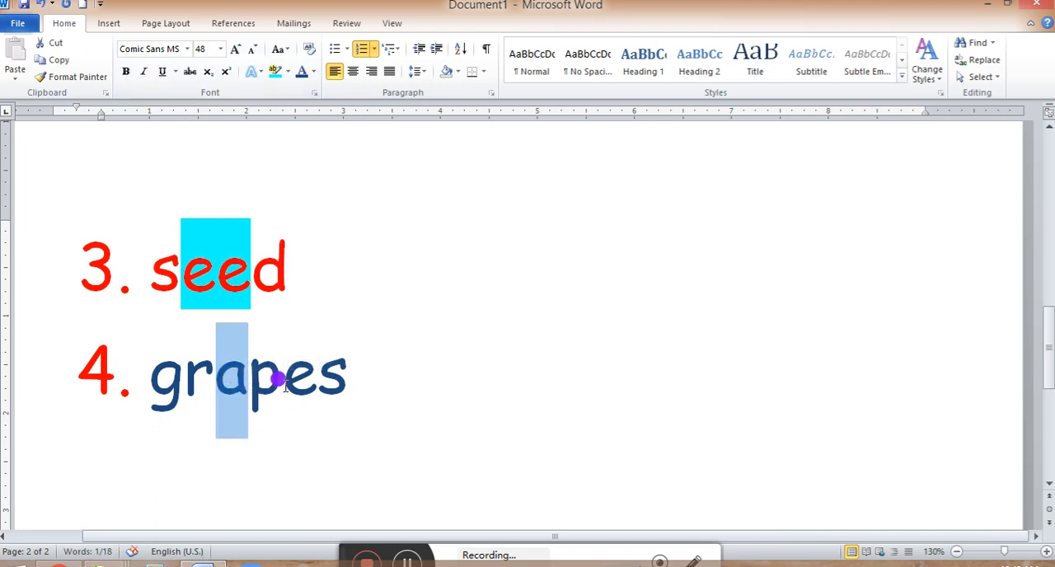
{"action": "left_click", "coordinate": [350, 375]}
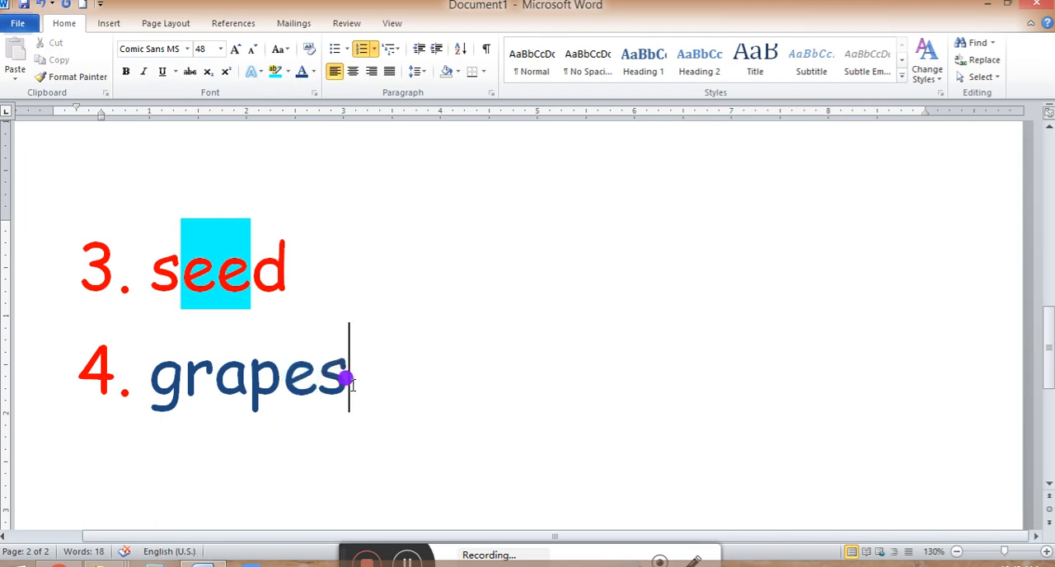
Create empty numbered item 5 below 'grapes' and place the cursor after '5.'.
{"action": "key", "text": "enter"}
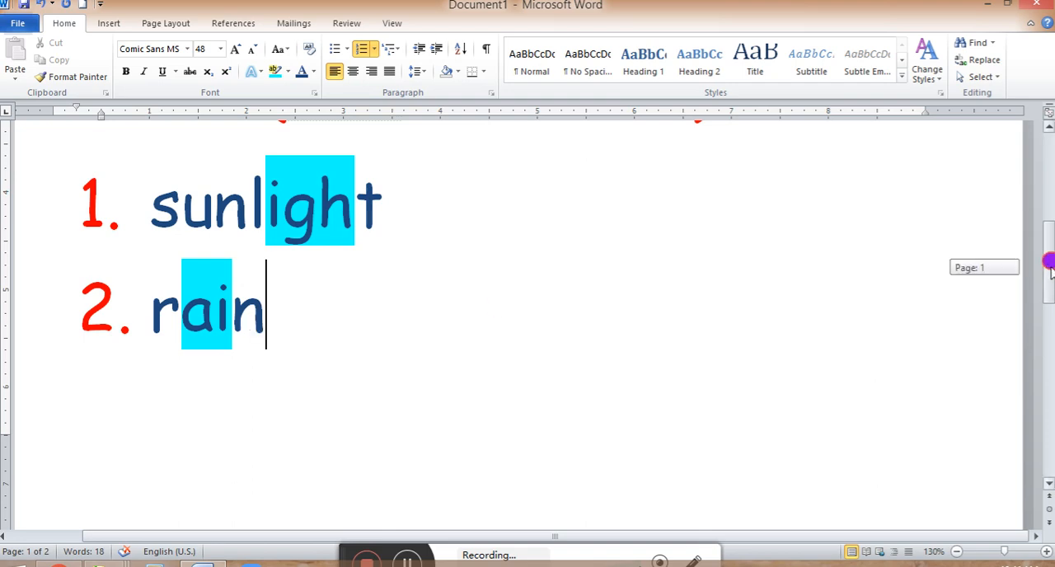
{"action": "scroll", "scroll_direction": "down", "scroll_amount": 3}
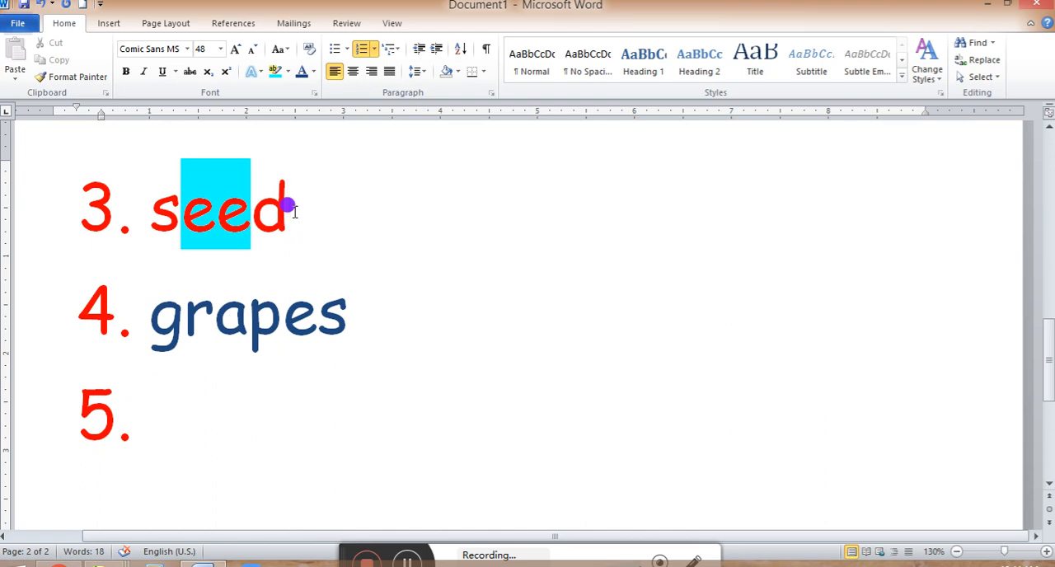
{"action": "left_click", "coordinate": [289, 206]}
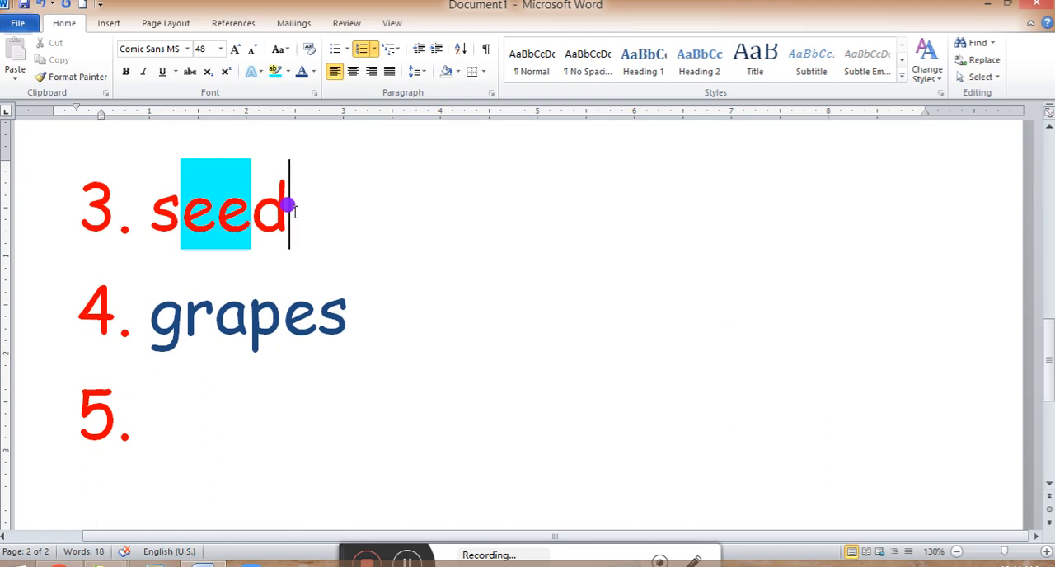
{"action": "left_click", "coordinate": [252, 316]}
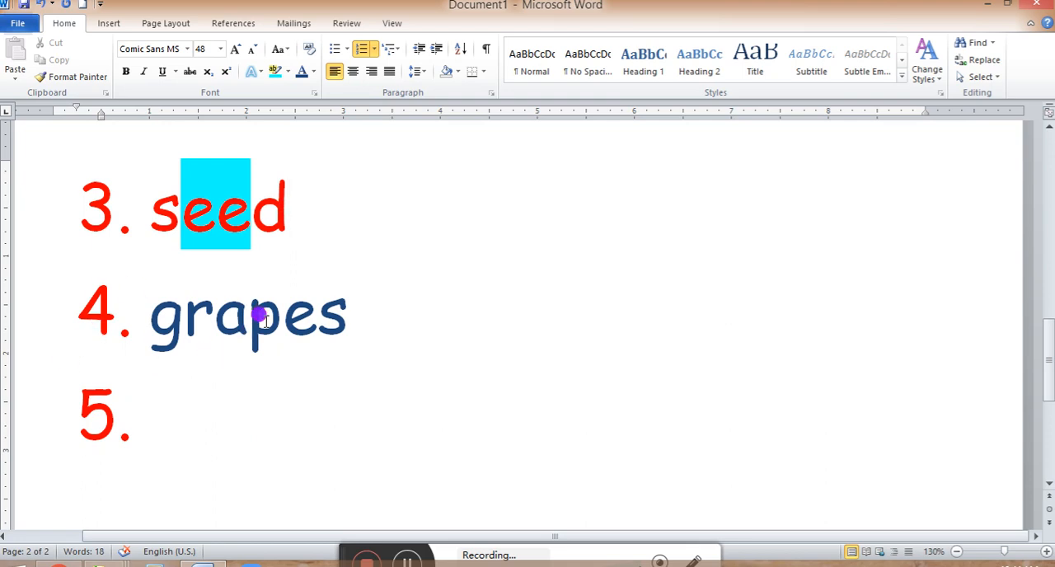
{"action": "left_click", "coordinate": [151, 411]}
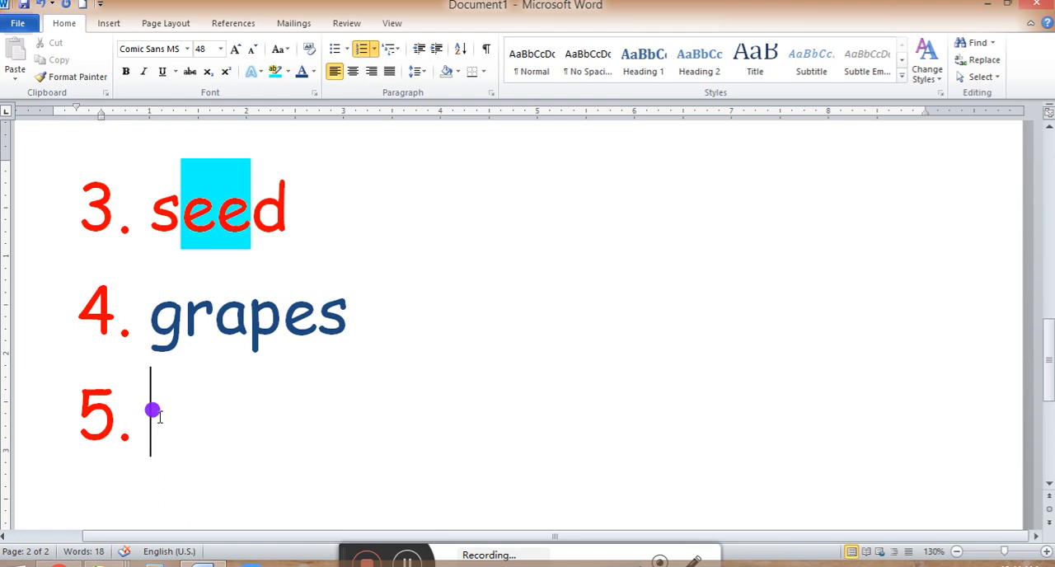
Type 'heat' in red as item 5 and place the cursor at item 6.
{"action": "type", "text": "h"}
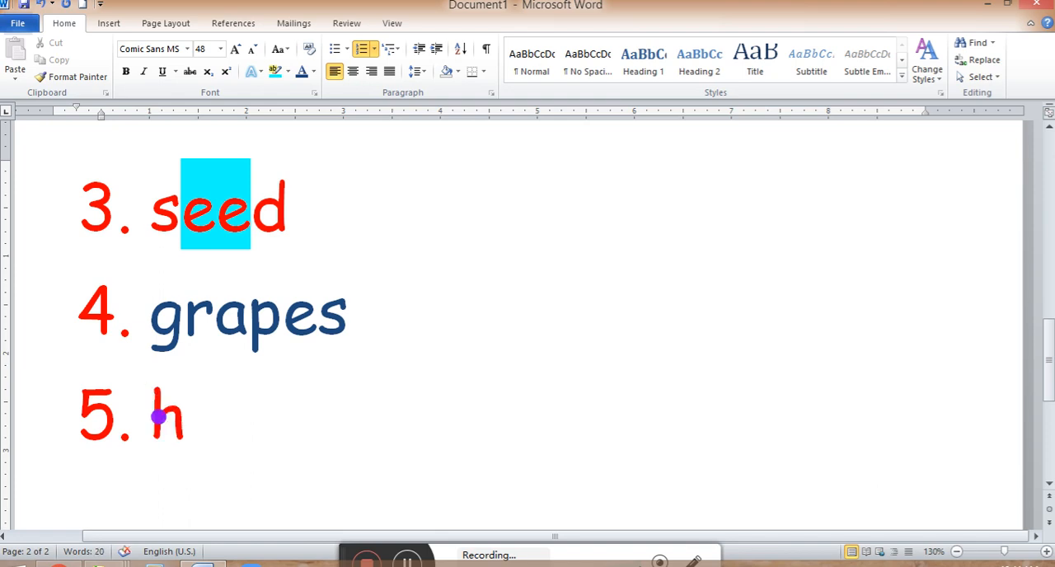
{"action": "type", "text": "eat"}
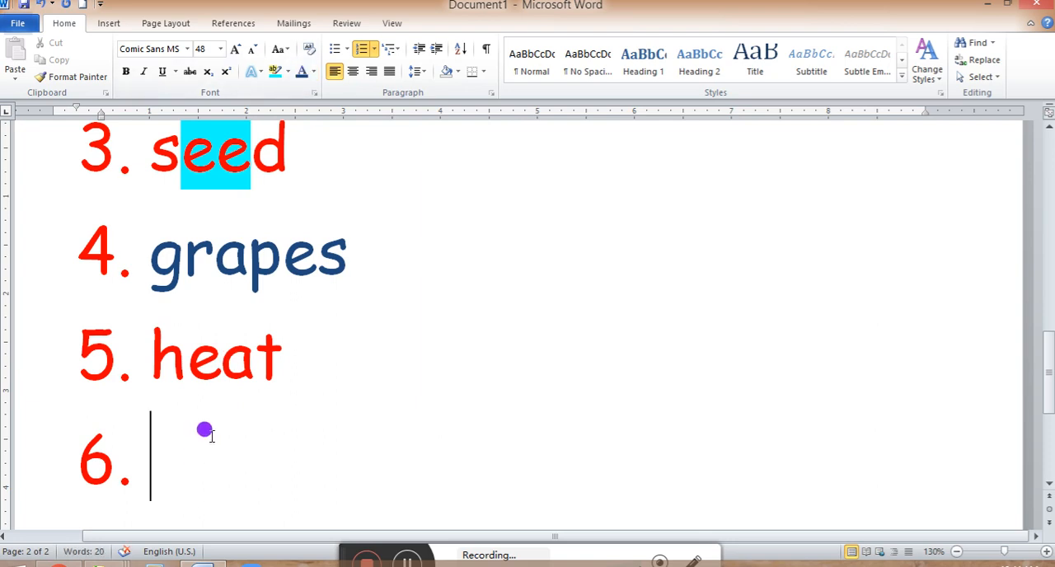
{"action": "mouse_move", "coordinate": [157, 460]}
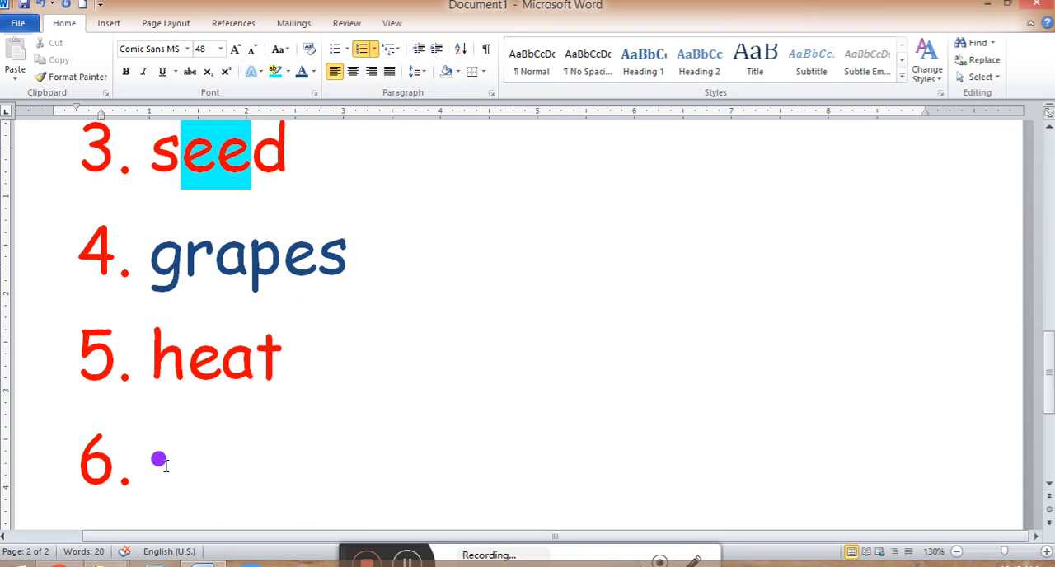
{"action": "left_click", "coordinate": [156, 459]}
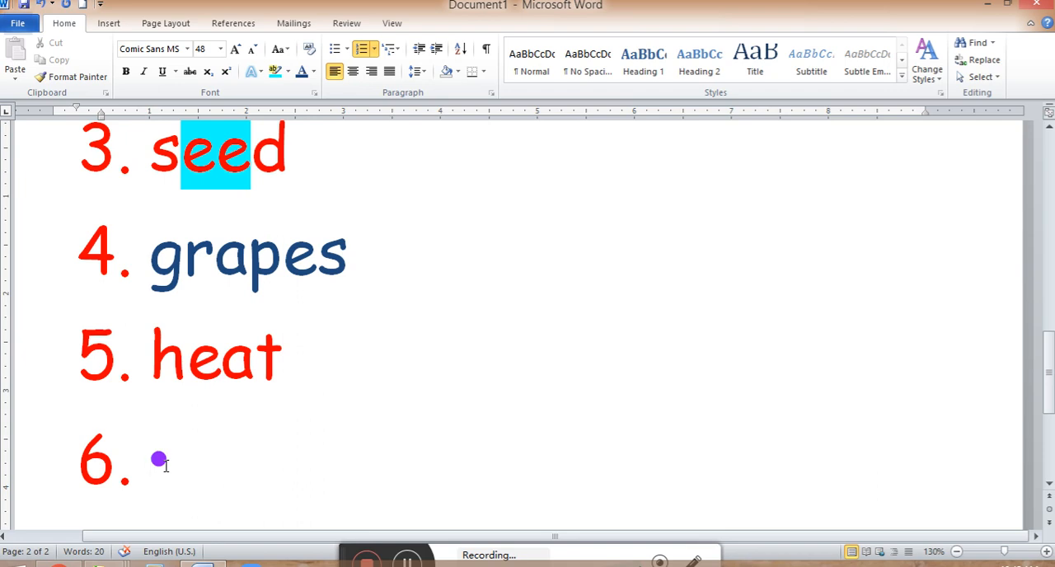
Type 'cleaned' in dark blue after the '6.' number.
{"action": "left_click", "coordinate": [152, 459]}
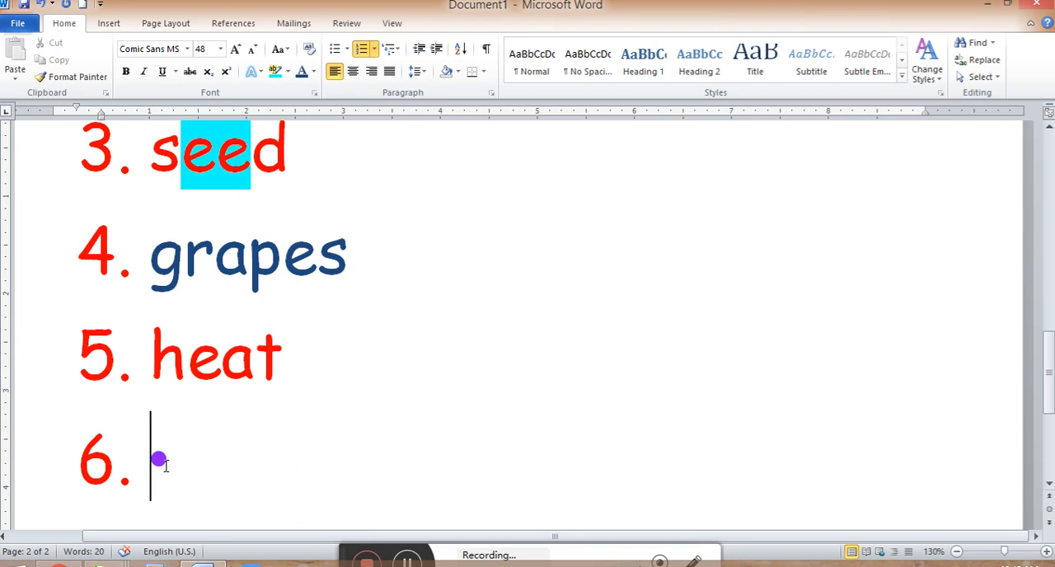
{"action": "type", "text": "cl"}
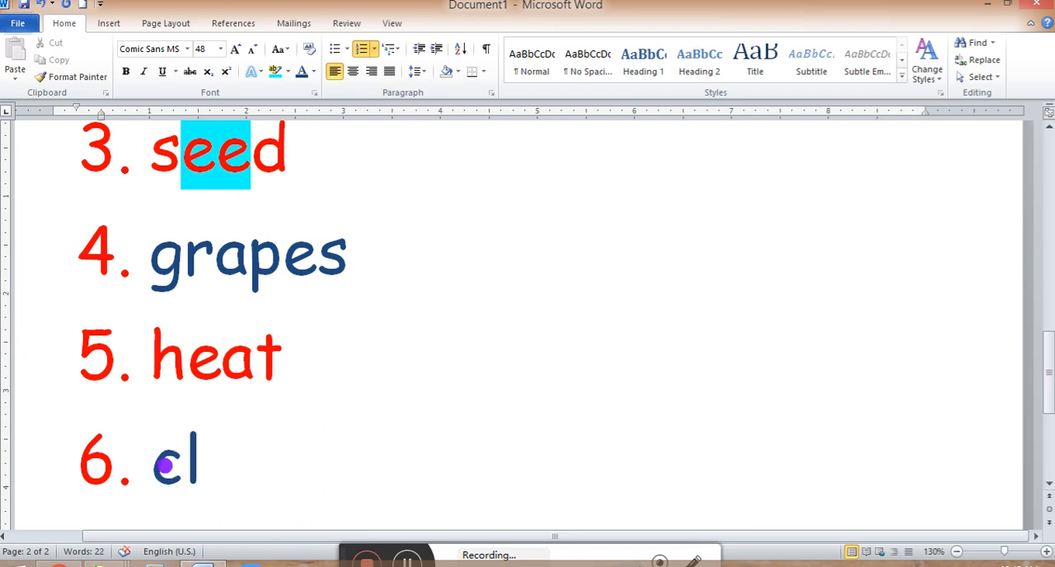
{"action": "type", "text": "ean"}
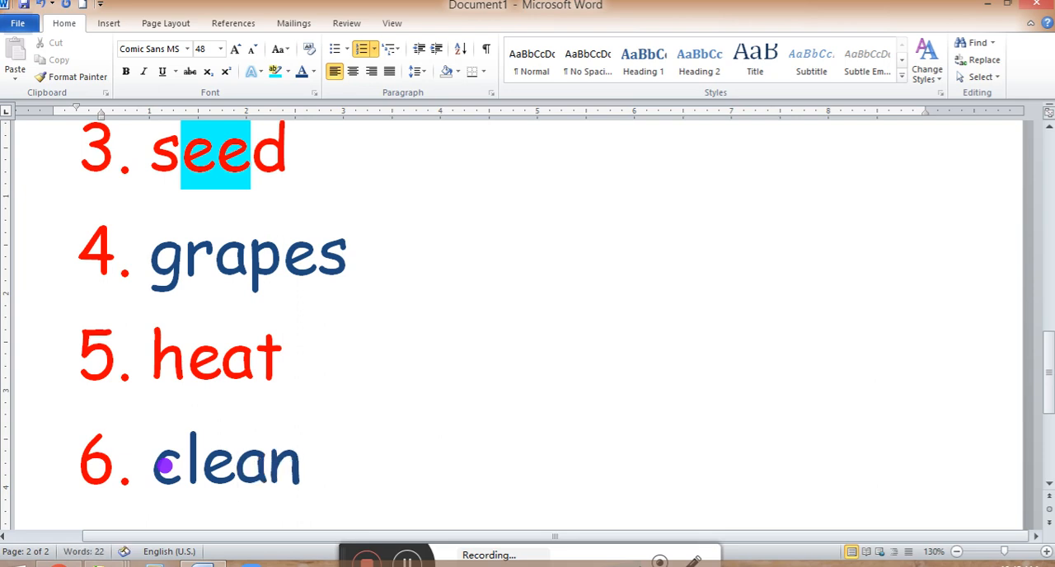
{"action": "type", "text": "ed"}
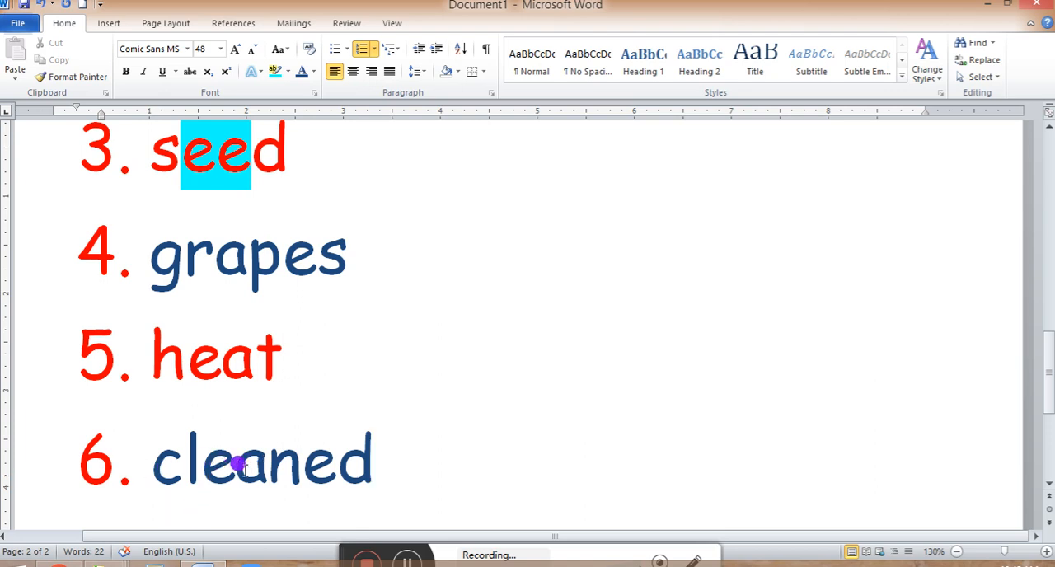
{"action": "mouse_move", "coordinate": [152, 477]}
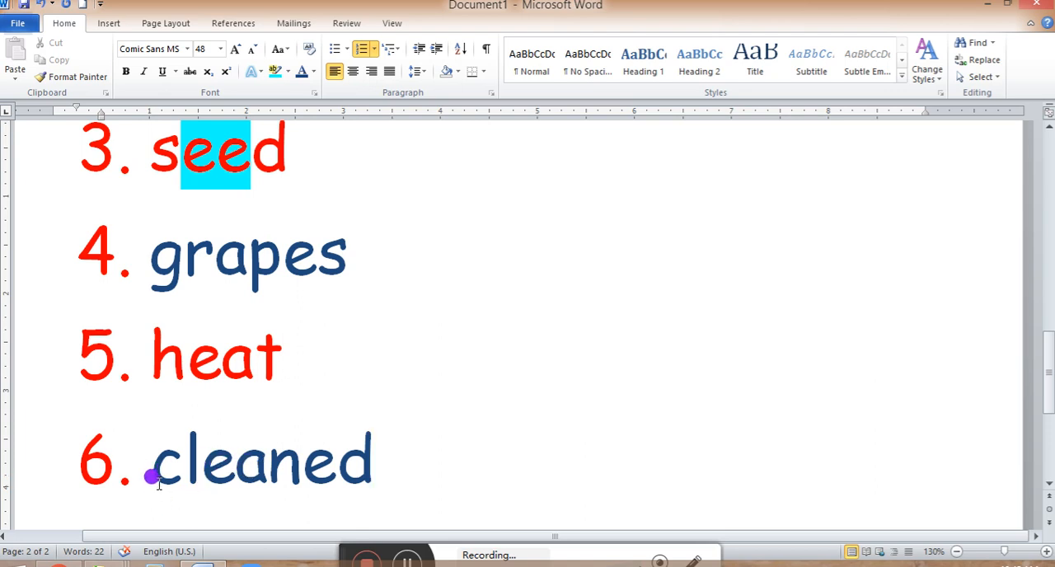
{"action": "mouse_move", "coordinate": [260, 485]}
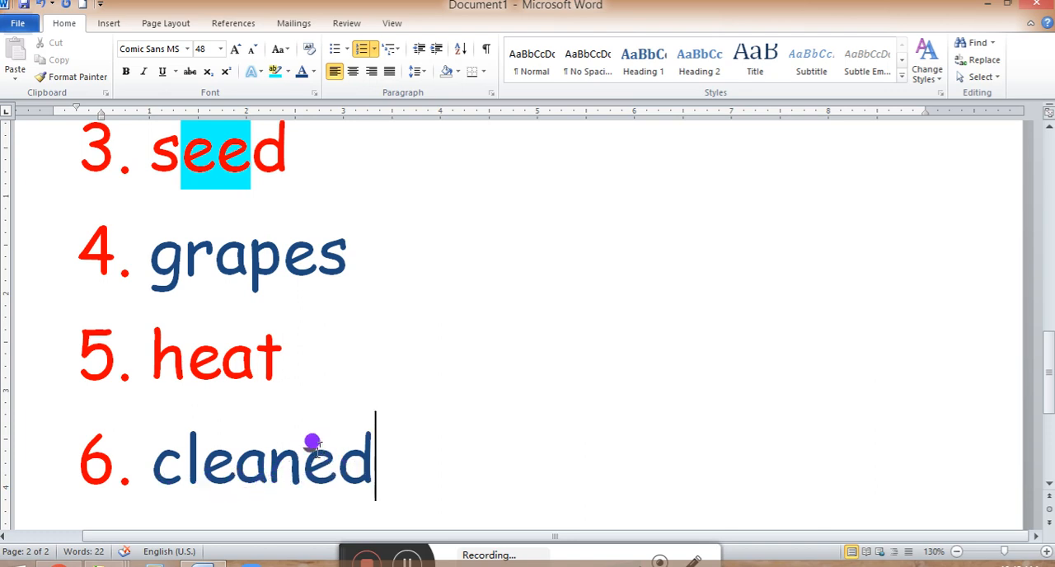
{"action": "mouse_move", "coordinate": [307, 460]}
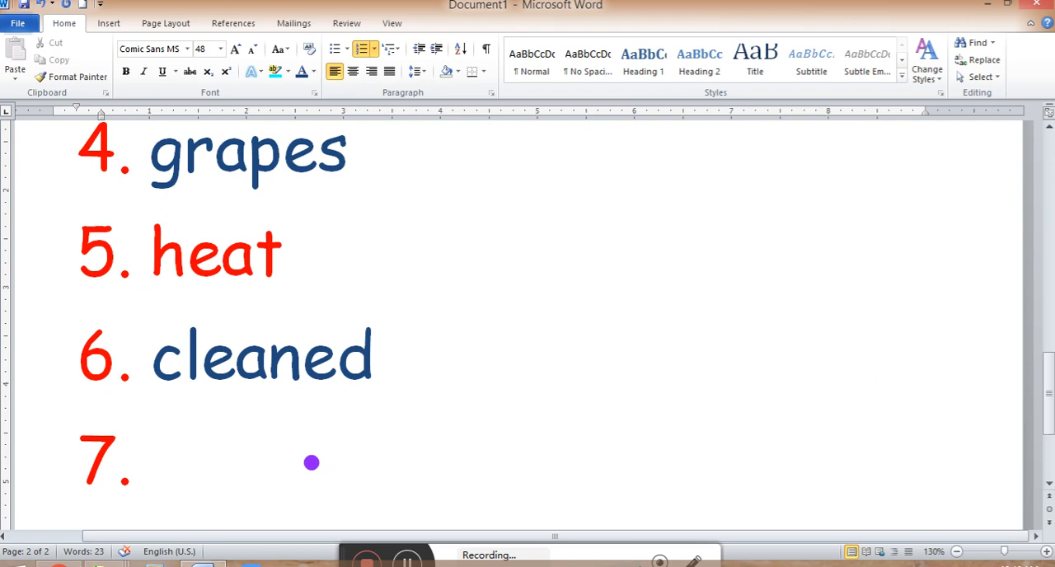
Set the font color to purple, type 'recycling' as item 7, and start item 8.
{"action": "left_click", "coordinate": [152, 457]}
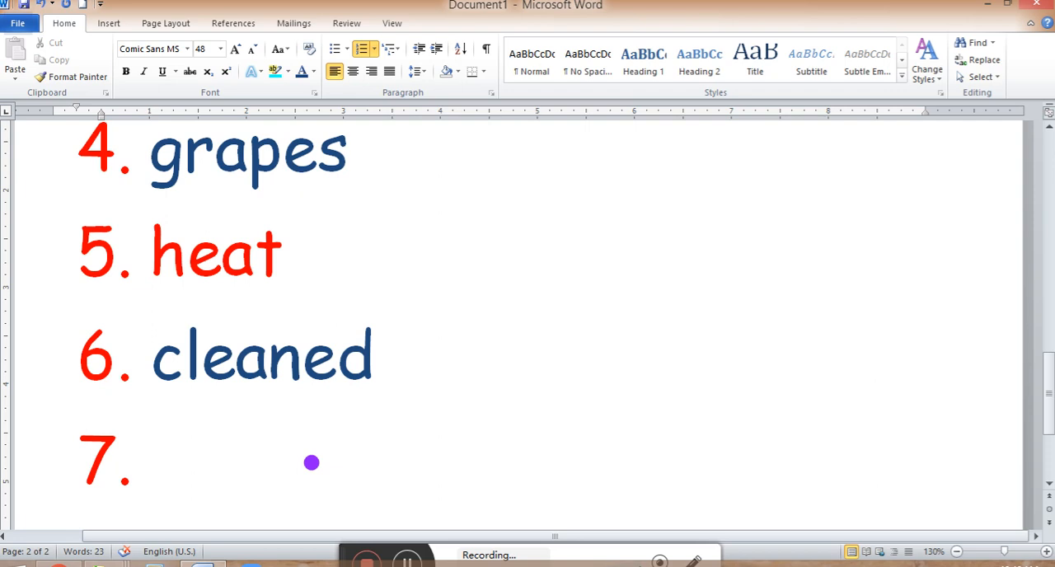
{"action": "left_click", "coordinate": [152, 457]}
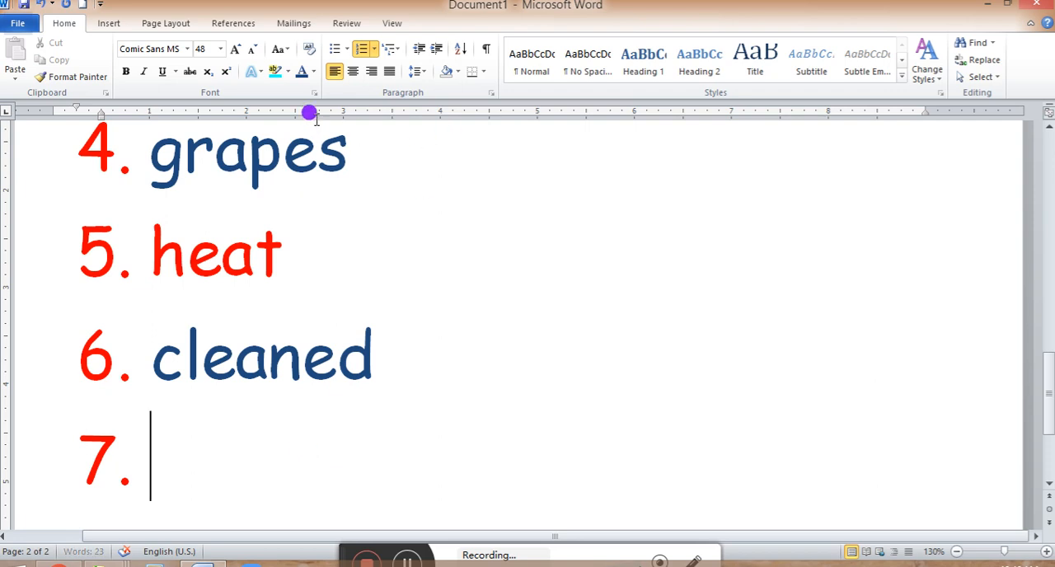
{"action": "left_click", "coordinate": [315, 71]}
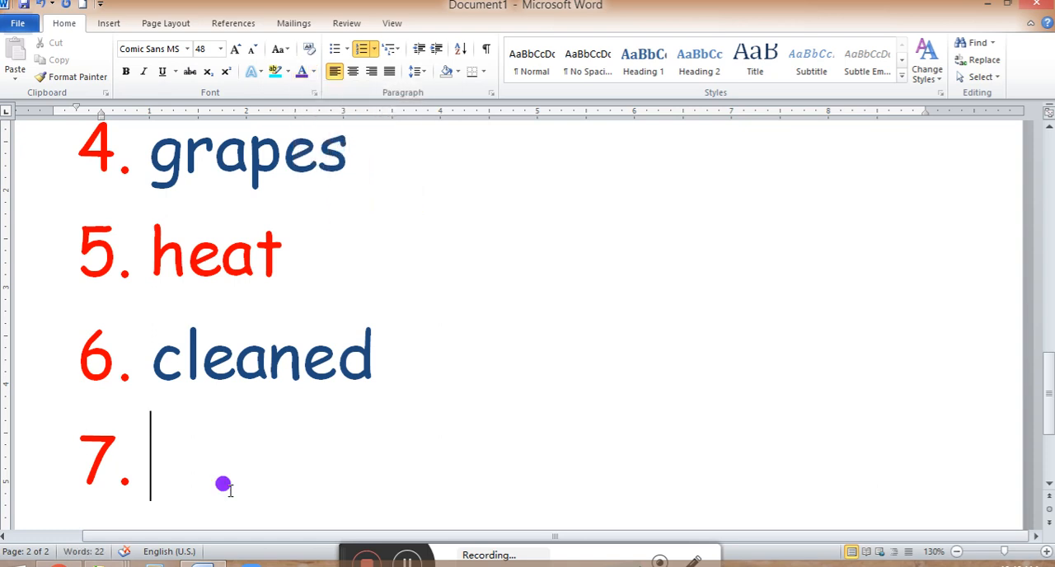
{"action": "type", "text": "reç"}
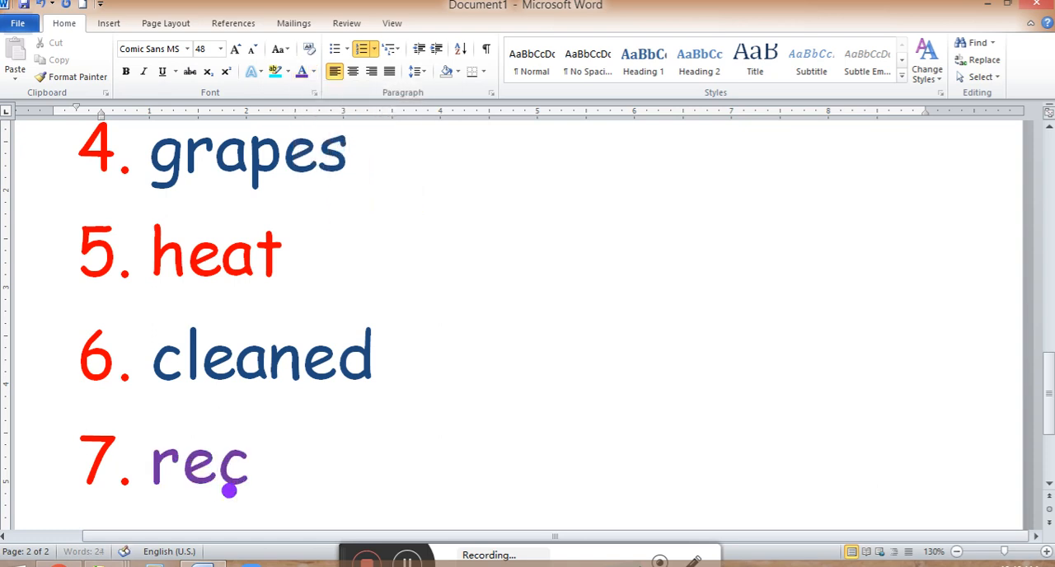
{"action": "type", "text": "ycling"}
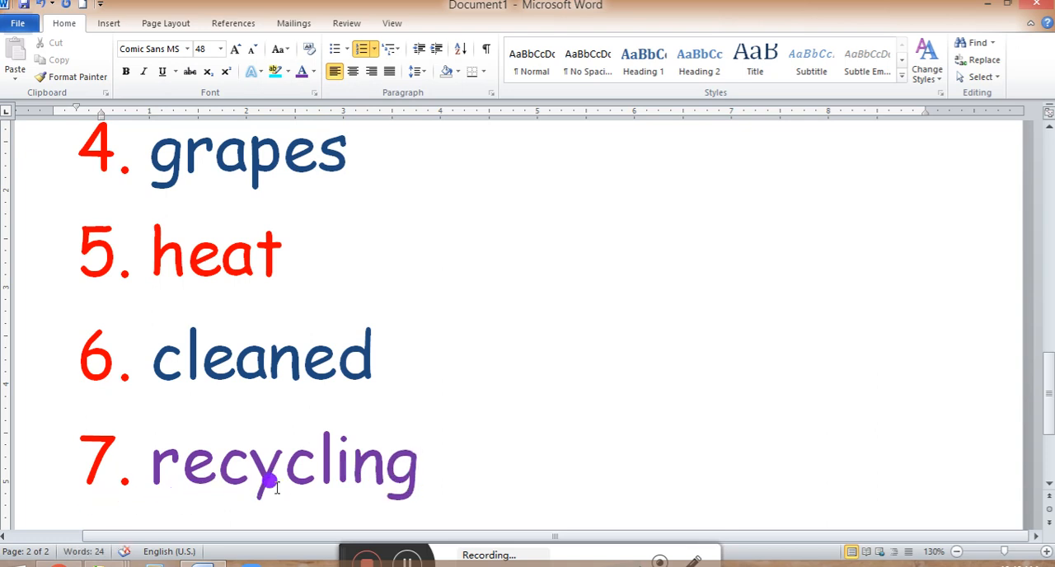
{"action": "mouse_move", "coordinate": [460, 495]}
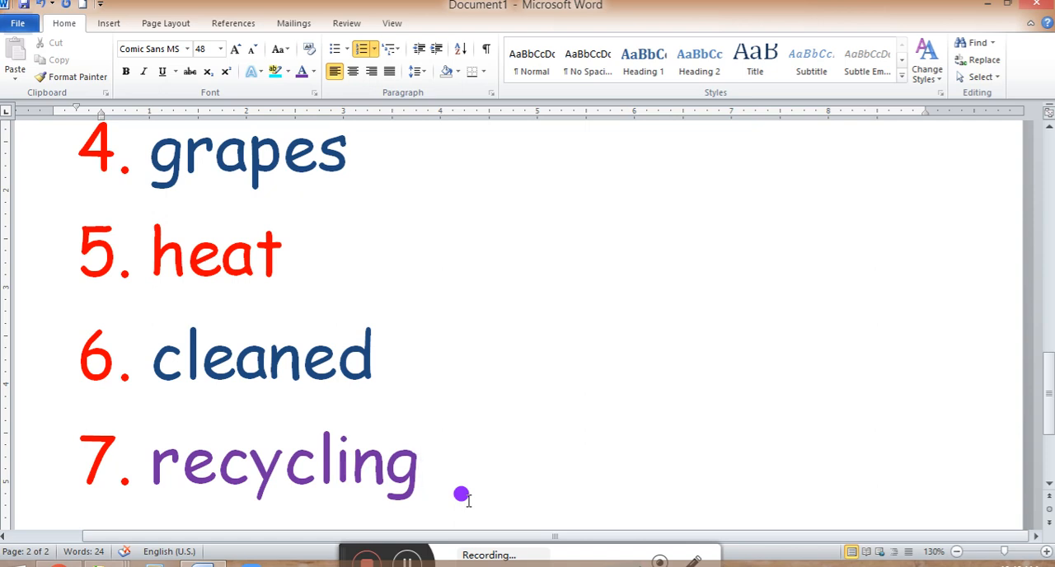
{"action": "mouse_move", "coordinate": [460, 468]}
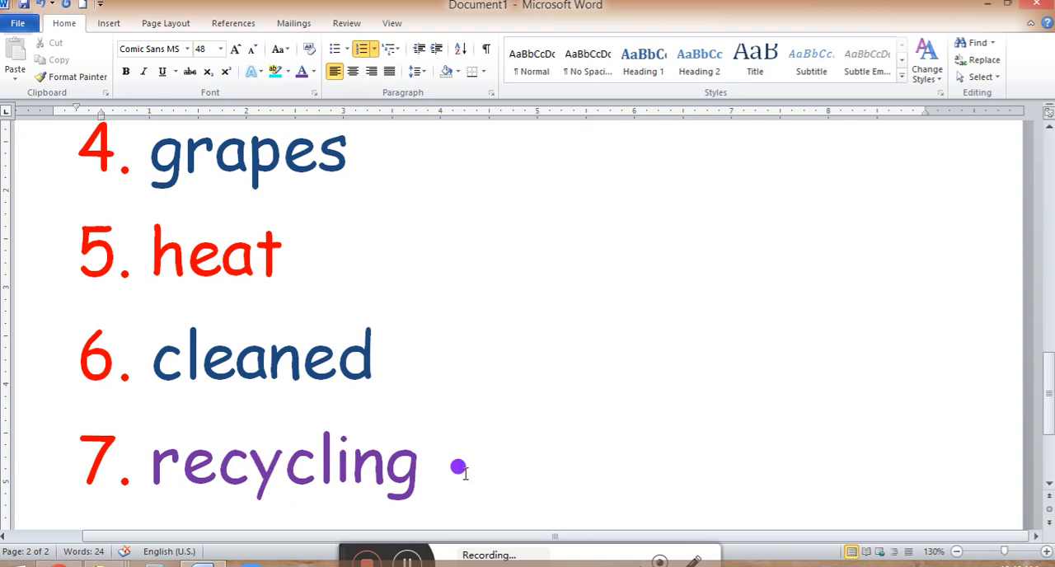
{"action": "left_click", "coordinate": [421, 460]}
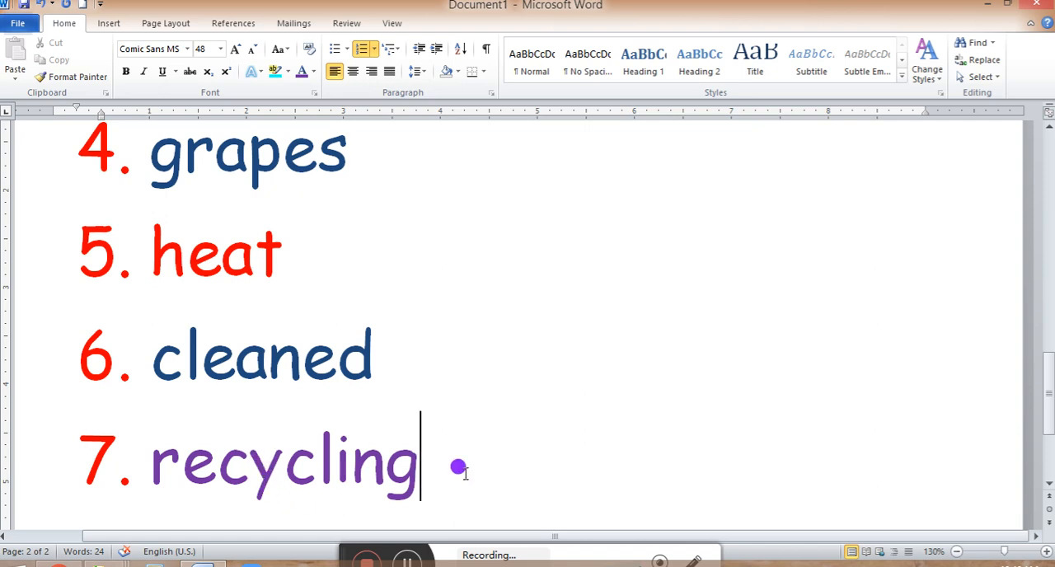
{"action": "key", "text": "enter"}
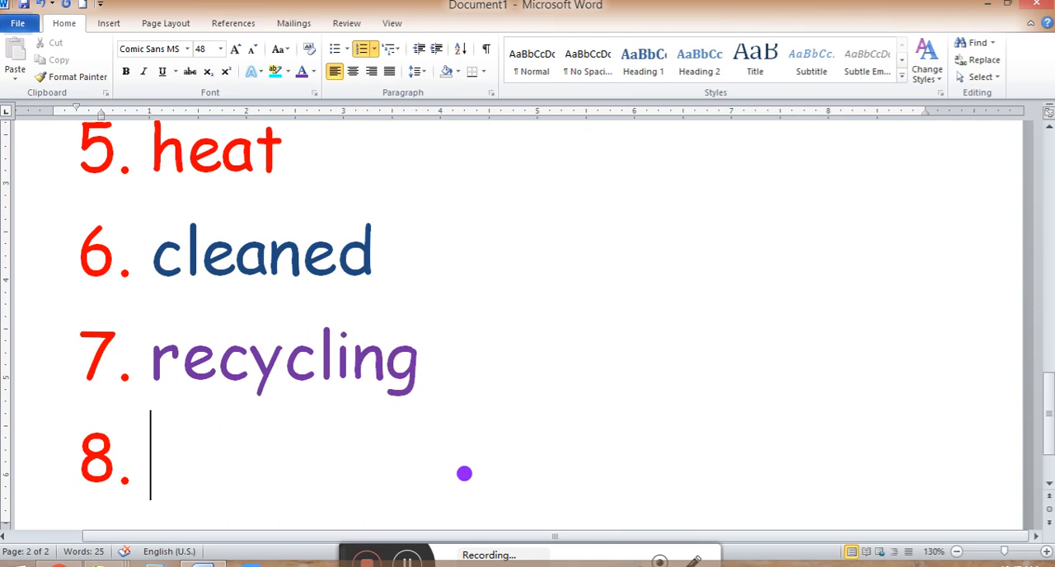
Type 'empty' in purple as item 8 and start item 9 on a new line.
{"action": "type", "text": "empt"}
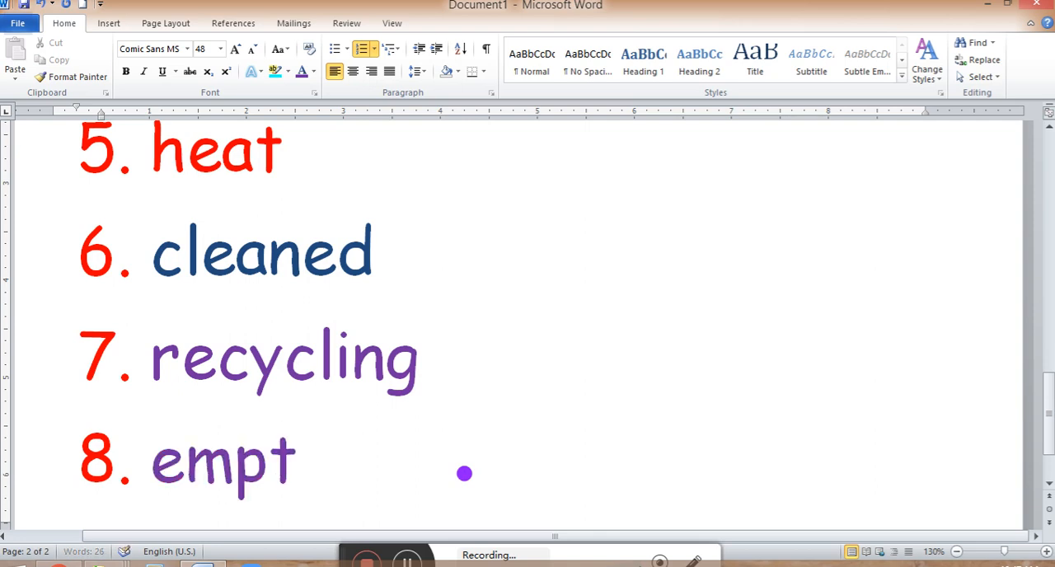
{"action": "type", "text": "y"}
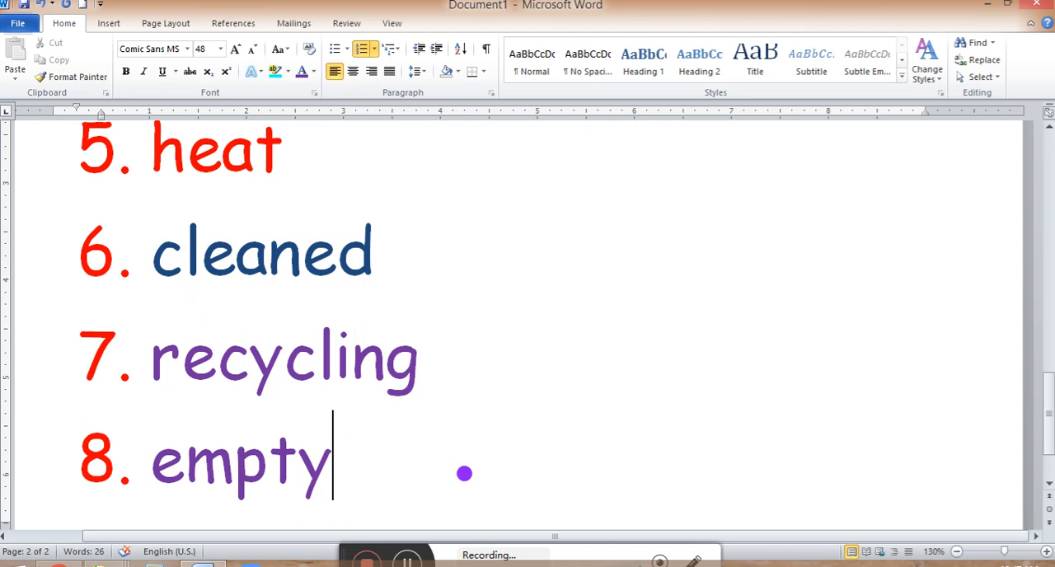
{"action": "key", "text": "enter"}
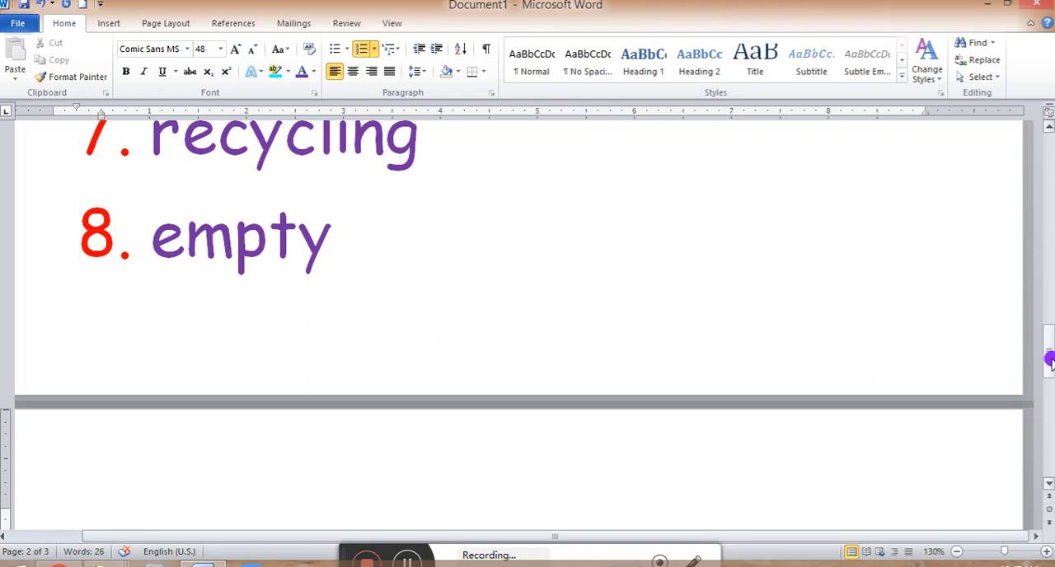
Scroll to the new page and type 'same' in purple as item 9.
{"action": "scroll", "scroll_direction": "down", "scroll_amount": 3}
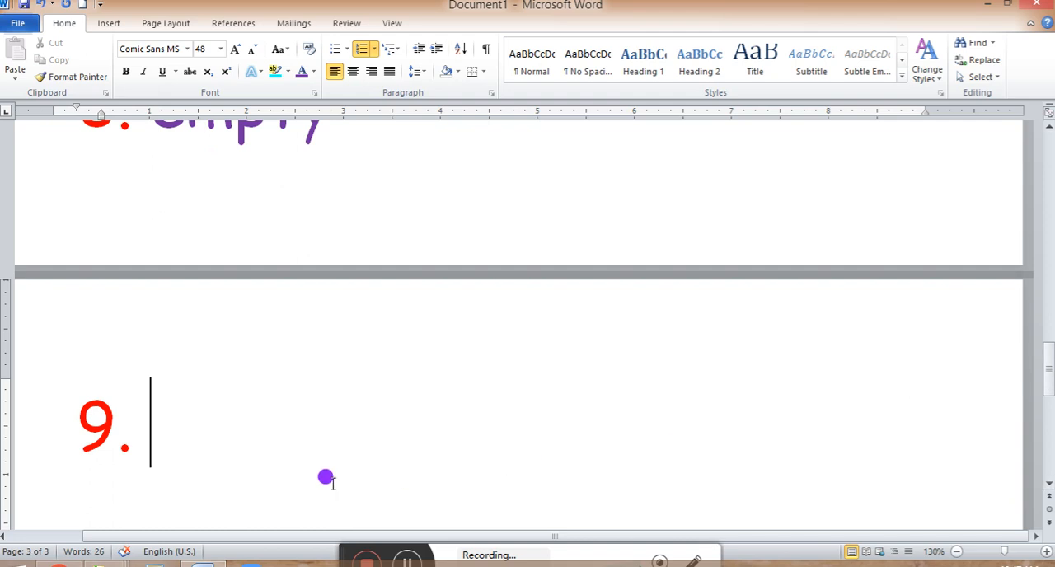
{"action": "type", "text": "sa"}
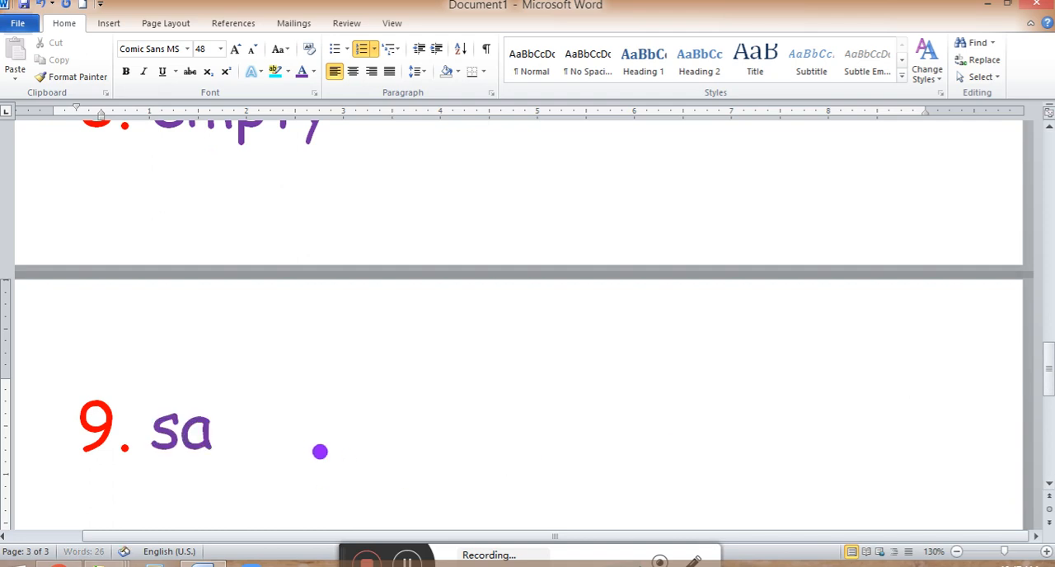
{"action": "type", "text": "me"}
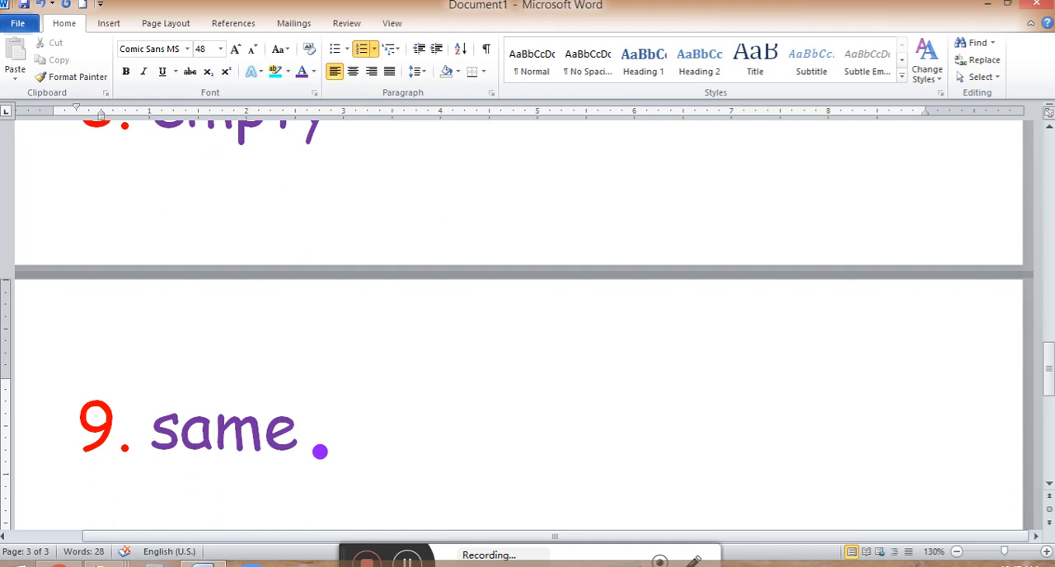
{"action": "left_click", "coordinate": [298, 429]}
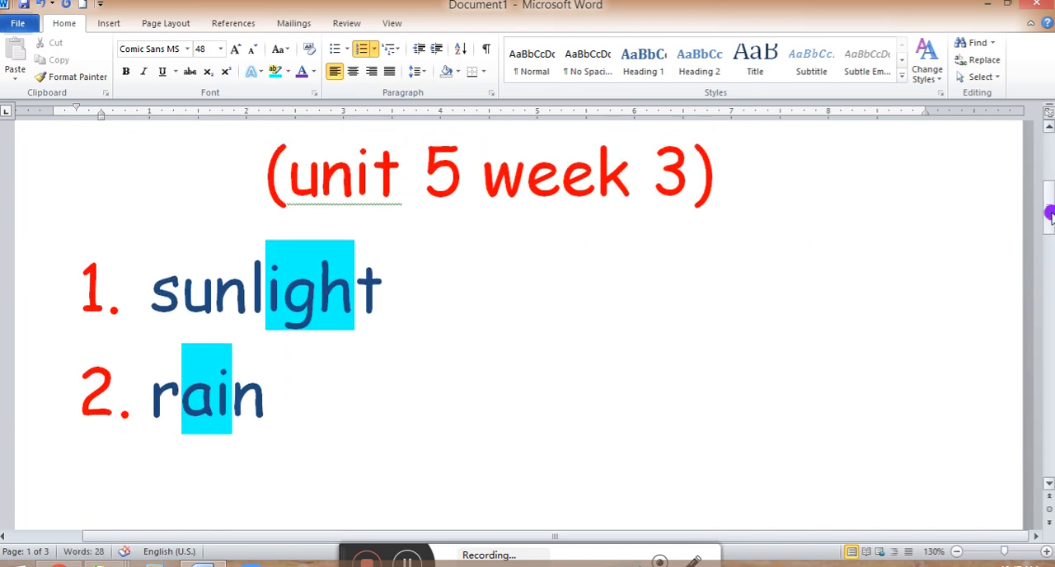
{"action": "scroll", "scroll_direction": "down", "scroll_amount": 3}
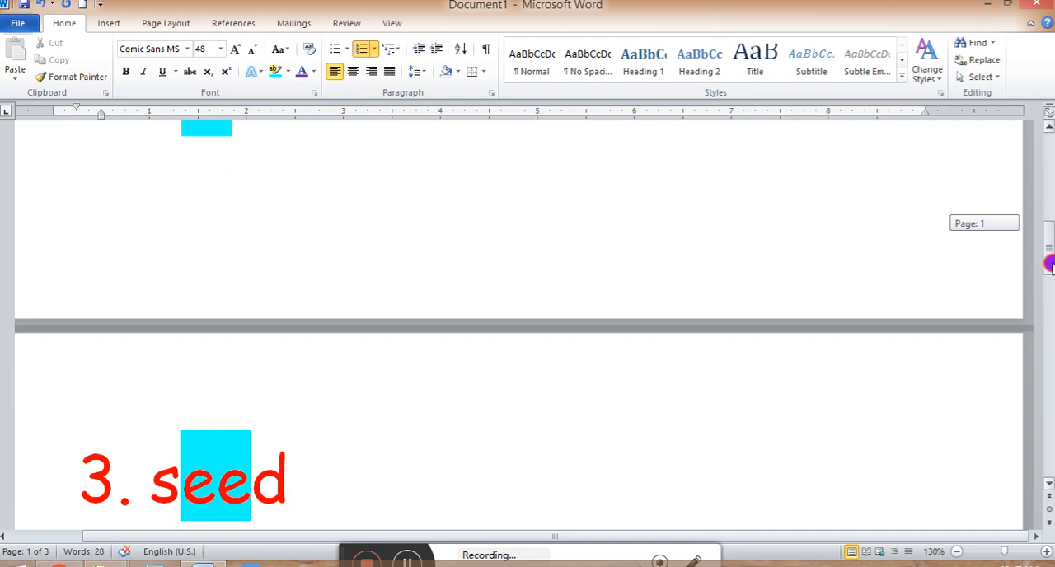
{"action": "scroll", "scroll_direction": "down", "scroll_amount": 3}
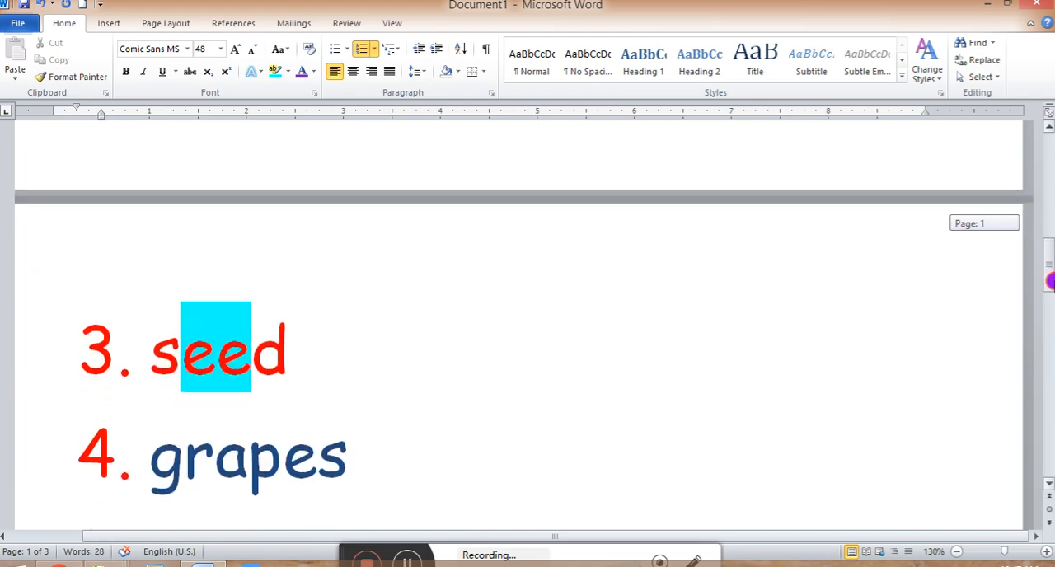
{"action": "scroll", "scroll_direction": "down", "scroll_amount": 3}
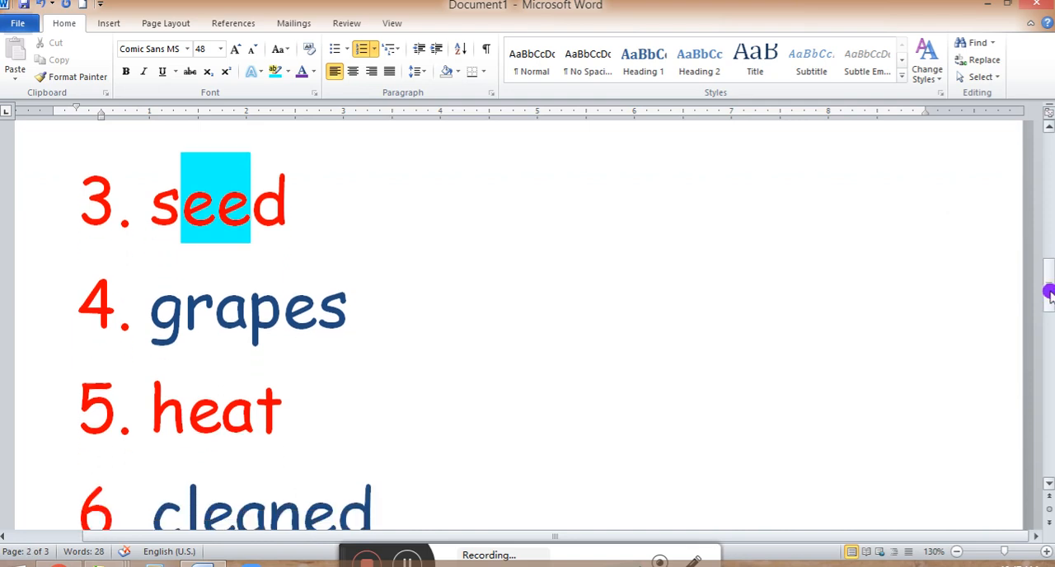
{"action": "scroll", "scroll_direction": "down", "scroll_amount": 3}
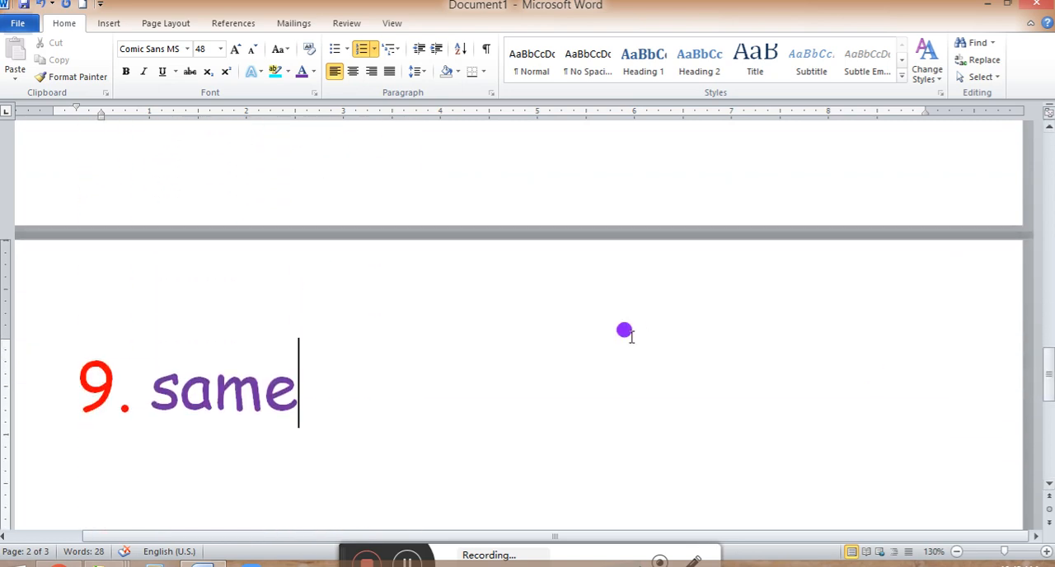
Start numbered item 10 and type 'sky' in purple.
{"action": "key", "text": "enter"}
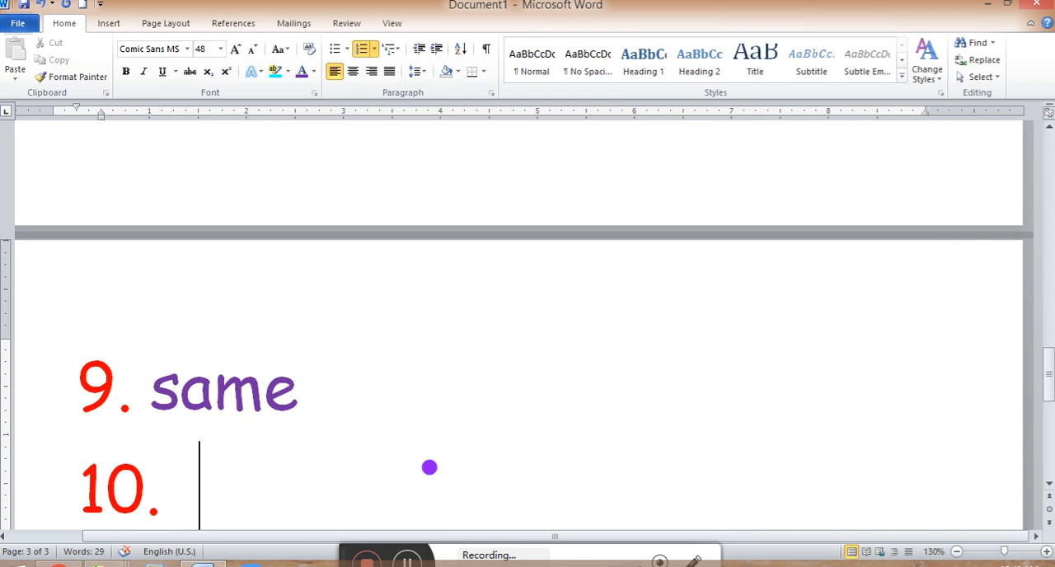
{"action": "type", "text": "sky"}
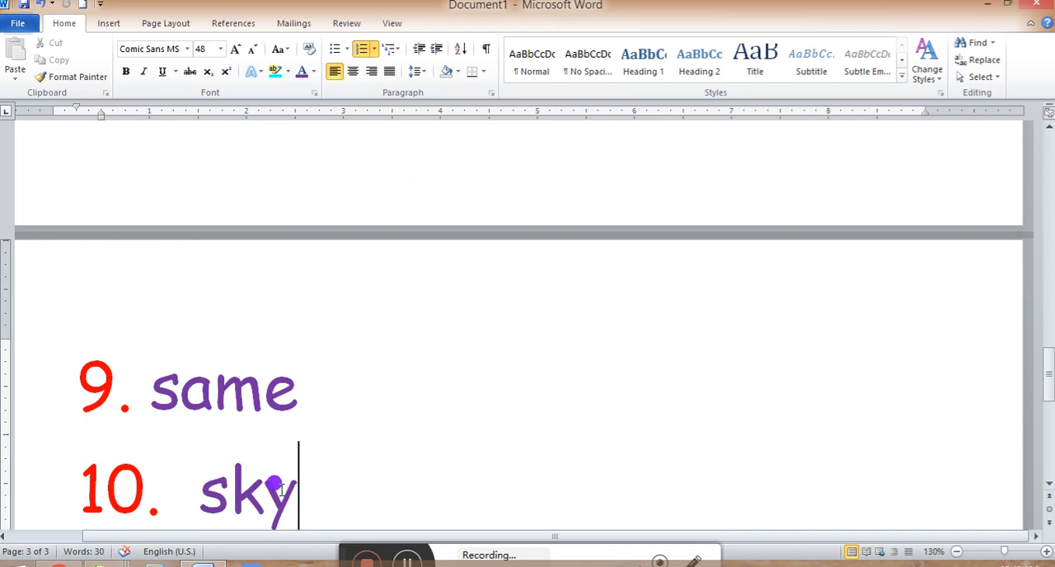
{"action": "mouse_move", "coordinate": [185, 412]}
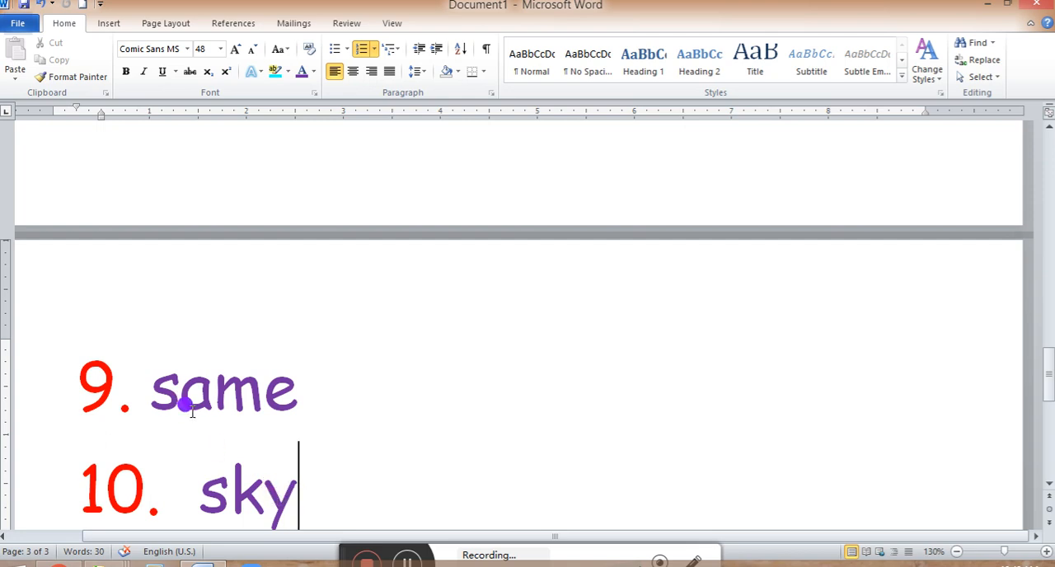
{"action": "mouse_move", "coordinate": [185, 369]}
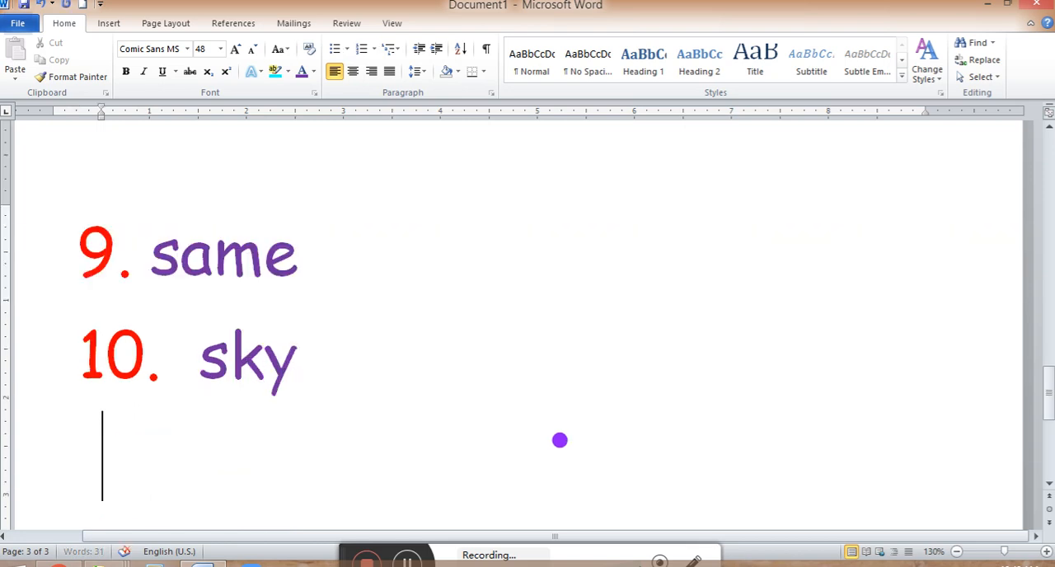
Type a black 'Vocabulary words' heading below the spelling list.
{"action": "key", "text": "Backspace"}
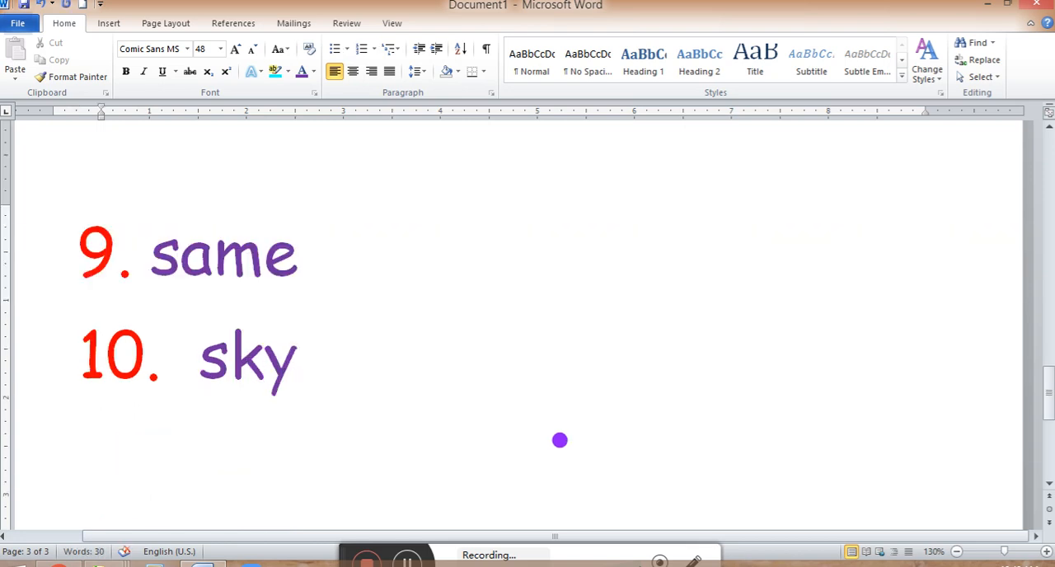
{"action": "left_click", "coordinate": [317, 72]}
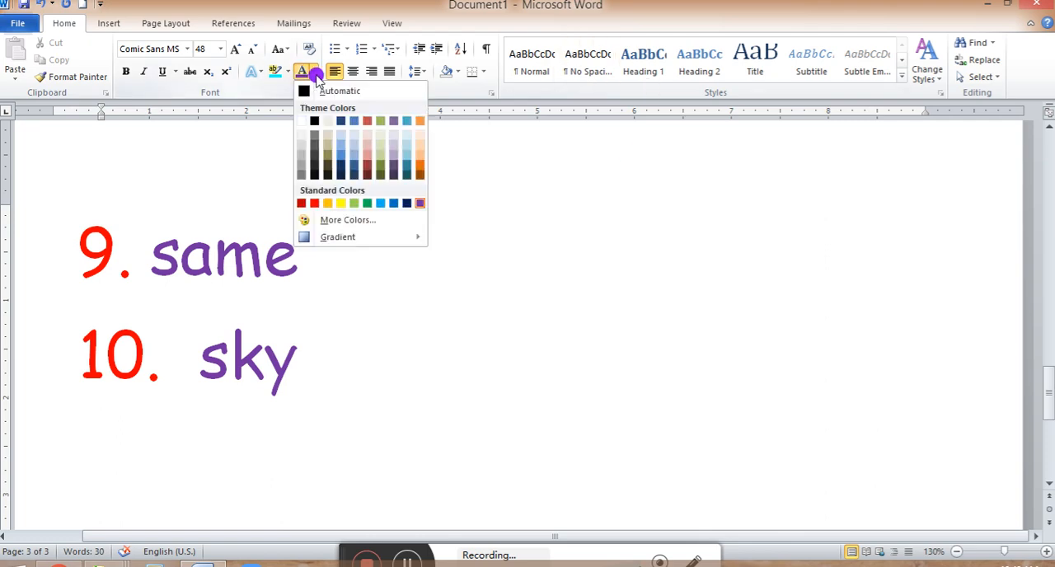
{"action": "left_click", "coordinate": [314, 121]}
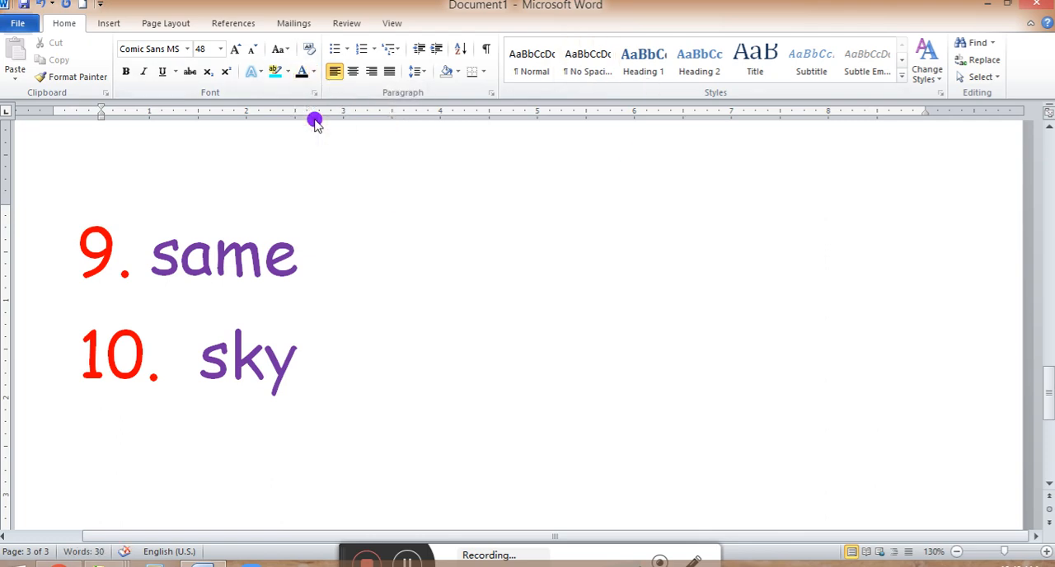
{"action": "type", "text": "Vocabular"}
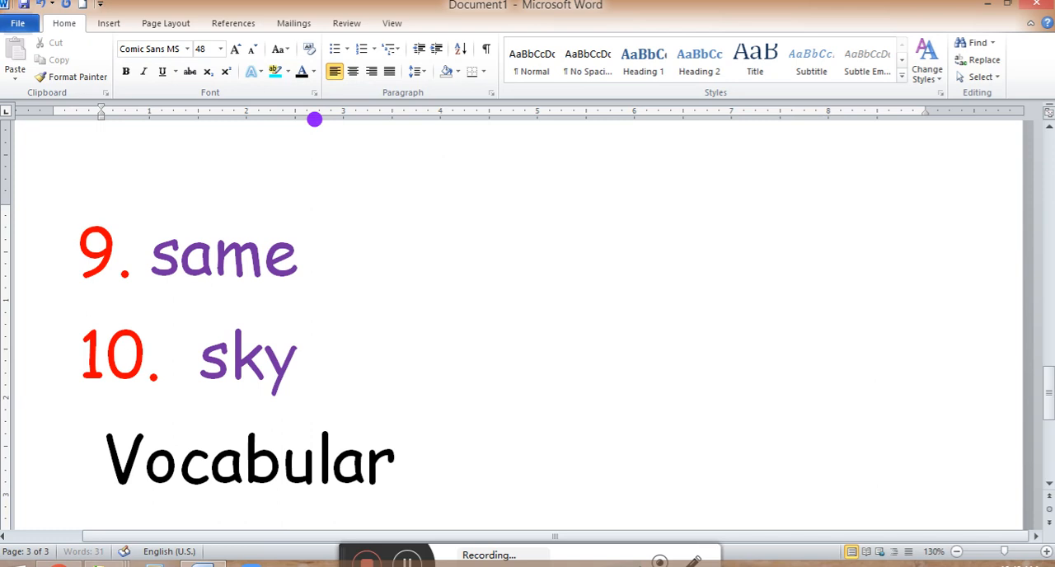
{"action": "type", "text": "words:"}
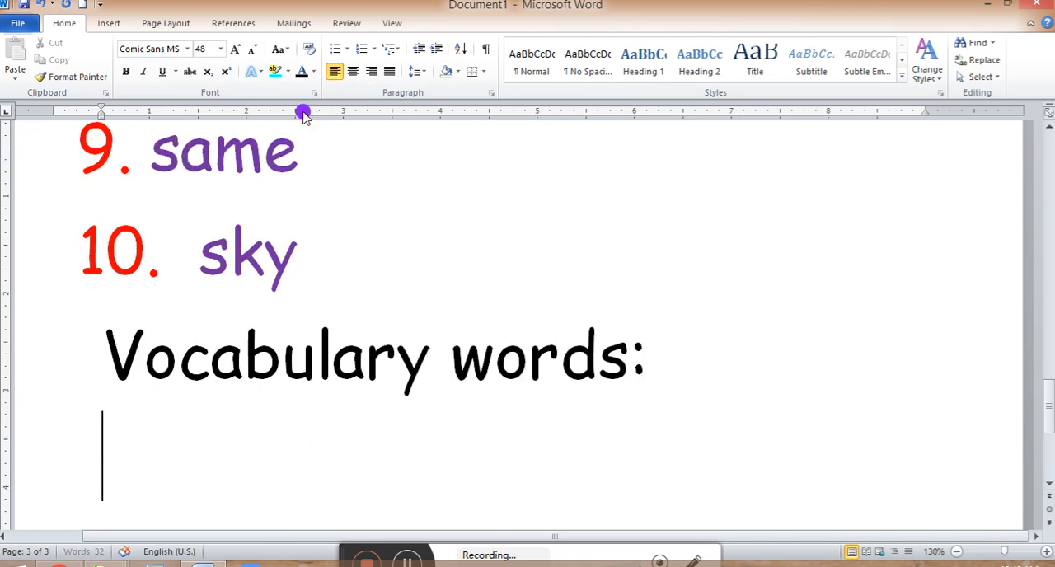
Add a numbered list under the heading: melted, recycled, shaped.
{"action": "left_click", "coordinate": [335, 49]}
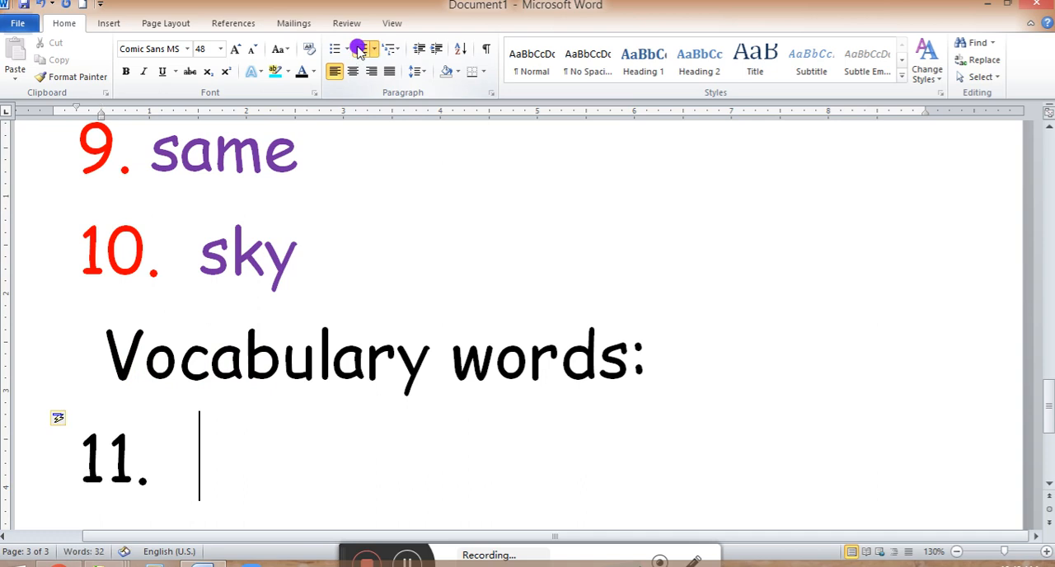
{"action": "left_click", "coordinate": [363, 48]}
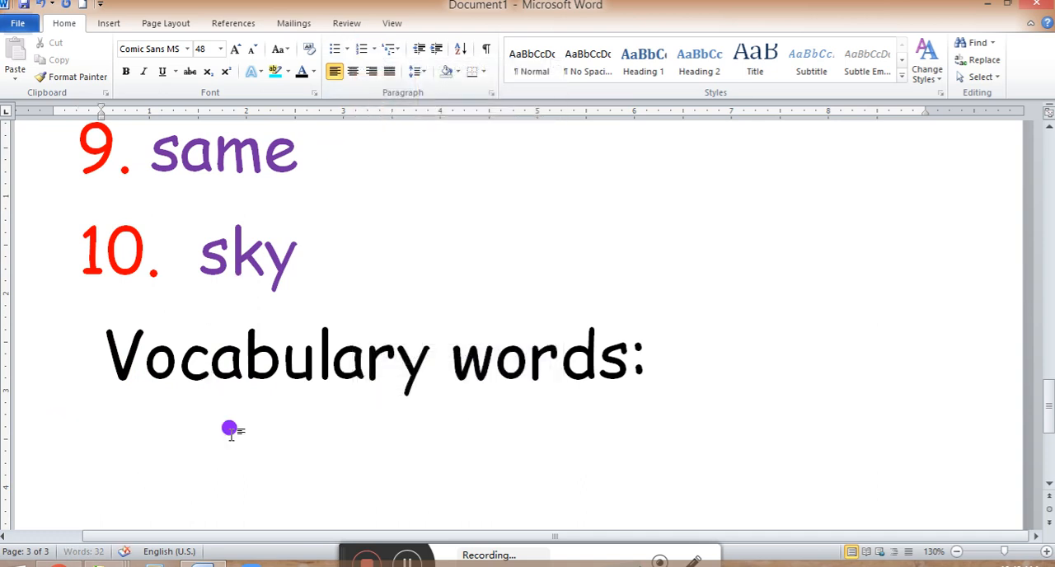
{"action": "left_click", "coordinate": [360, 49]}
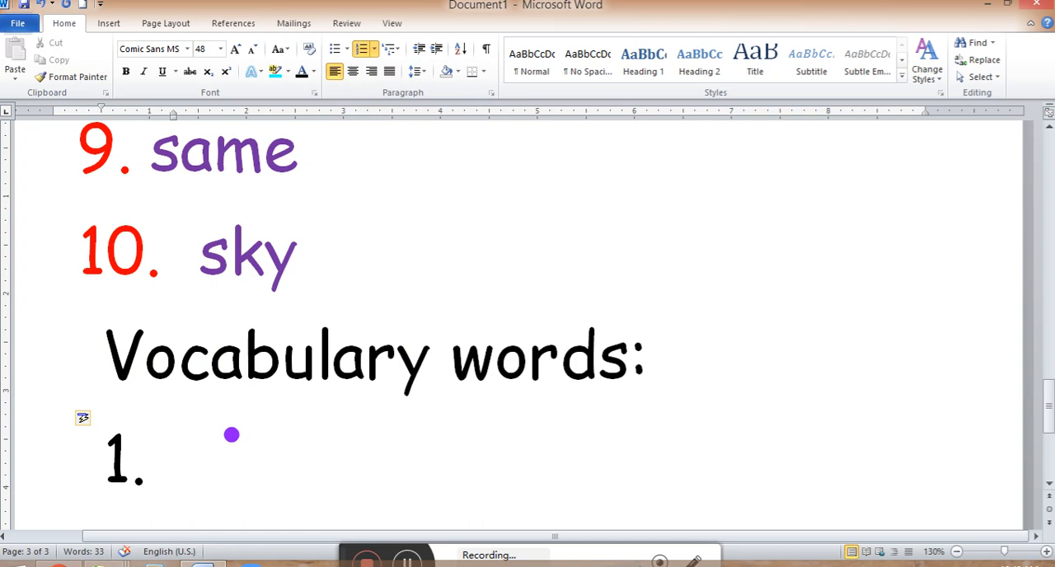
{"action": "type", "text": "melter"}
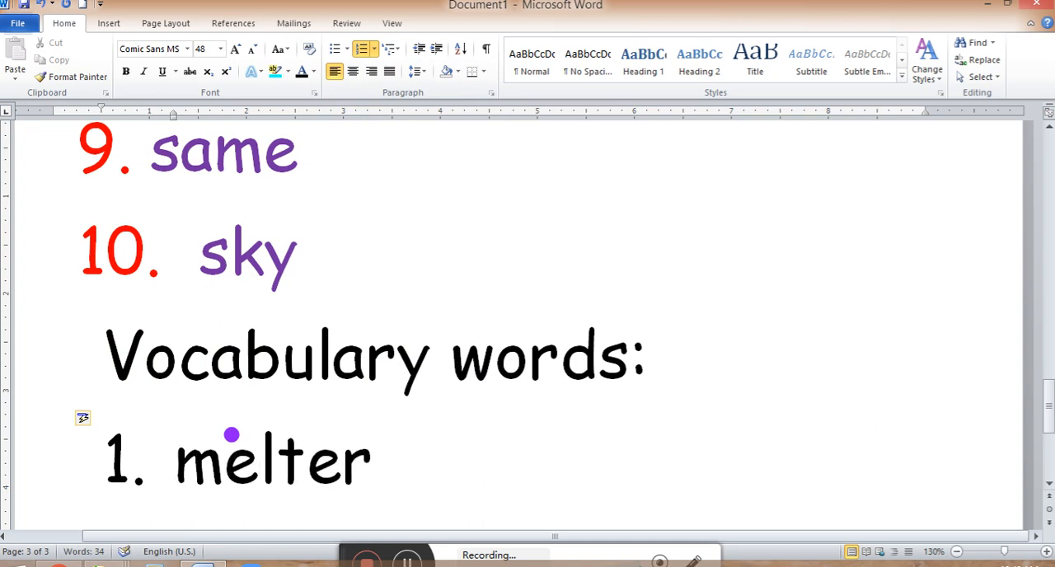
{"action": "type", "text": "d"}
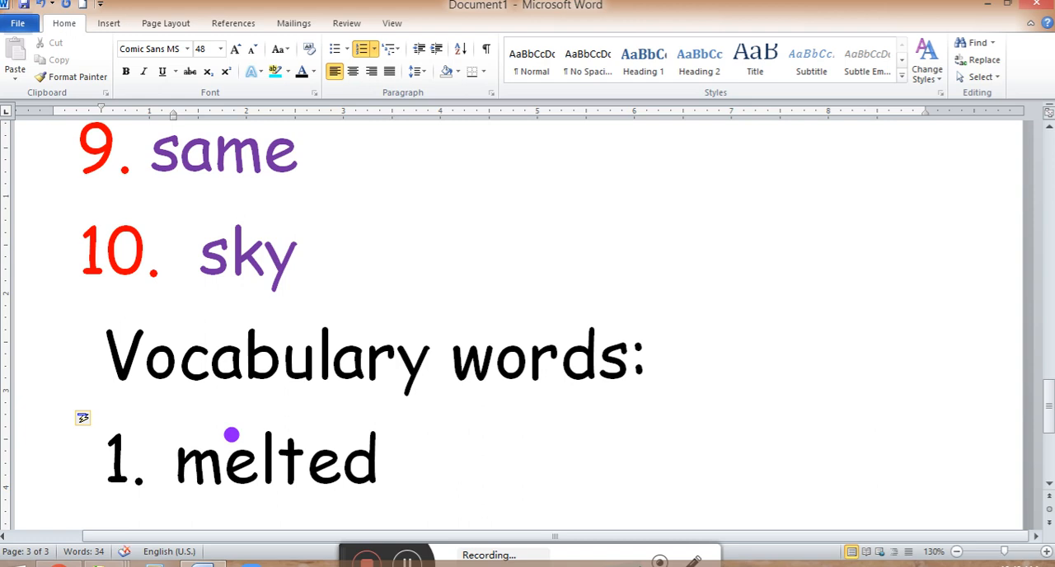
{"action": "left_click", "coordinate": [380, 458]}
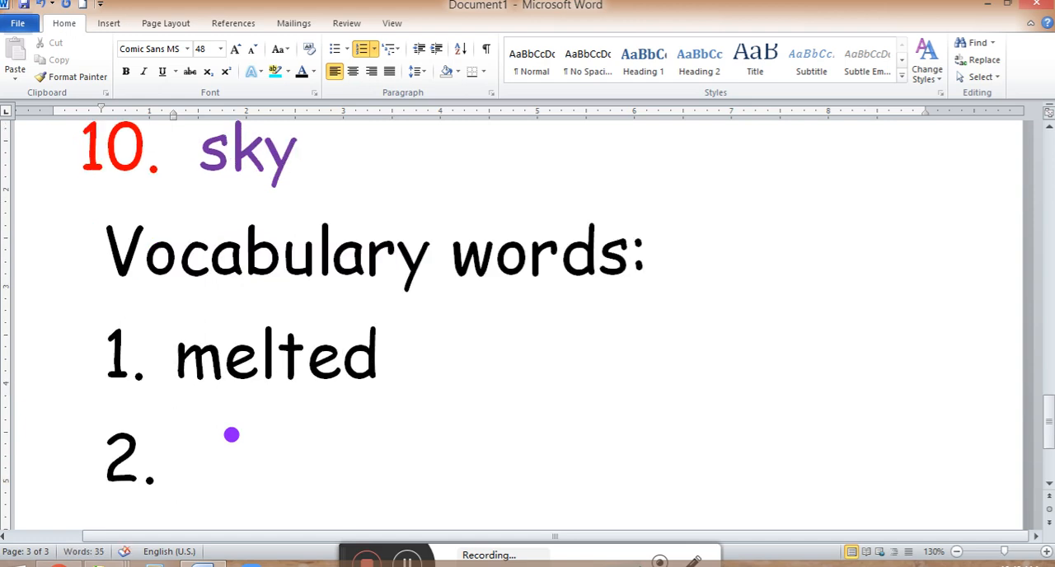
{"action": "type", "text": "recycled"}
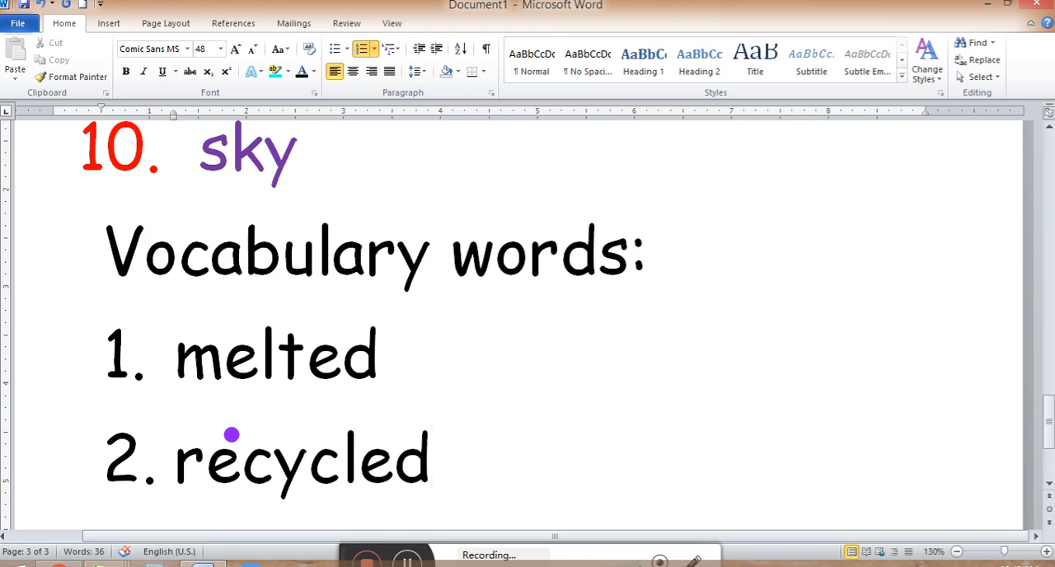
{"action": "type", "text": "sh"}
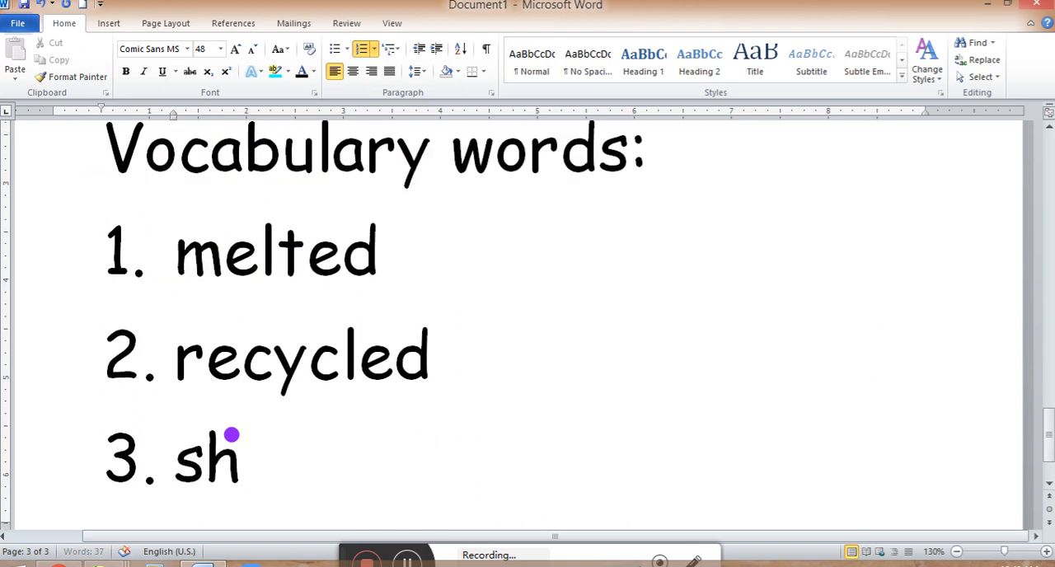
{"action": "type", "text": "aped"}
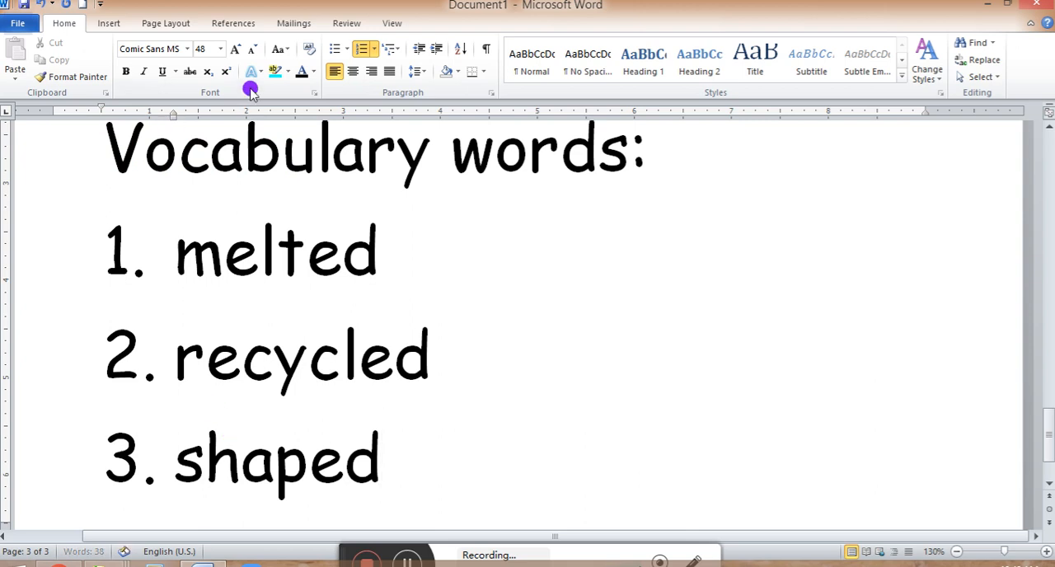
Choose the turquoise highlight colour for the 'ed' endings.
{"action": "left_click", "coordinate": [287, 72]}
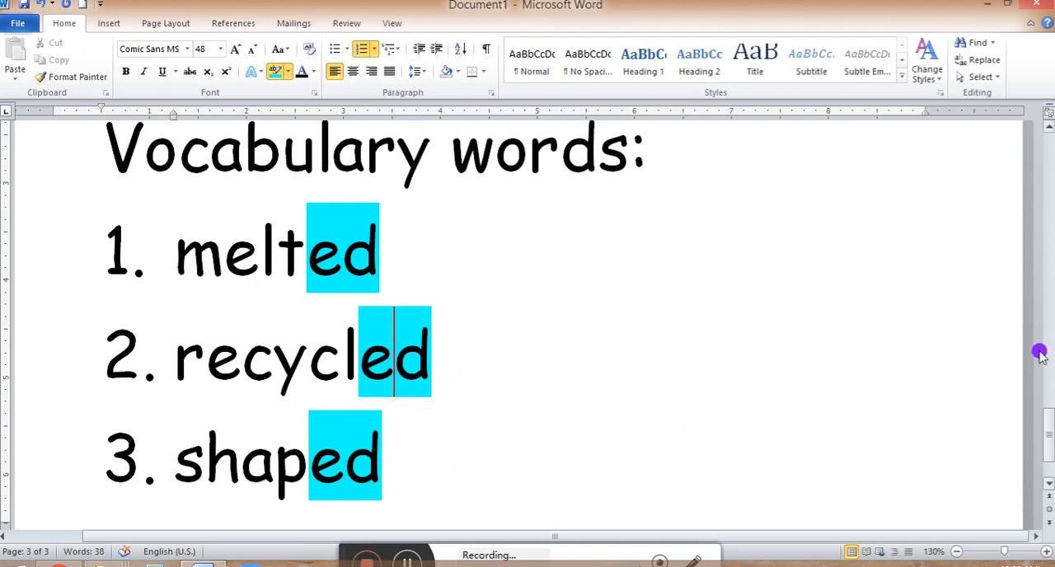
Scroll through the finished worksheet, then minimize Word to reach the desktop.
{"action": "scroll", "scroll_direction": "down", "scroll_amount": 3}
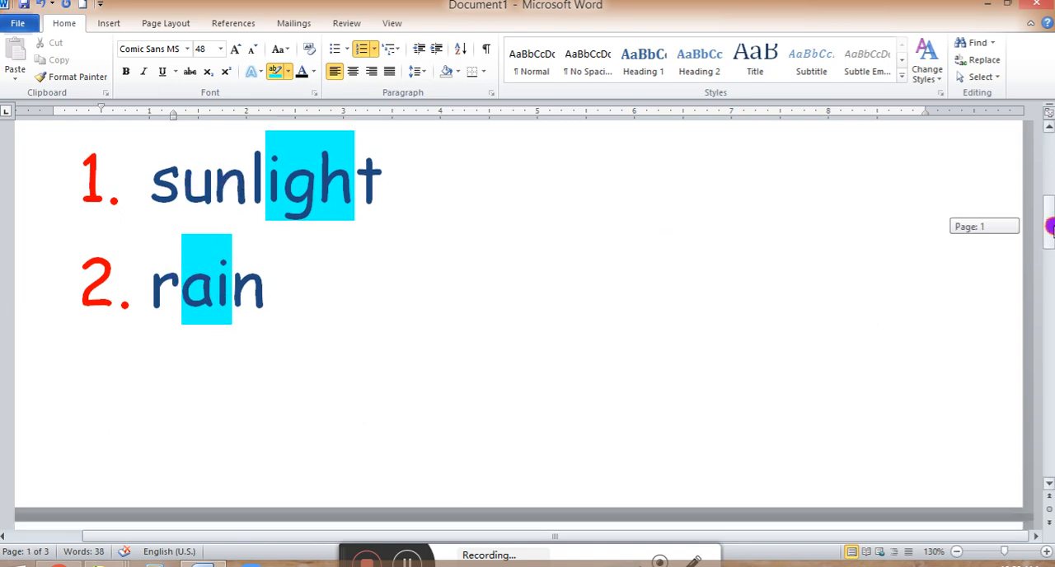
{"action": "scroll", "scroll_direction": "down", "scroll_amount": 3}
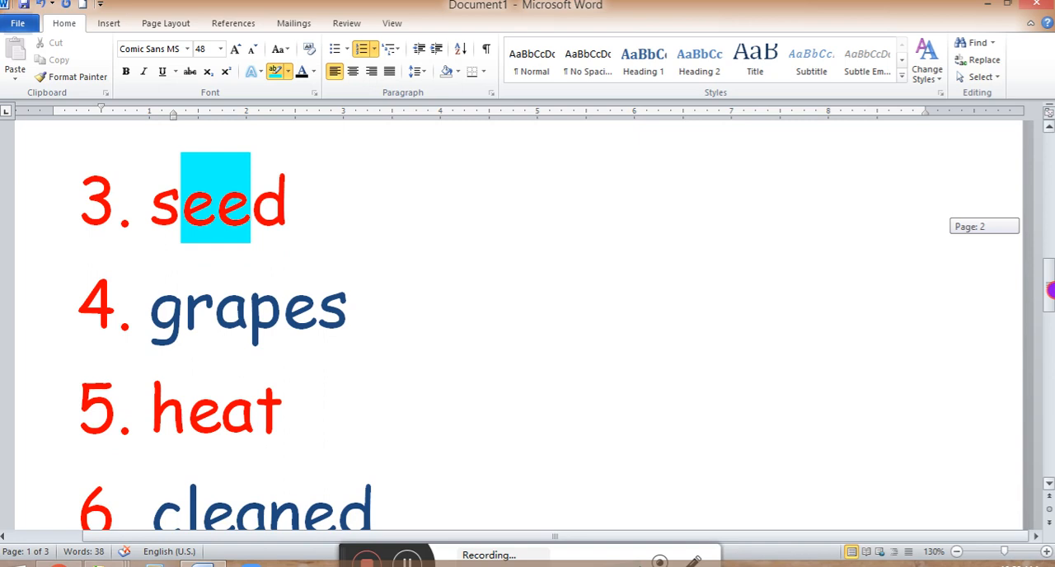
{"action": "scroll", "scroll_direction": "down", "scroll_amount": 3}
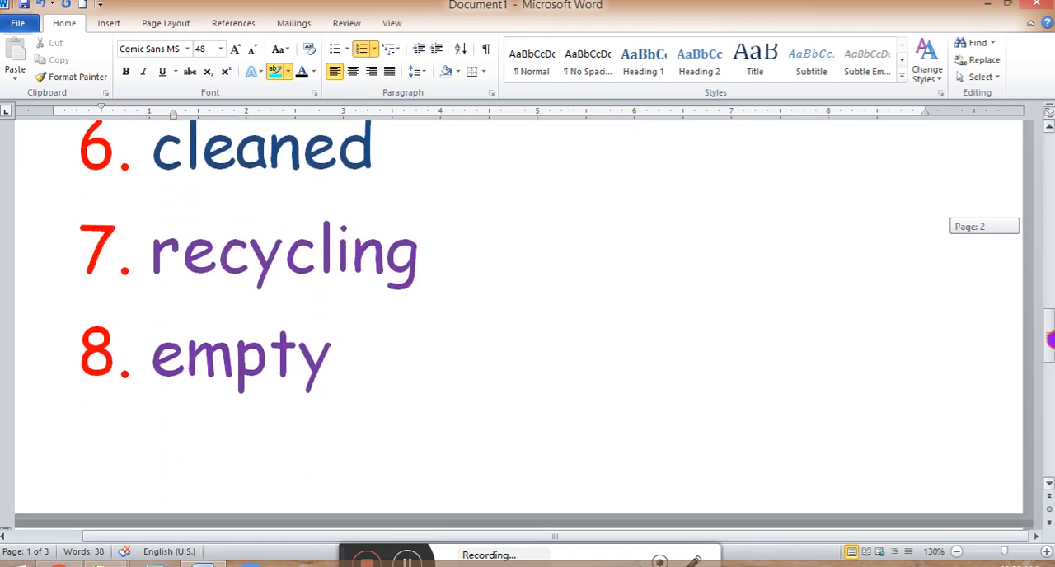
{"action": "scroll", "scroll_direction": "down", "scroll_amount": 3}
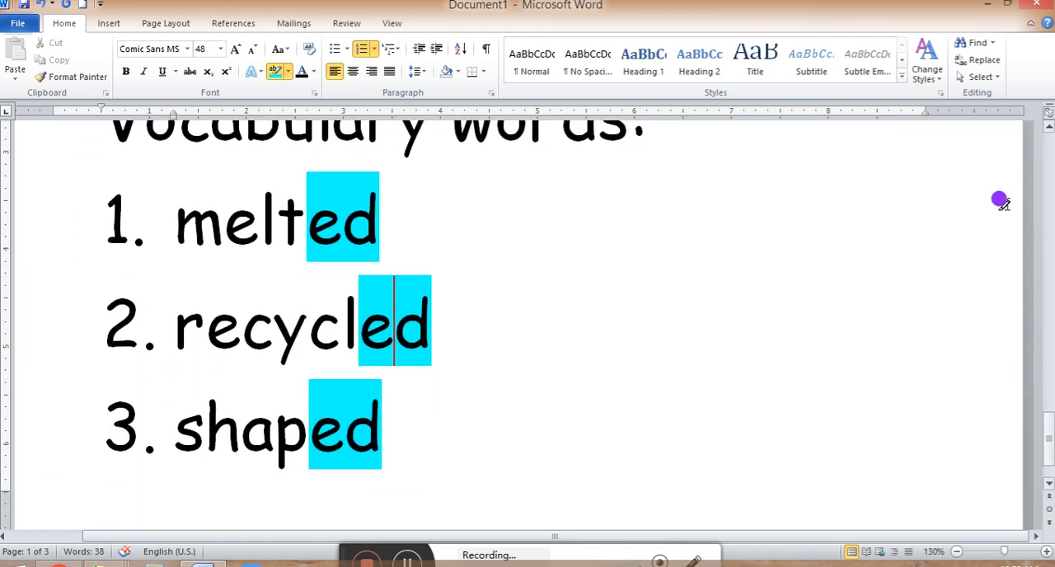
{"action": "left_click", "coordinate": [989, 5]}
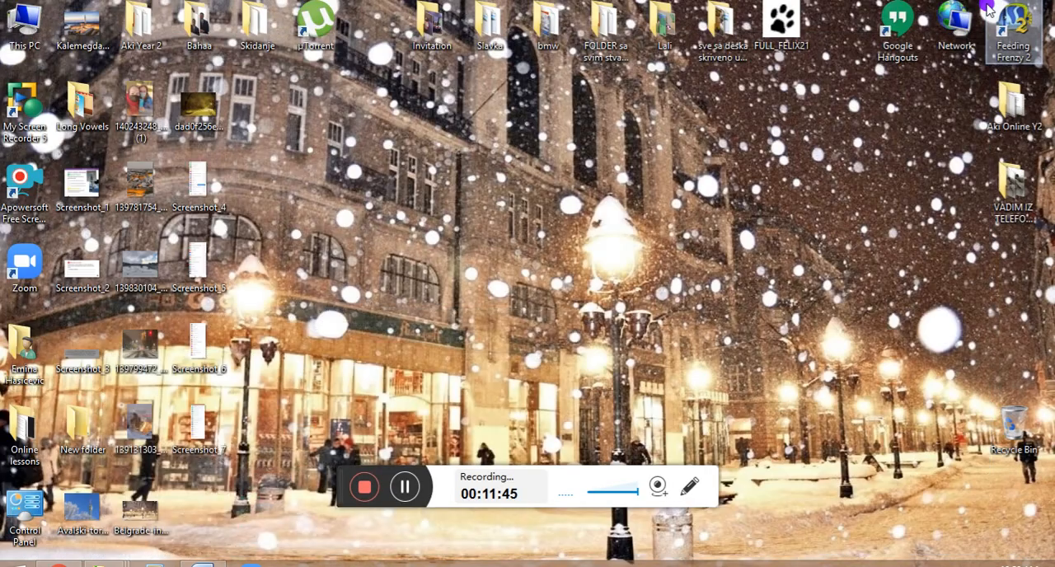
{"action": "mouse_move", "coordinate": [301, 182]}
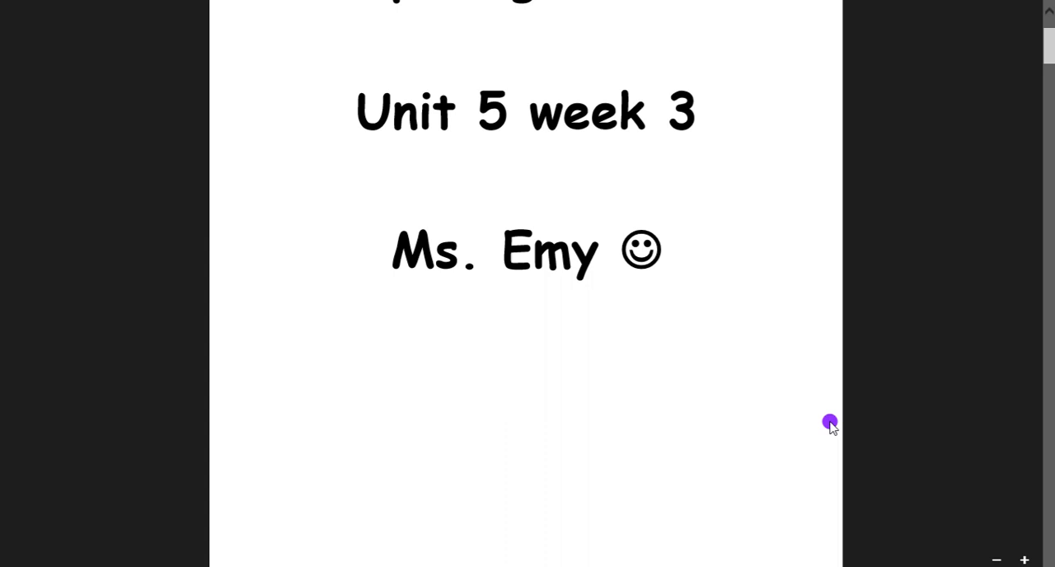
Scroll through the PDF picture cards from sunlight to same on page 11.
{"action": "scroll", "scroll_direction": "down", "scroll_amount": 3}
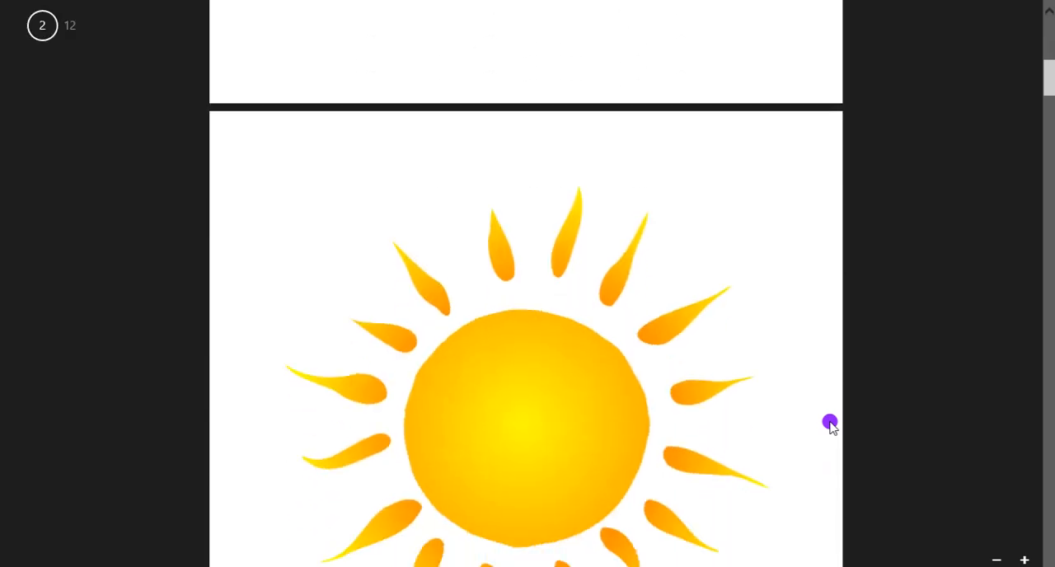
{"action": "scroll", "scroll_direction": "down", "scroll_amount": 3}
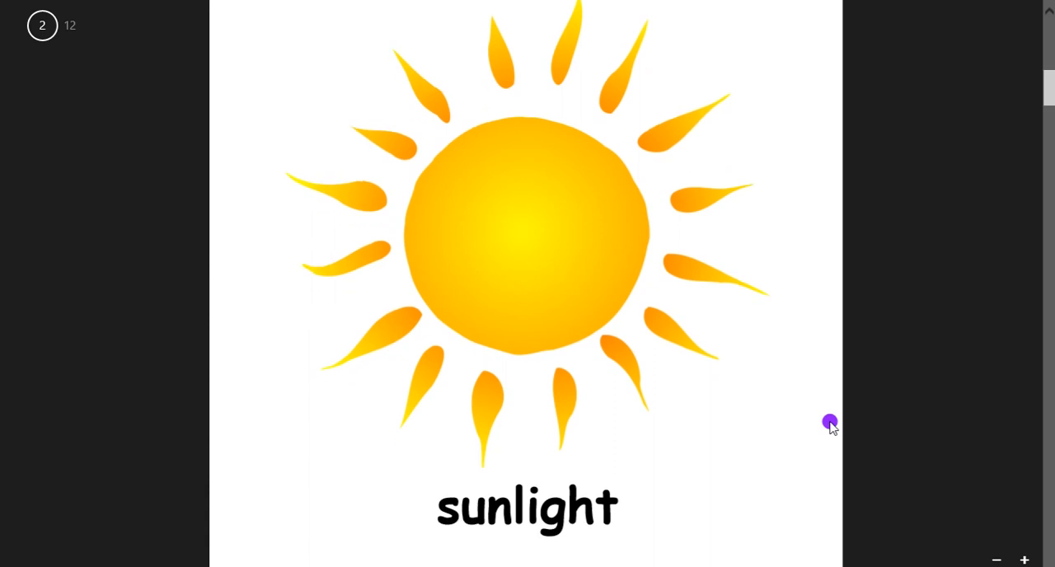
{"action": "scroll", "scroll_direction": "down", "scroll_amount": 3}
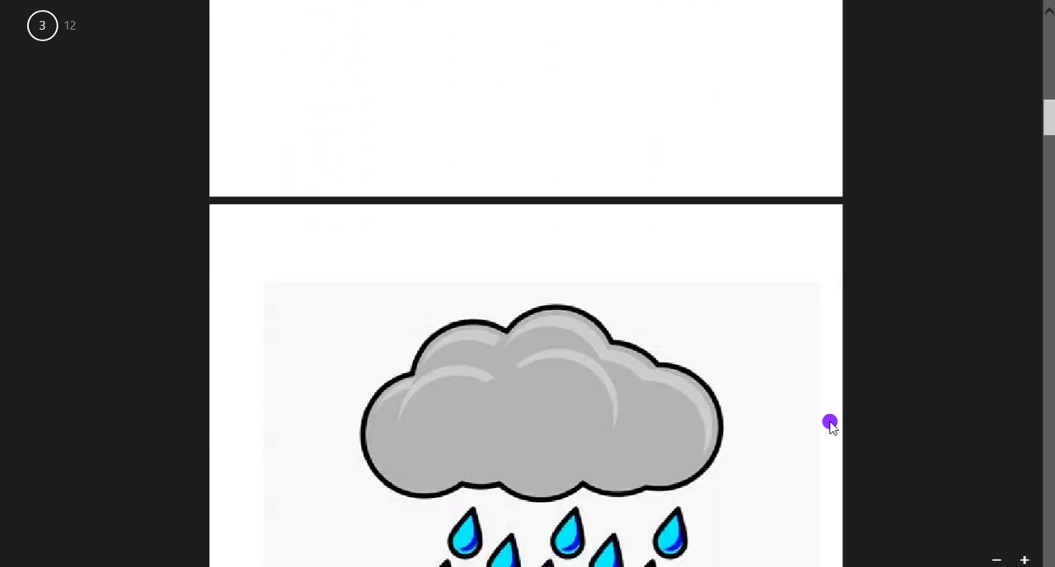
{"action": "scroll", "scroll_direction": "down", "scroll_amount": 3}
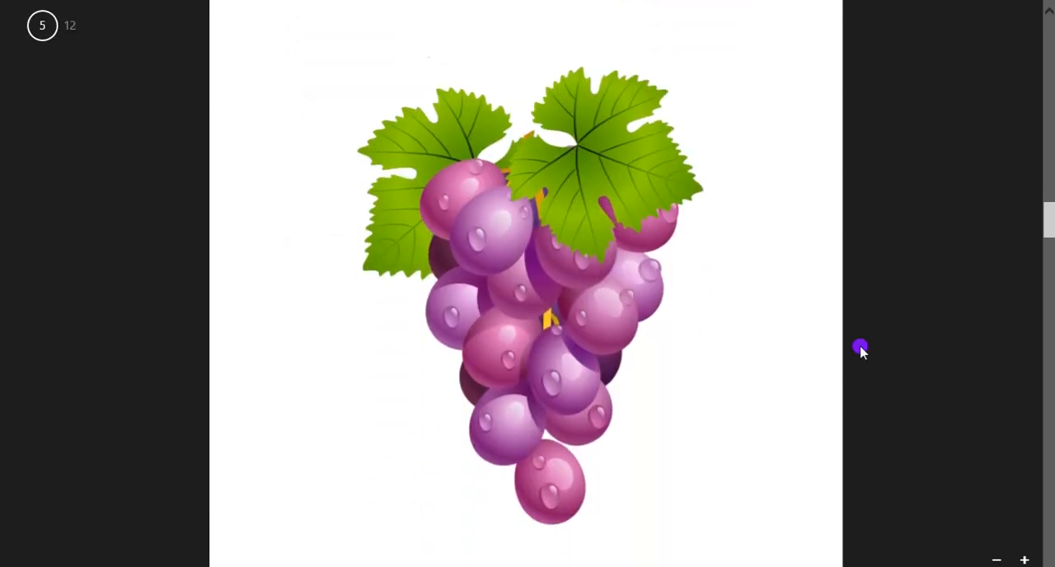
{"action": "scroll", "scroll_direction": "down", "scroll_amount": 3}
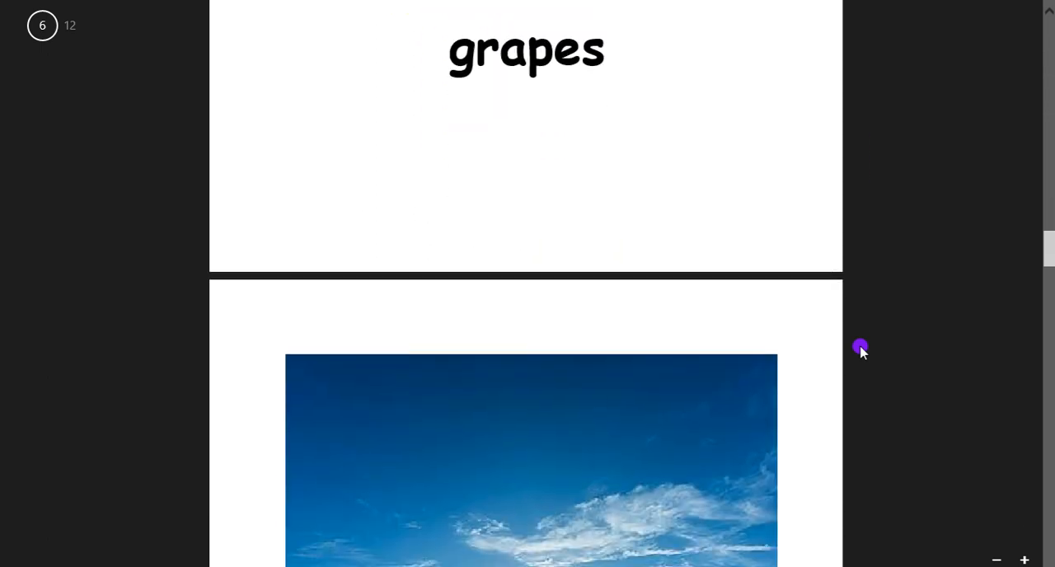
{"action": "scroll", "scroll_direction": "down", "scroll_amount": 3}
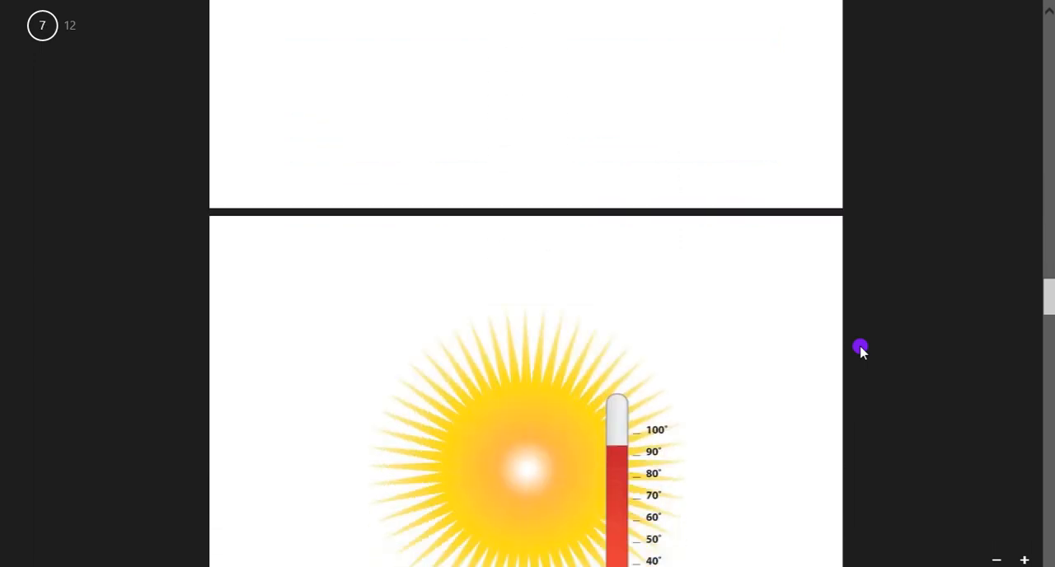
{"action": "scroll", "scroll_direction": "down", "scroll_amount": 3}
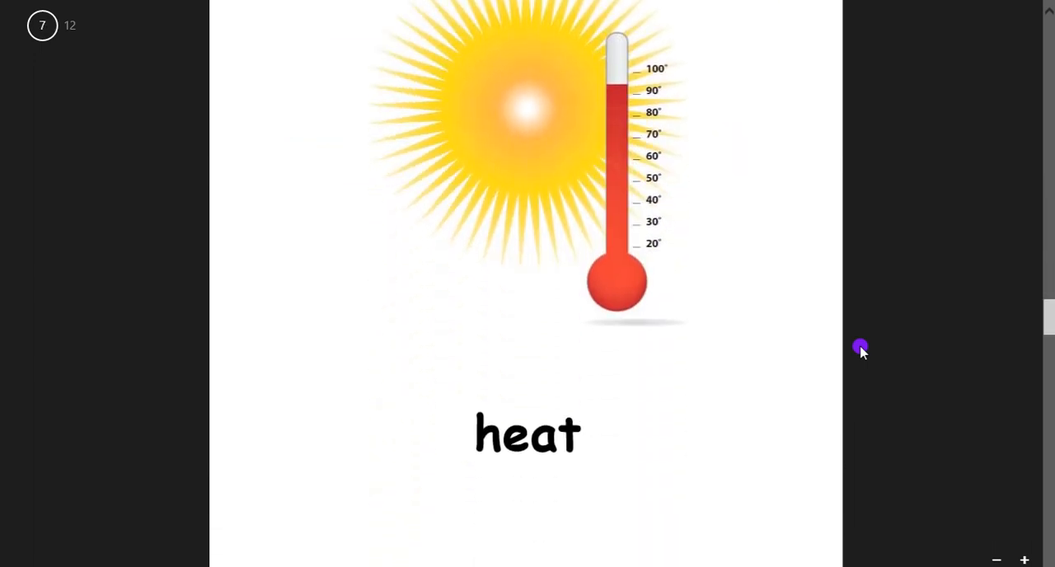
{"action": "scroll", "scroll_direction": "down", "scroll_amount": 3}
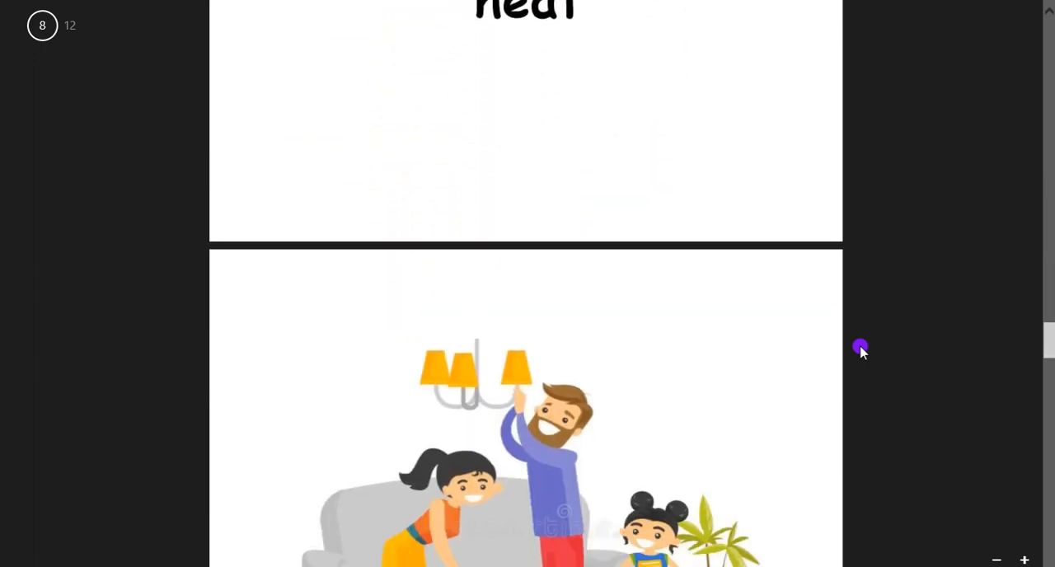
{"action": "scroll", "scroll_direction": "down", "scroll_amount": 3}
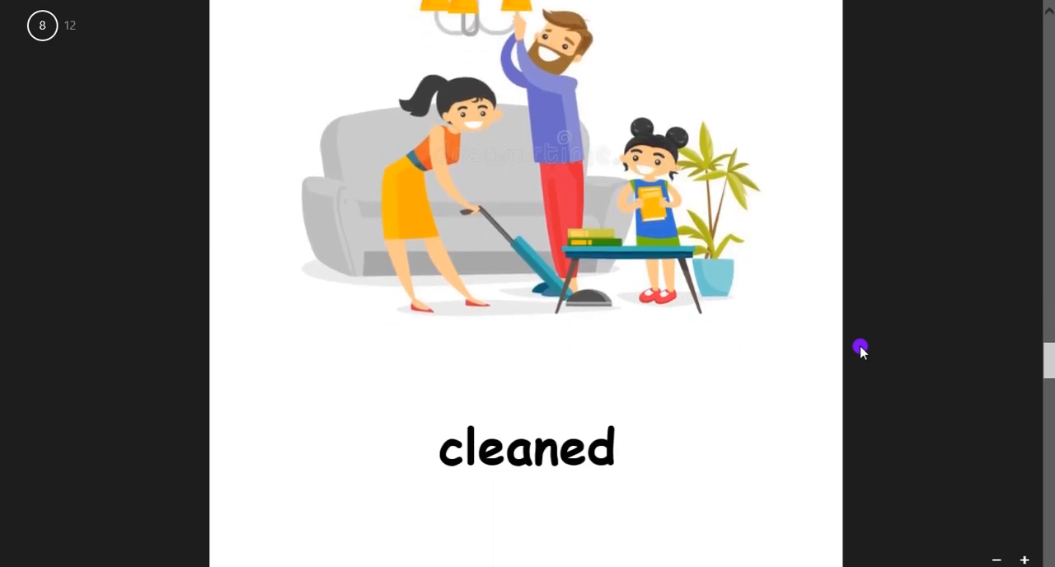
{"action": "scroll", "scroll_direction": "down", "scroll_amount": 3}
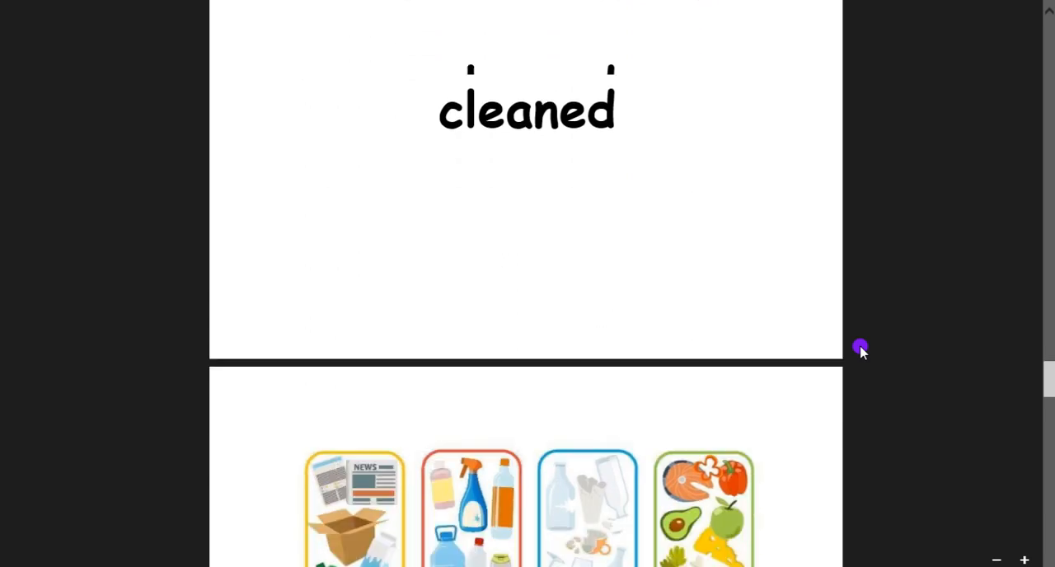
{"action": "scroll", "scroll_direction": "down", "scroll_amount": 3}
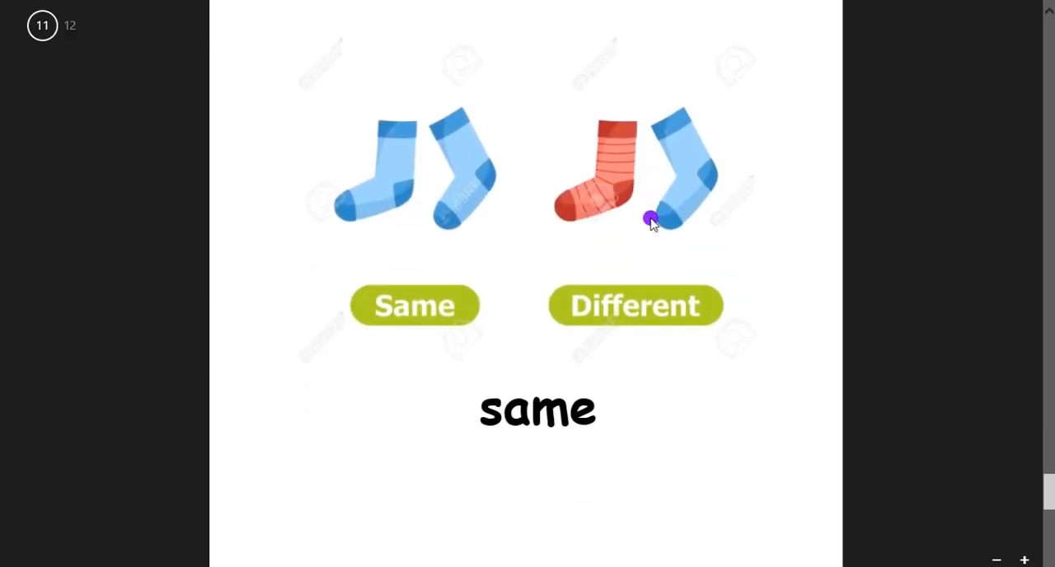
{"action": "mouse_move", "coordinate": [551, 224]}
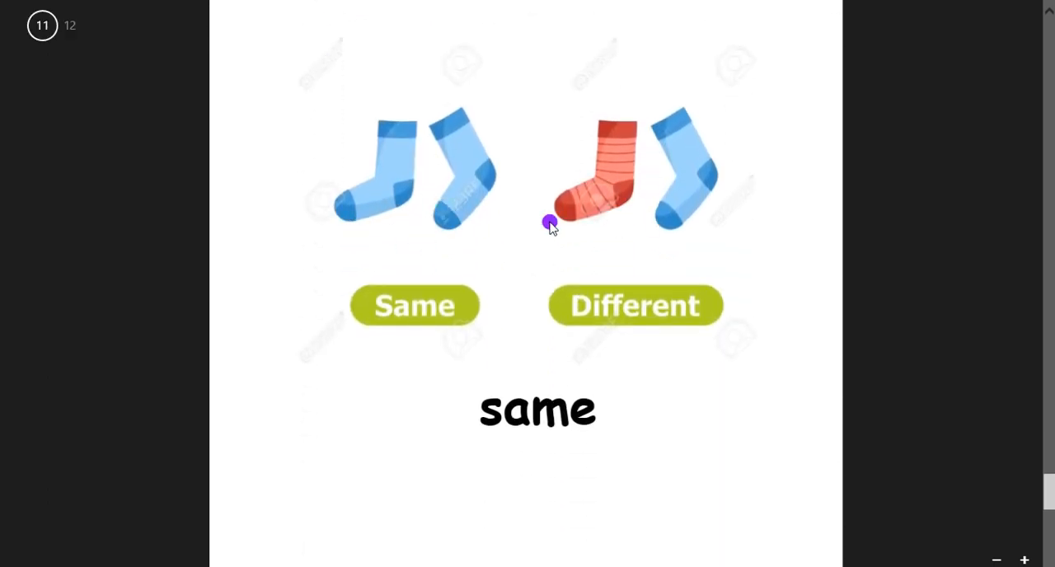
{"action": "scroll", "scroll_direction": "down", "scroll_amount": 3}
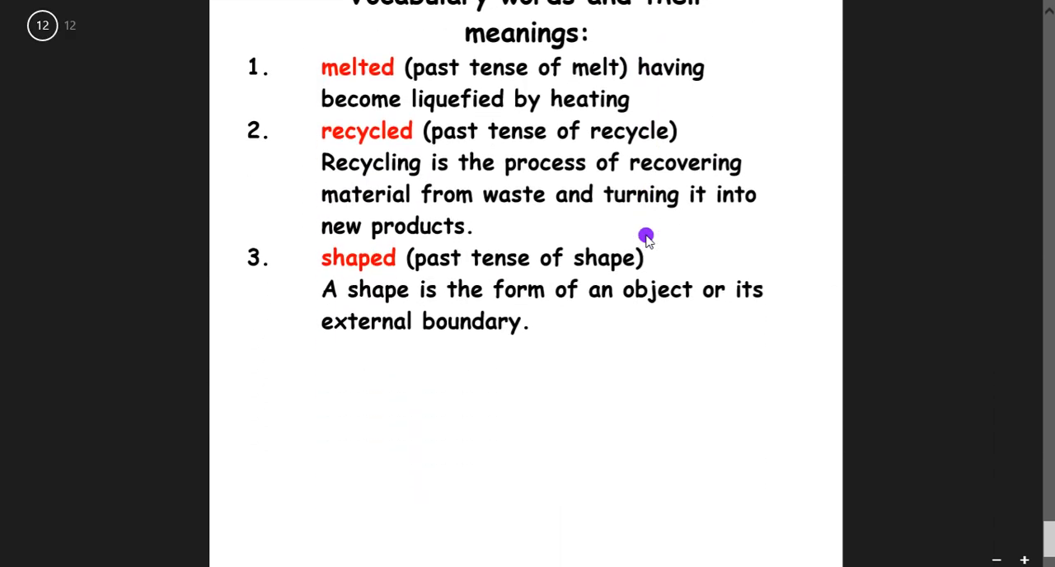
{"action": "mouse_move", "coordinate": [359, 74]}
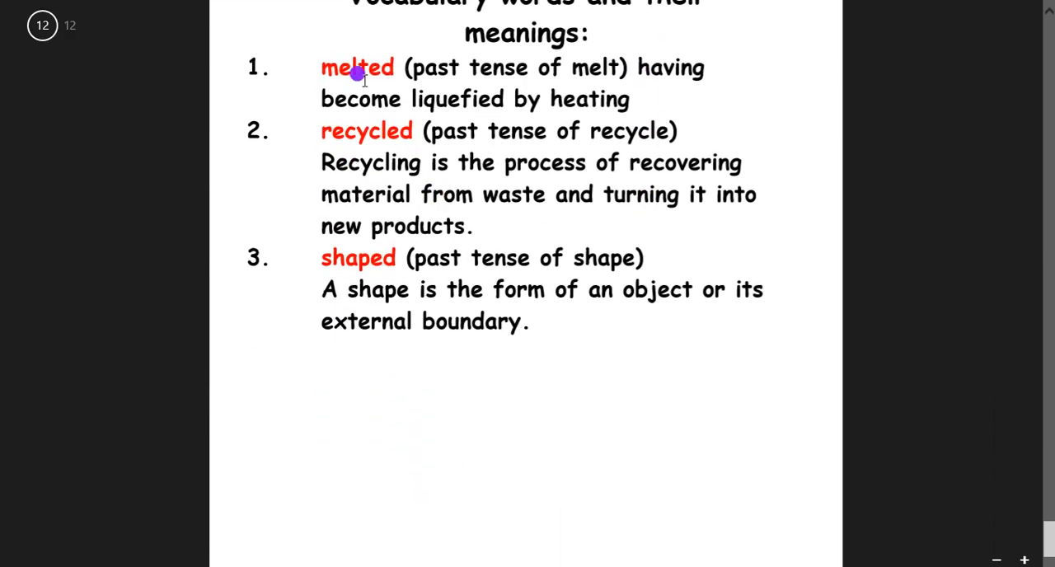